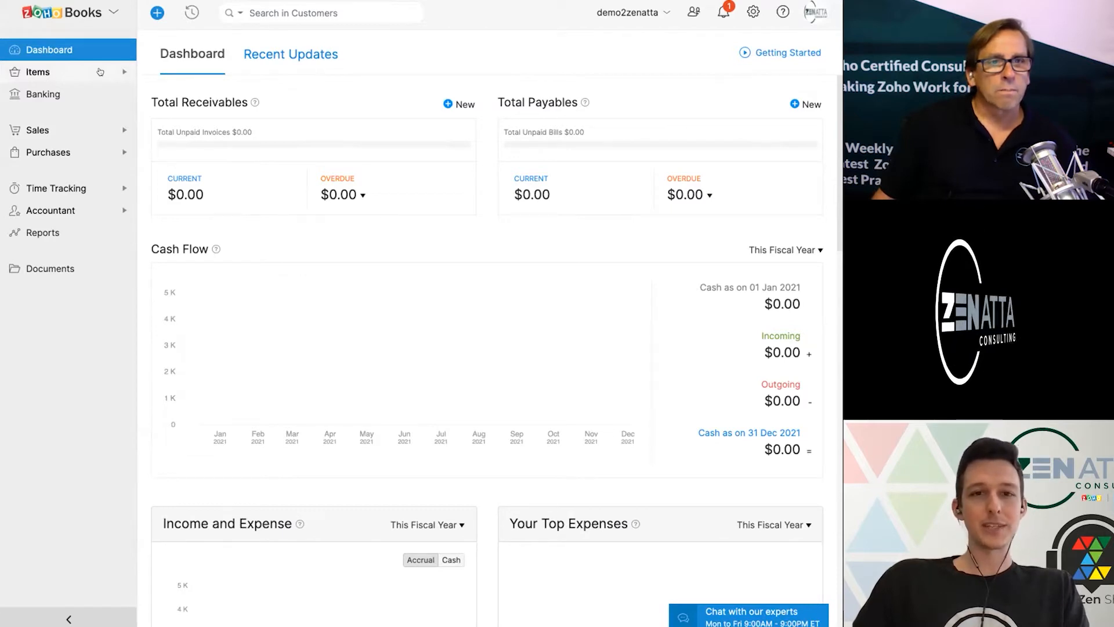
Open Items from the left sidebar to reach the All Items page.
left_click(36, 72)
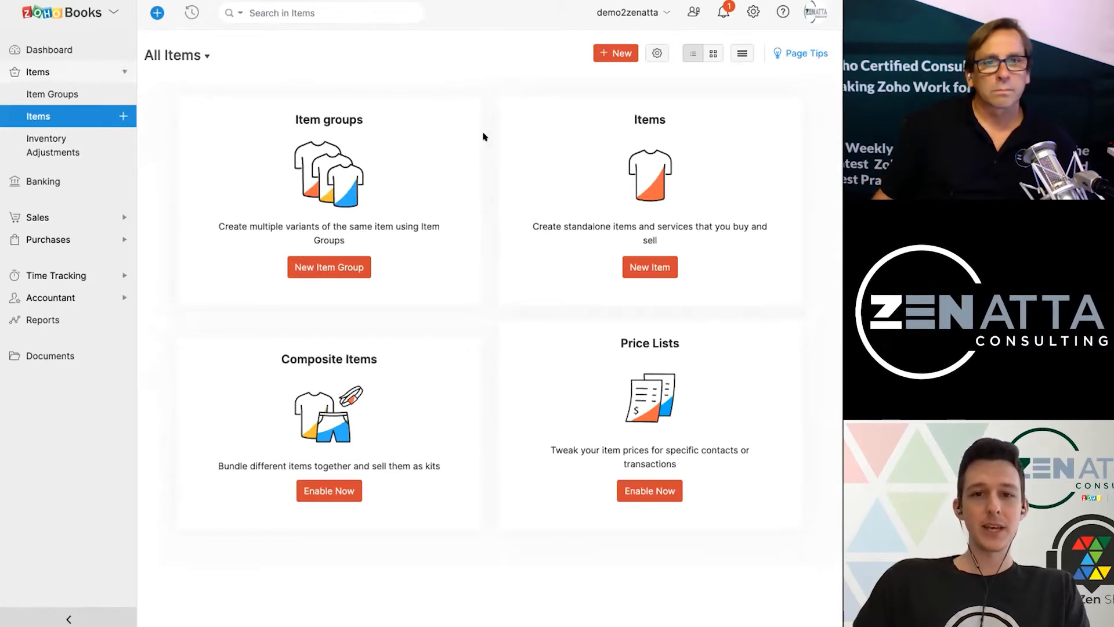
mouse_move(480, 102)
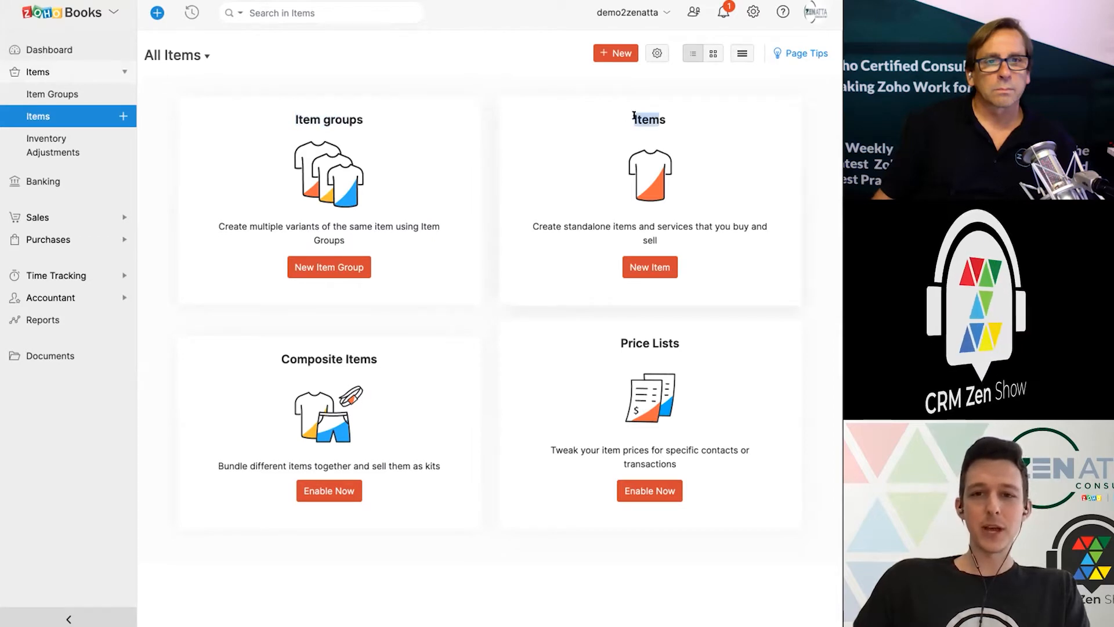
mouse_move(360, 113)
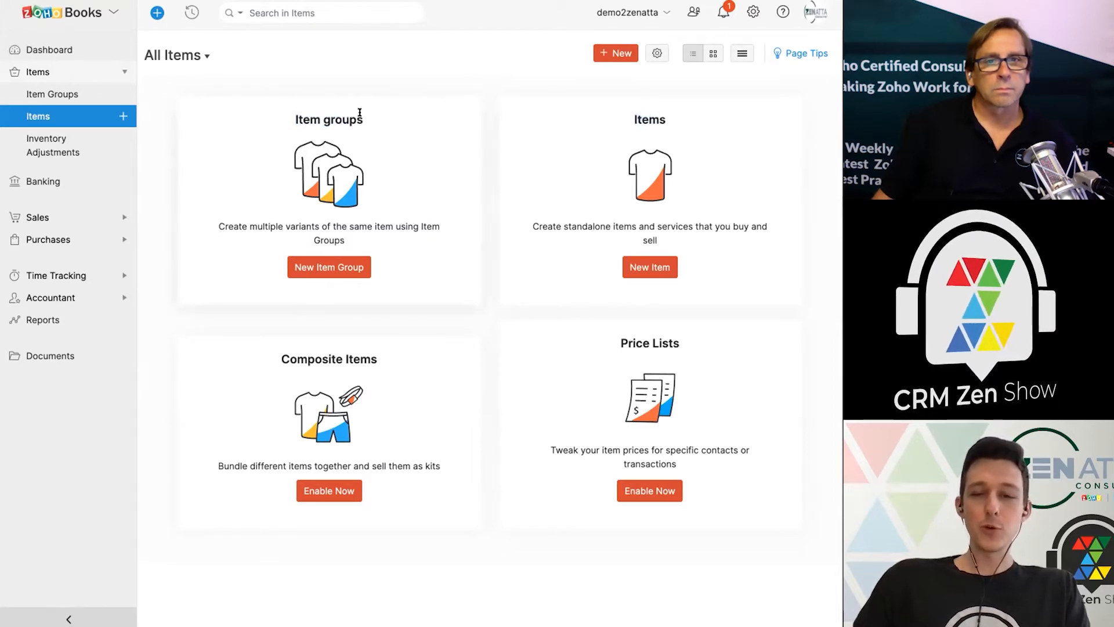
mouse_move(382, 122)
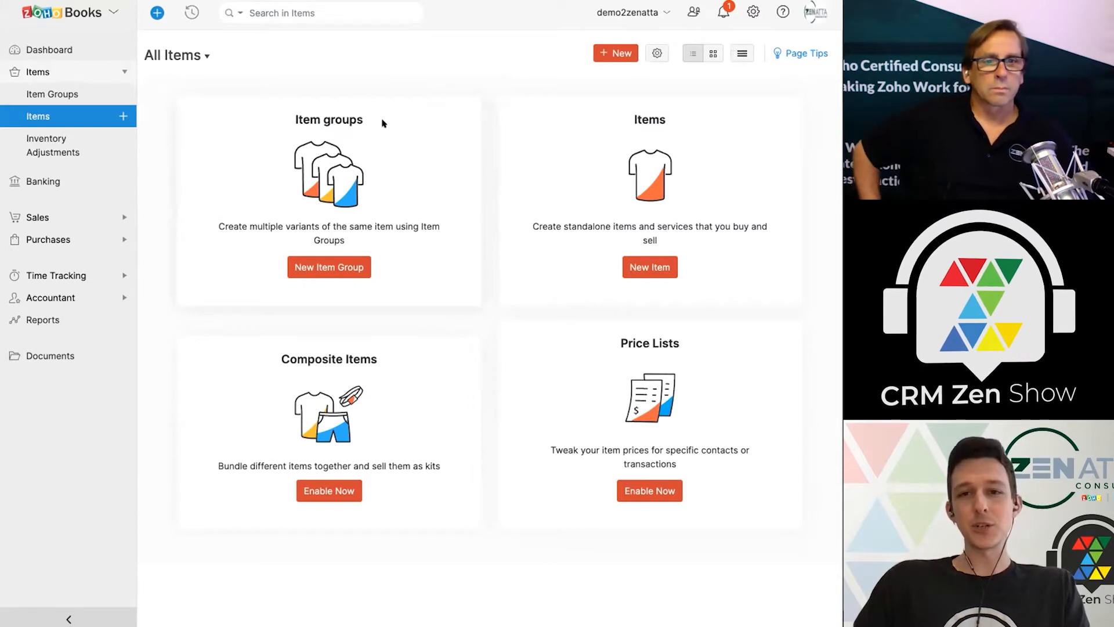
mouse_move(382, 244)
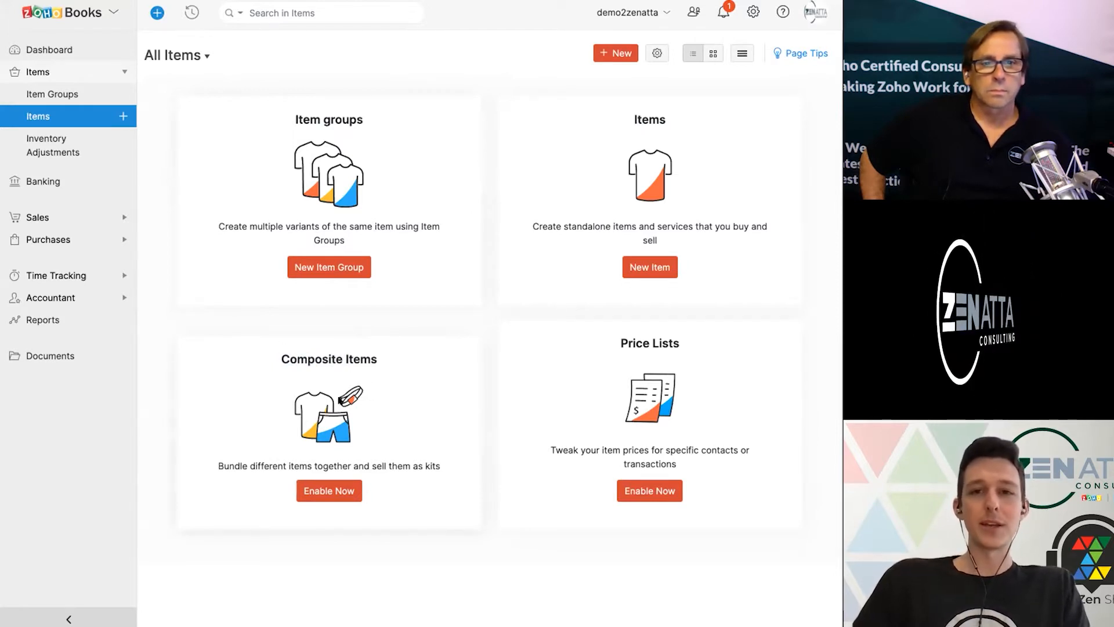
mouse_move(467, 211)
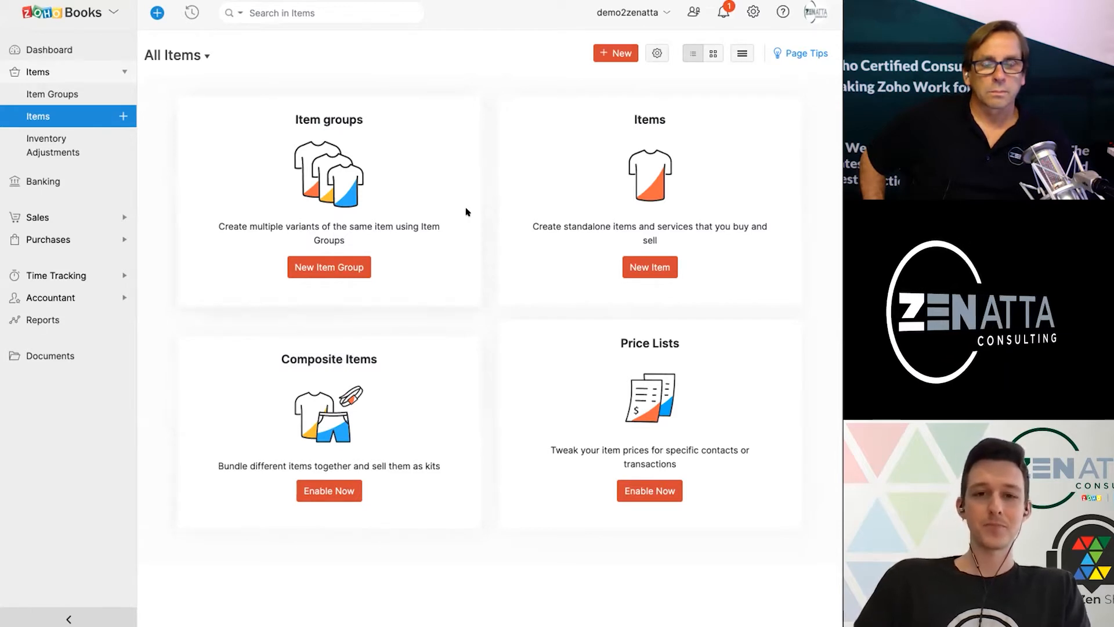
mouse_move(483, 235)
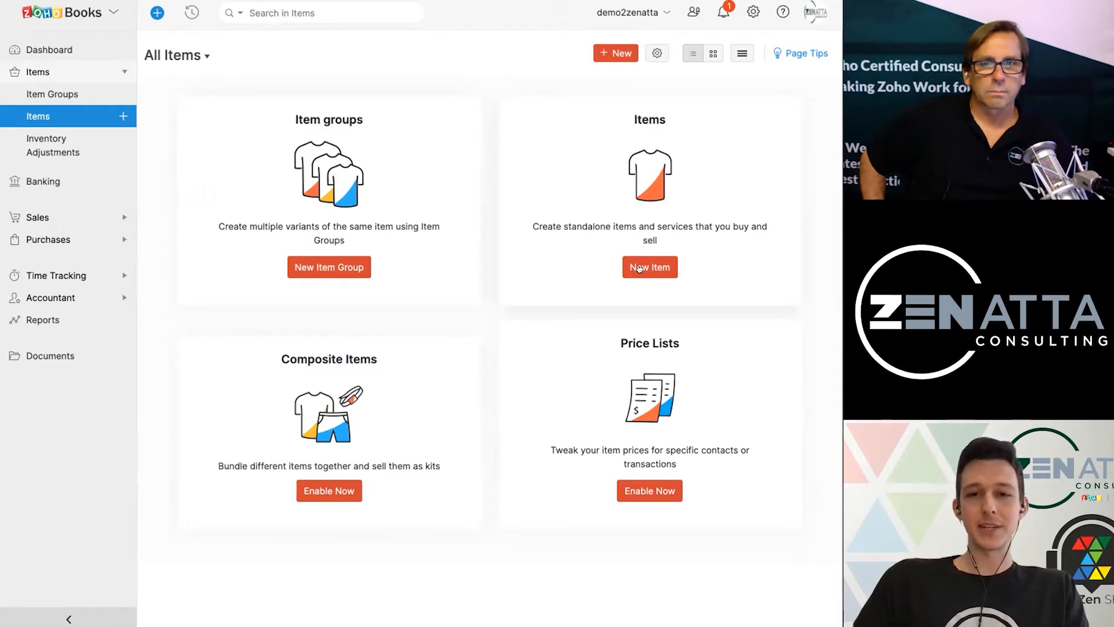
Start a new item named Widget with SKU widg-1 and unit pcs.
left_click(649, 267)
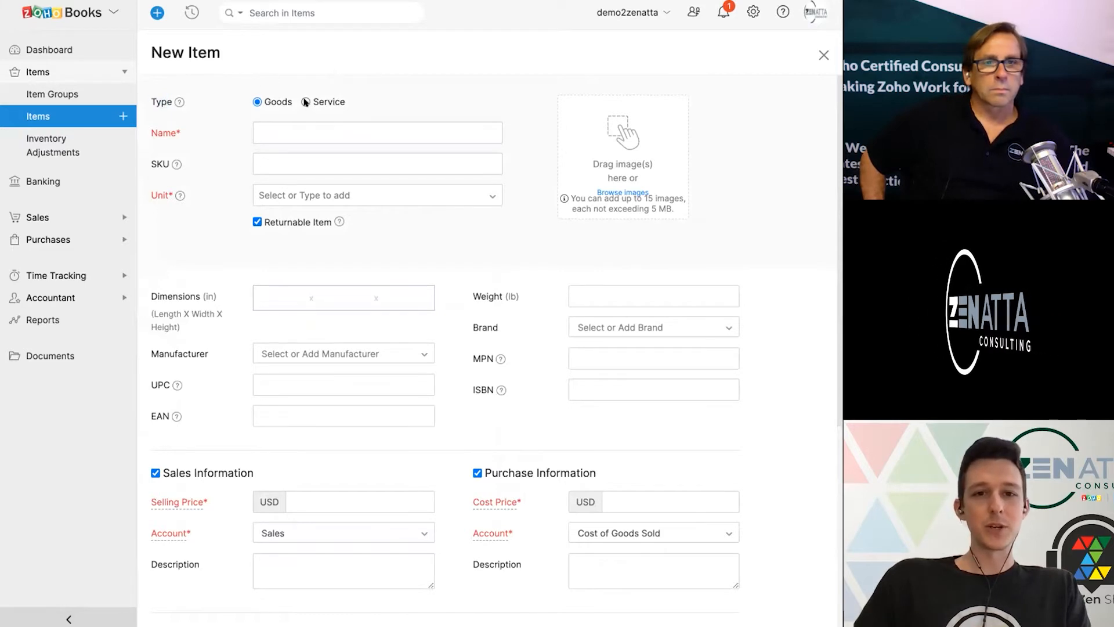
left_click(377, 133)
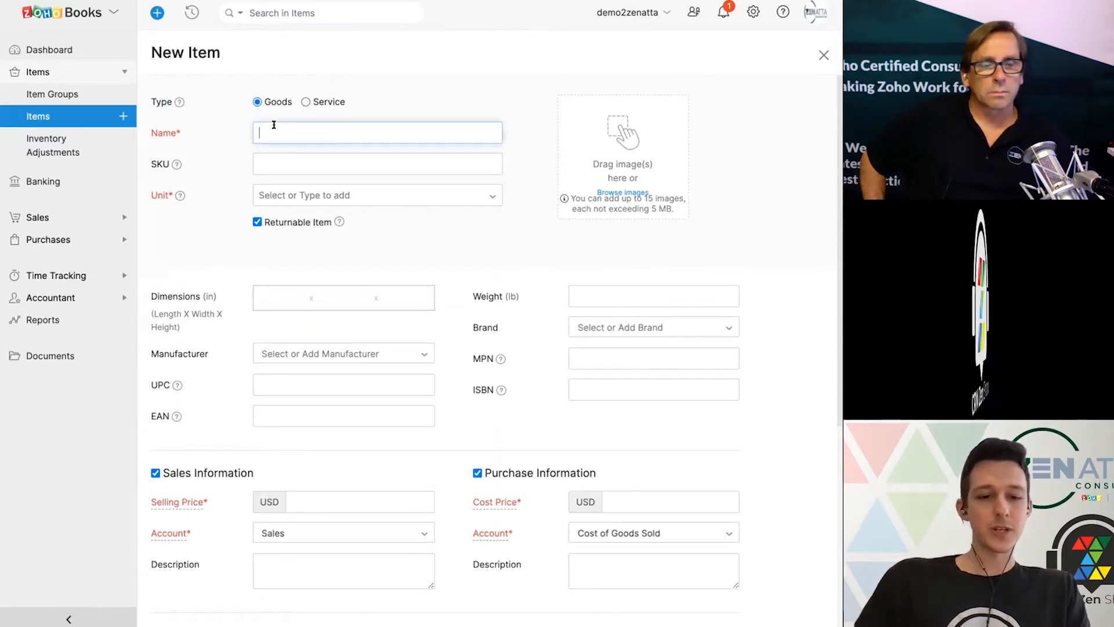
type("Widget")
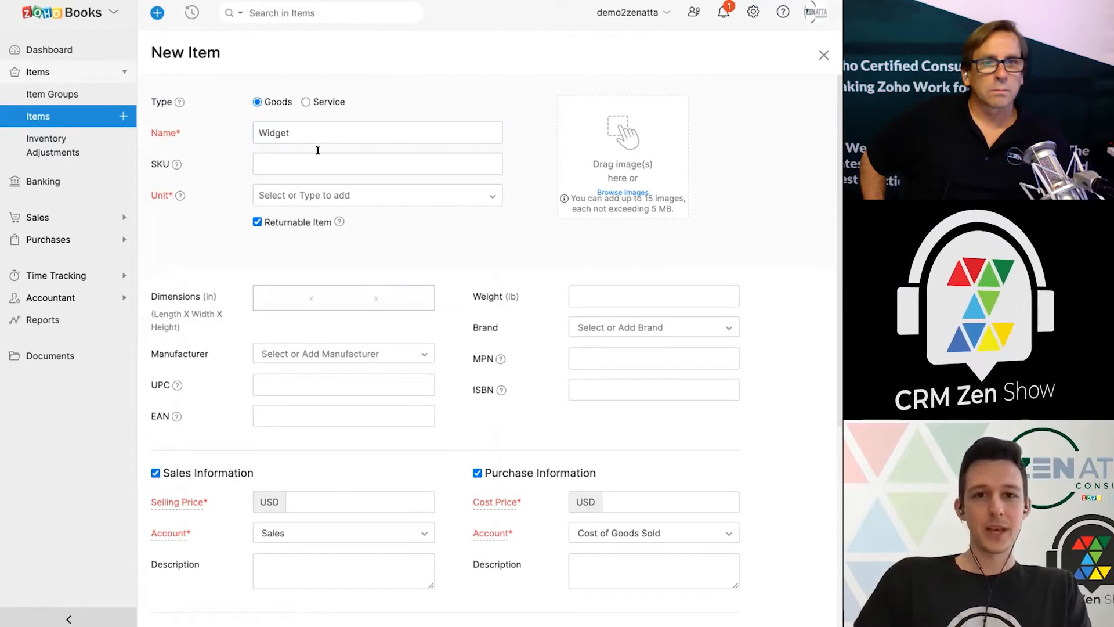
left_click(377, 163)
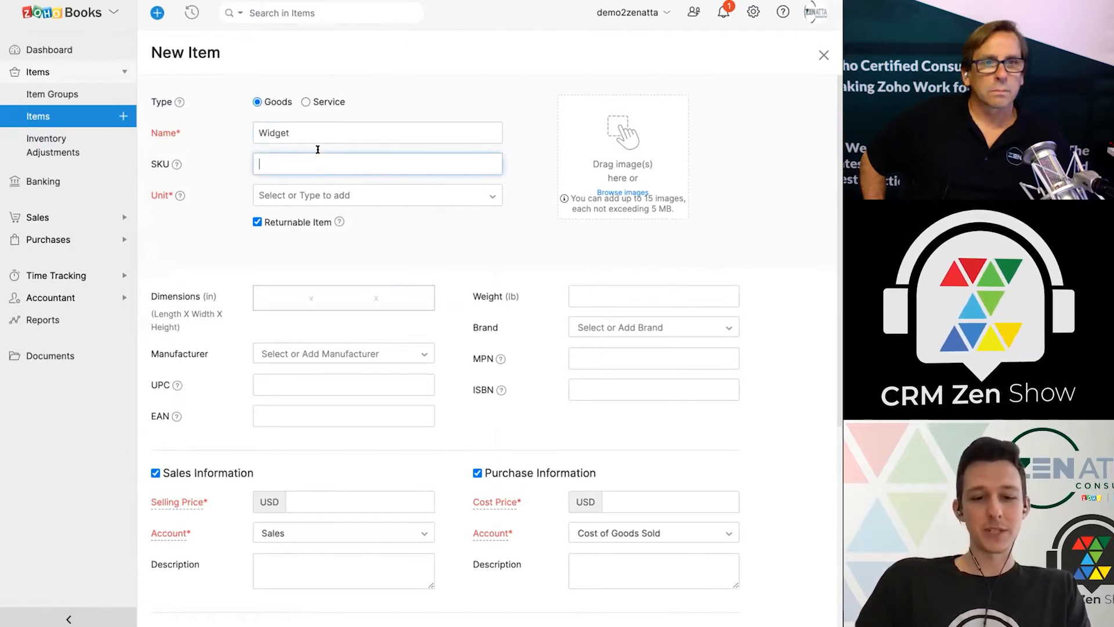
type("widg-1")
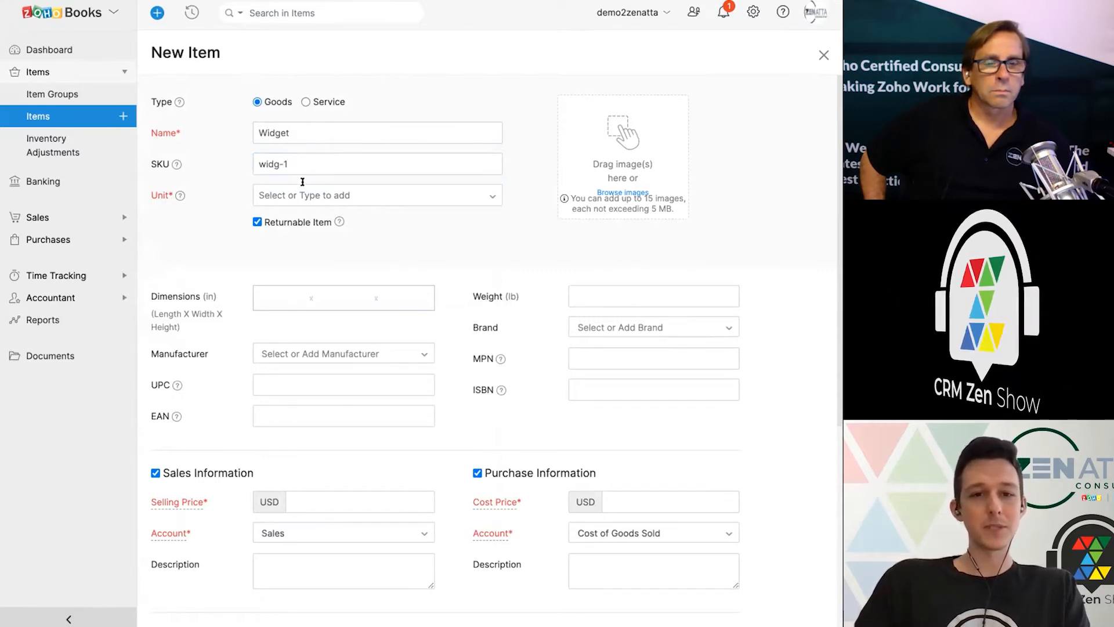
left_click(377, 195)
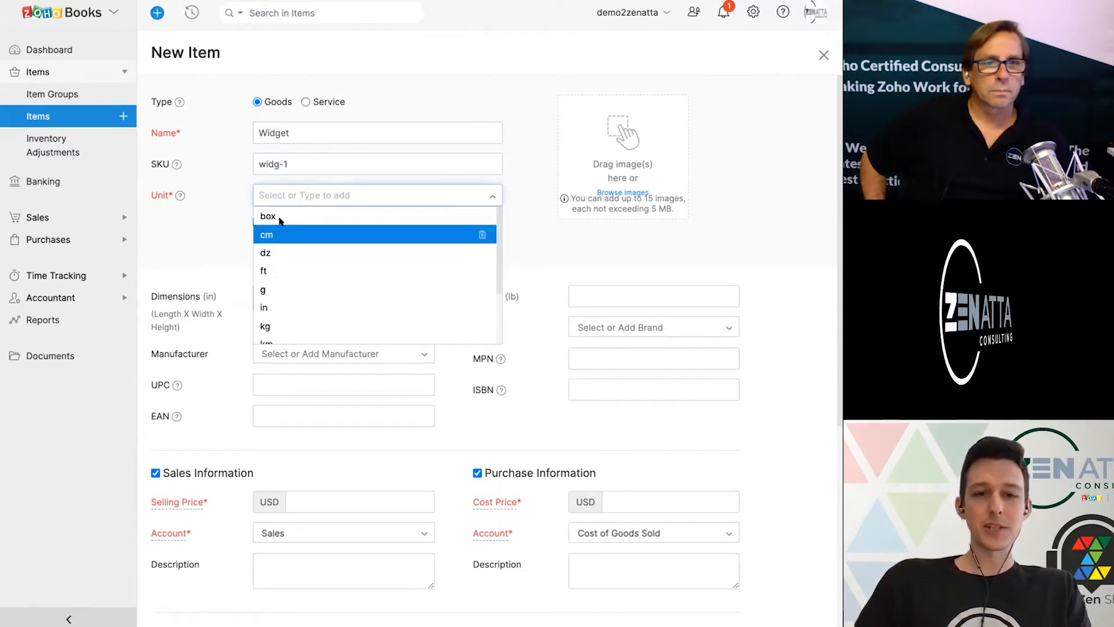
mouse_move(276, 217)
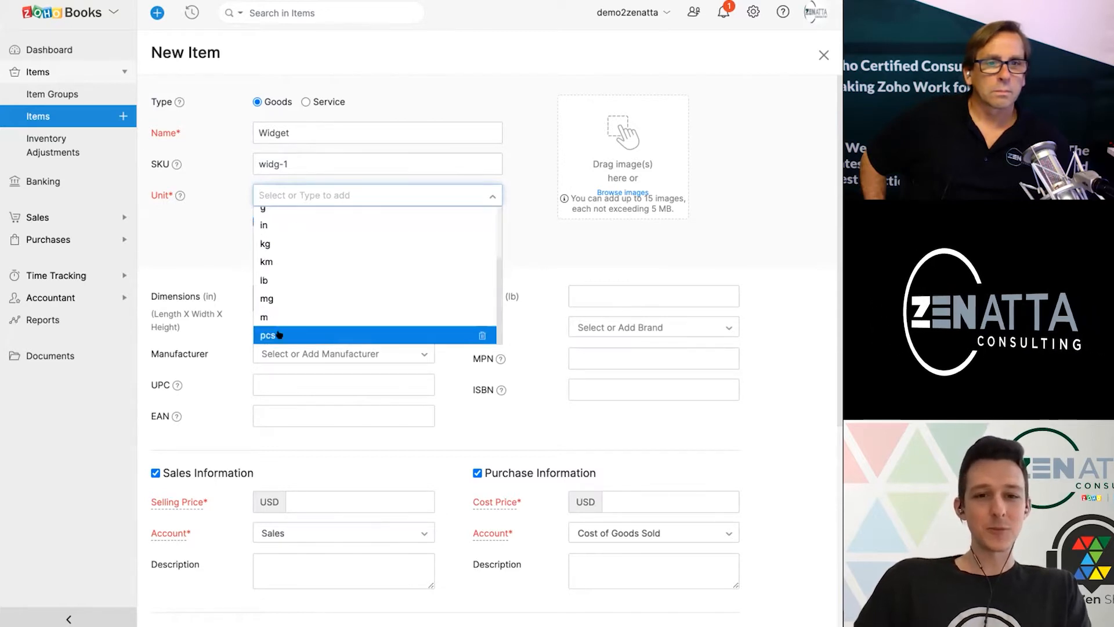
left_click(265, 335)
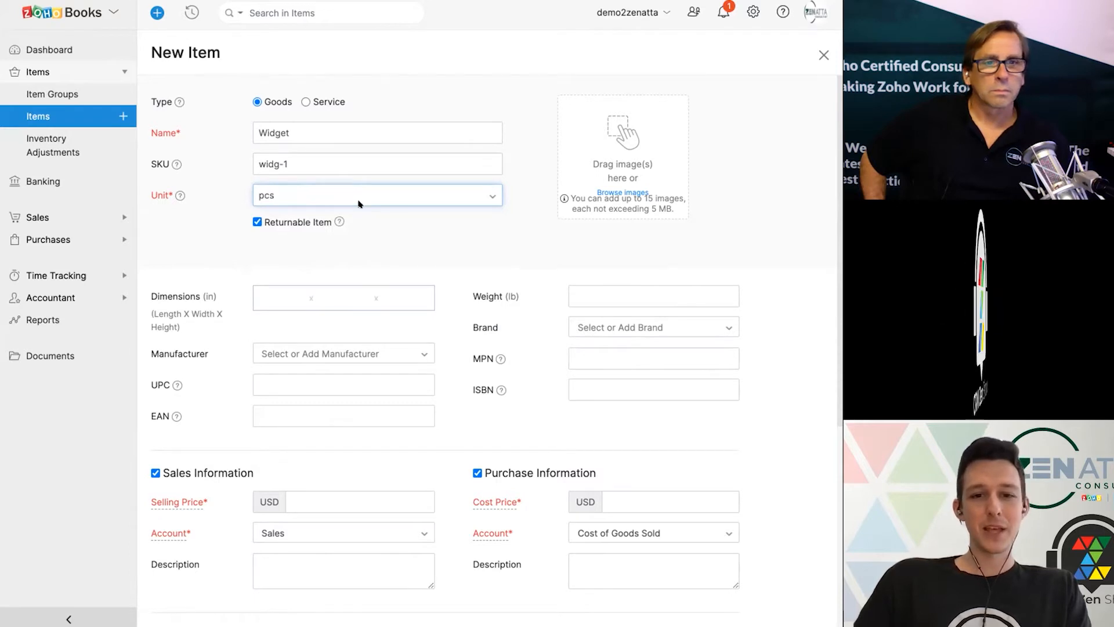
scroll("down", 3)
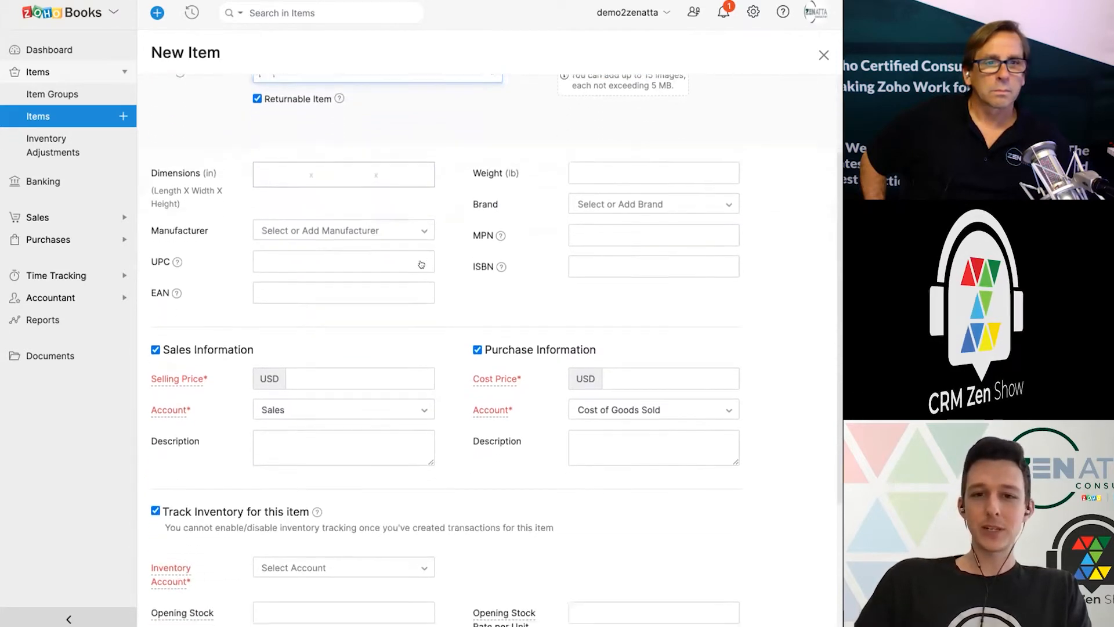
scroll("down", 3)
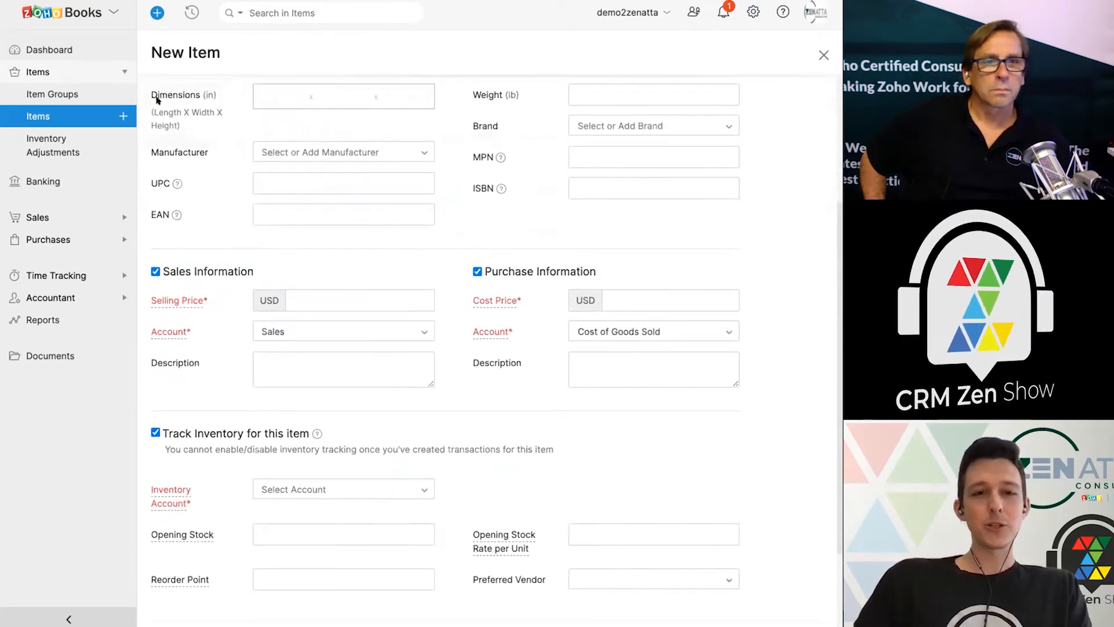
left_click(280, 98)
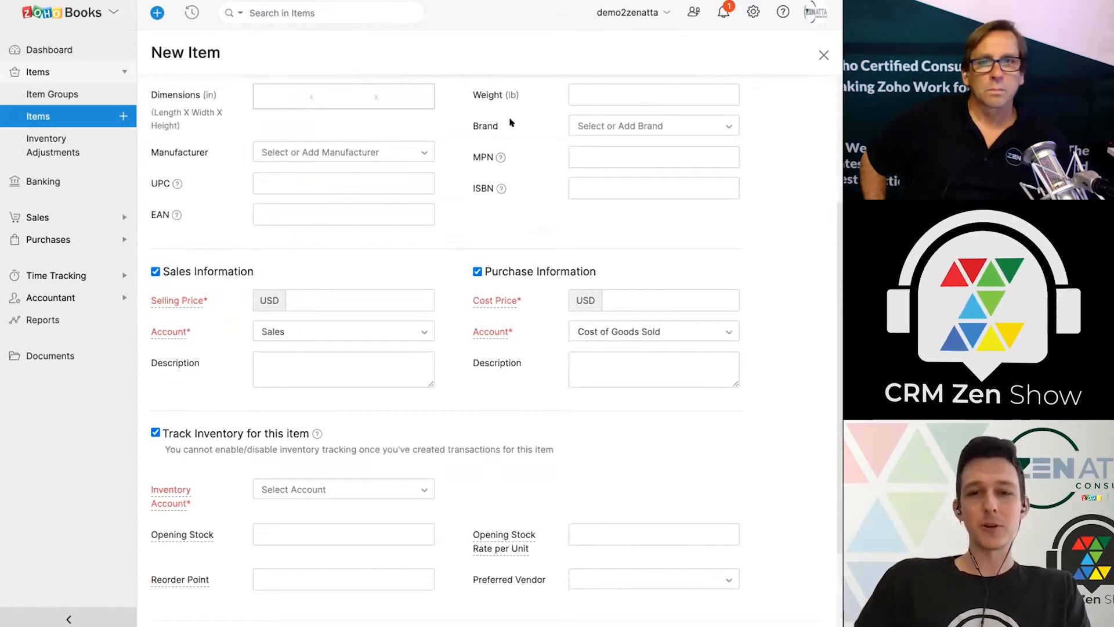
scroll("down", 3)
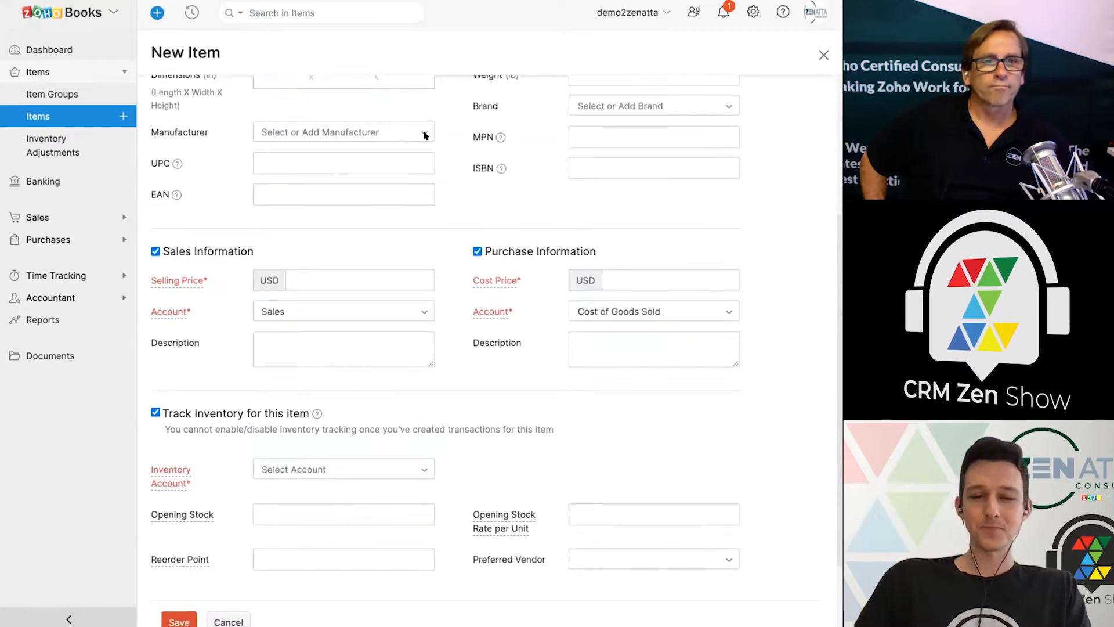
left_click(343, 133)
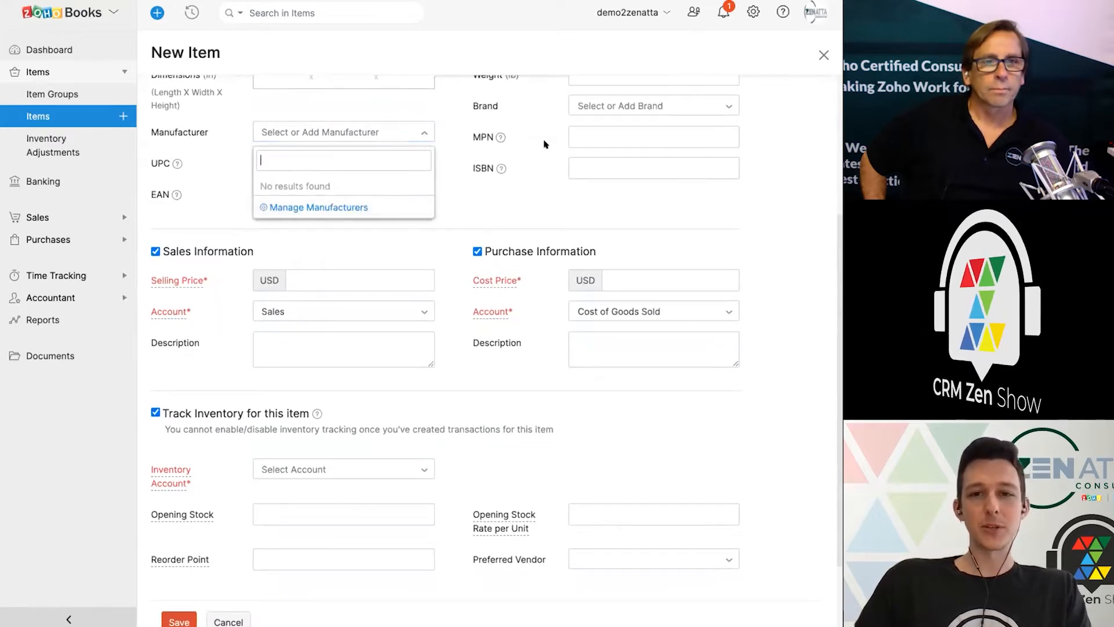
left_click(654, 105)
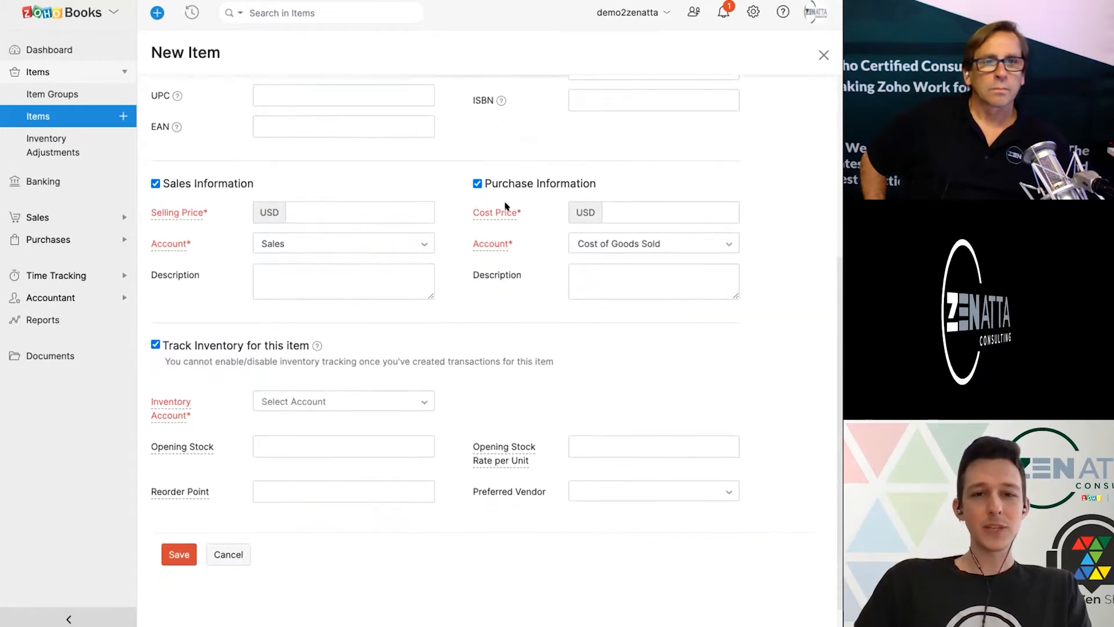
Enter a 500 USD selling price with Sales as the income account.
scroll("down", 3)
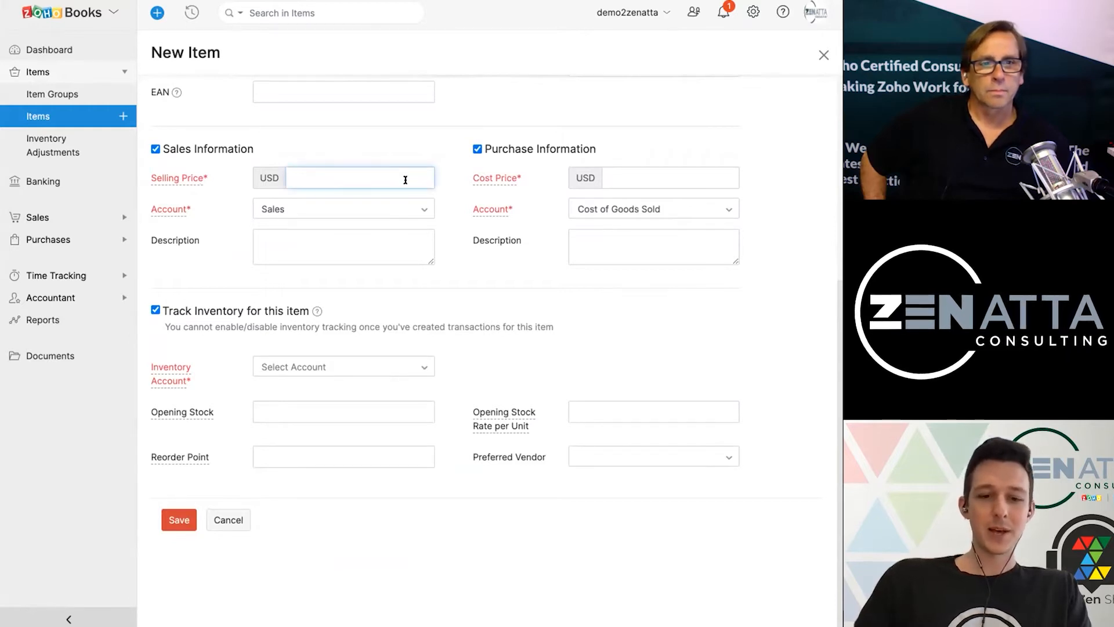
type("50")
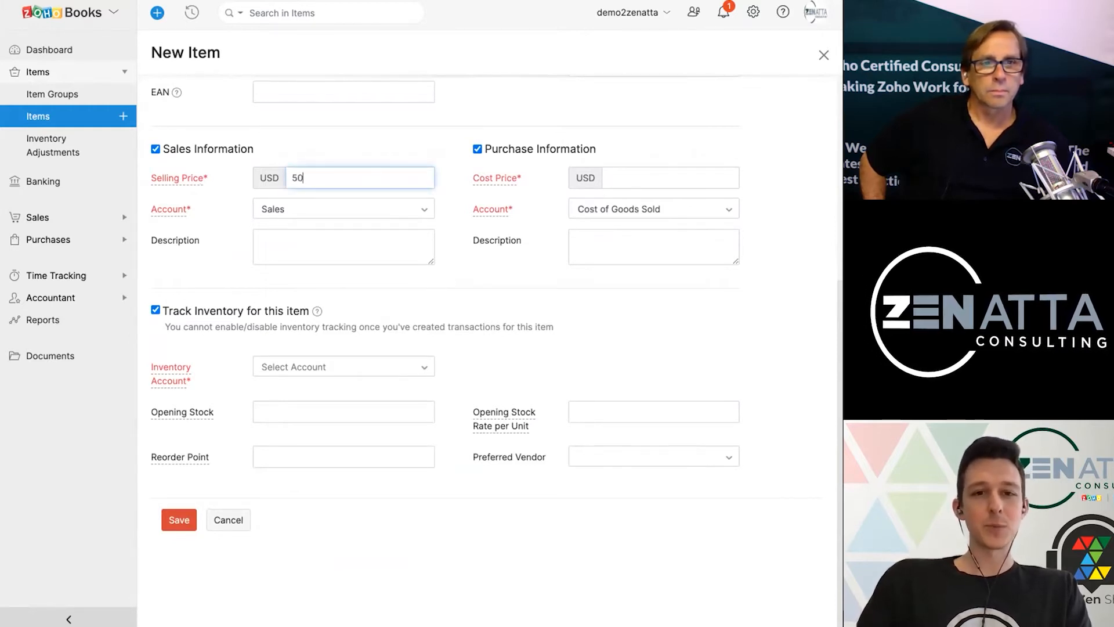
left_click(343, 208)
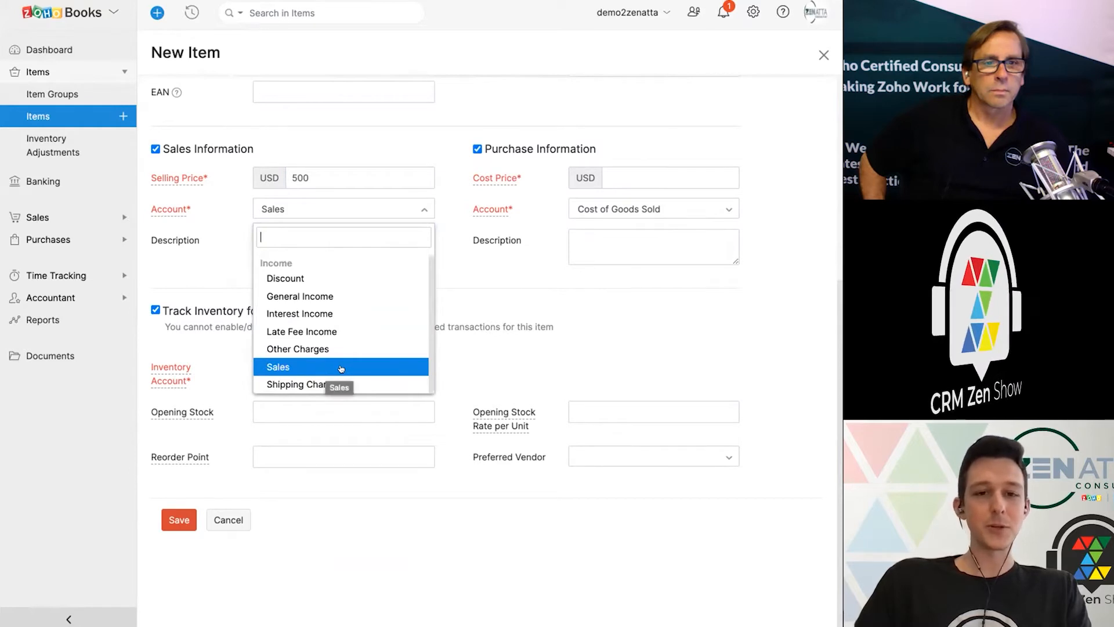
left_click(278, 367)
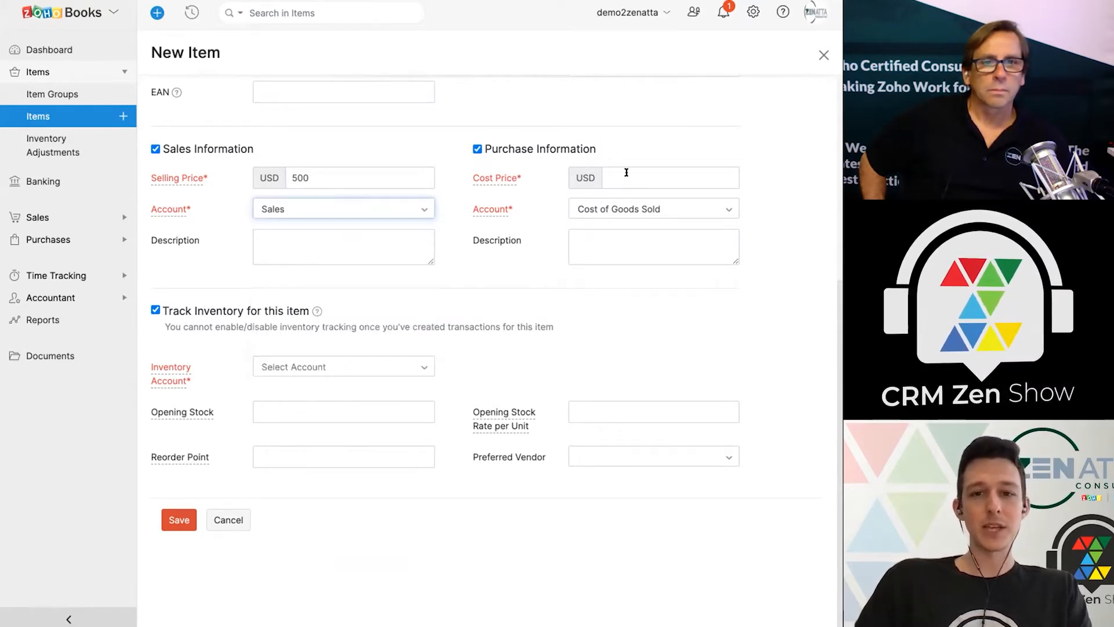
Enter a 250 USD cost price with Cost of Goods Sold as the purchase account.
type("250")
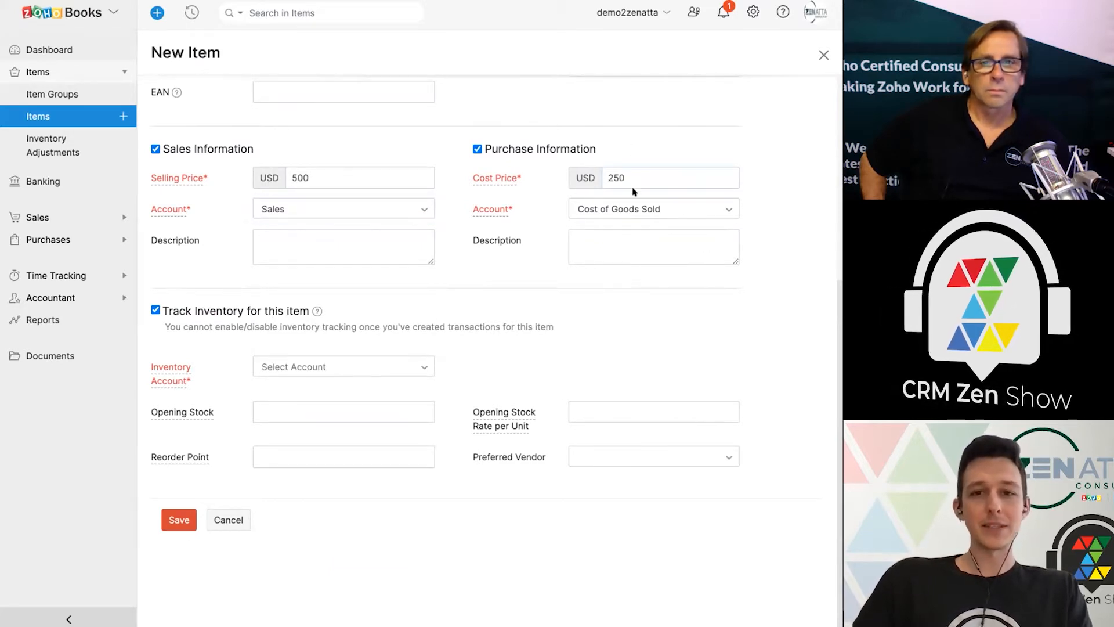
left_click(638, 177)
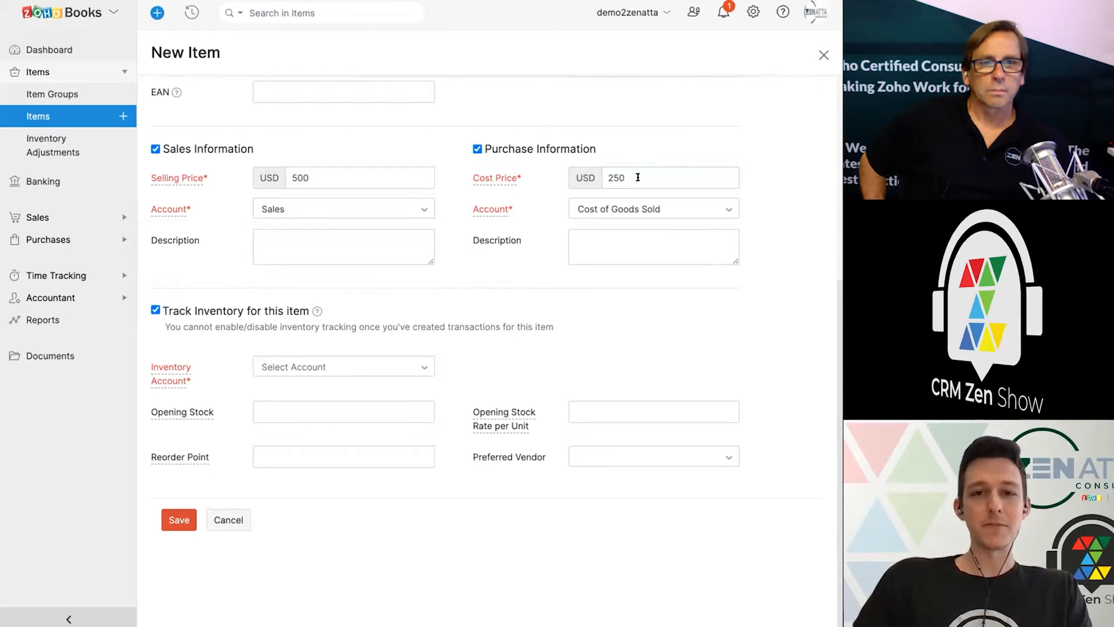
mouse_move(580, 138)
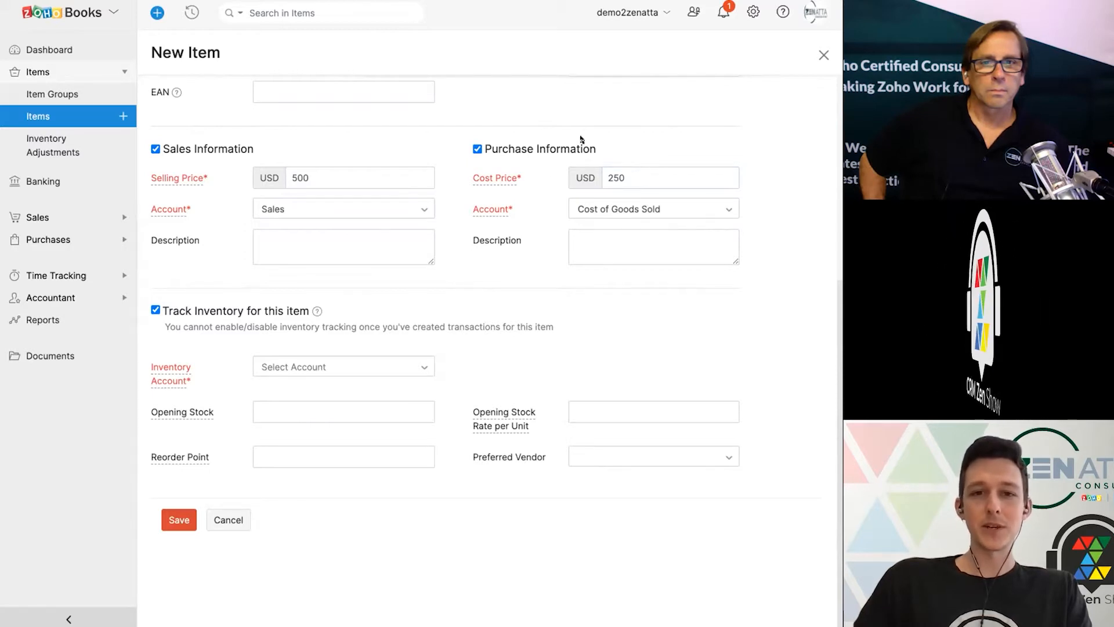
left_click(654, 208)
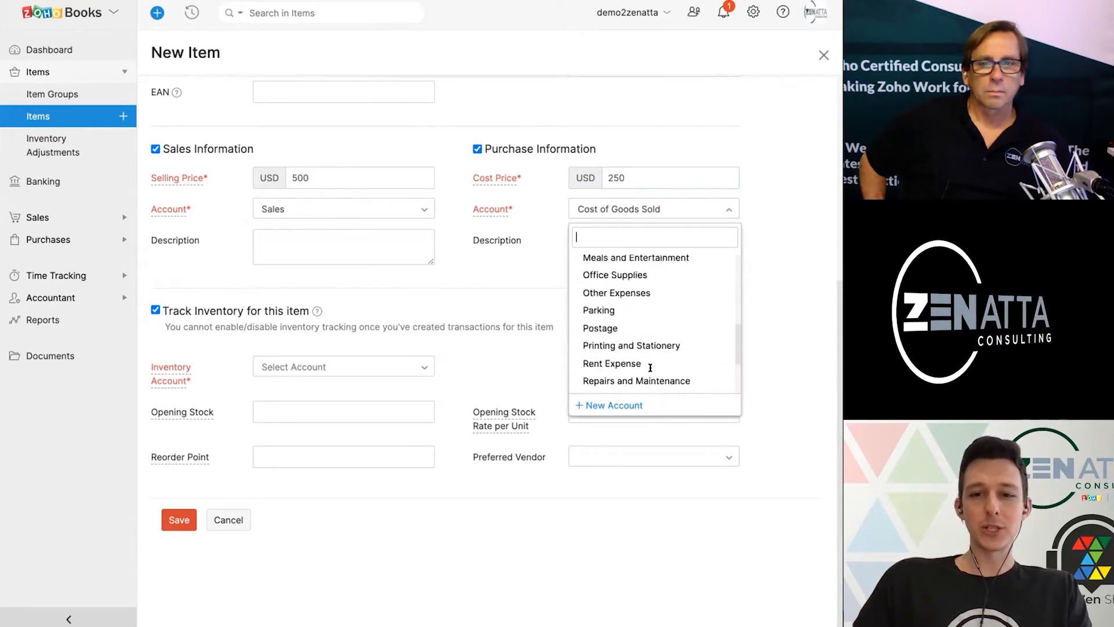
scroll("down", 3)
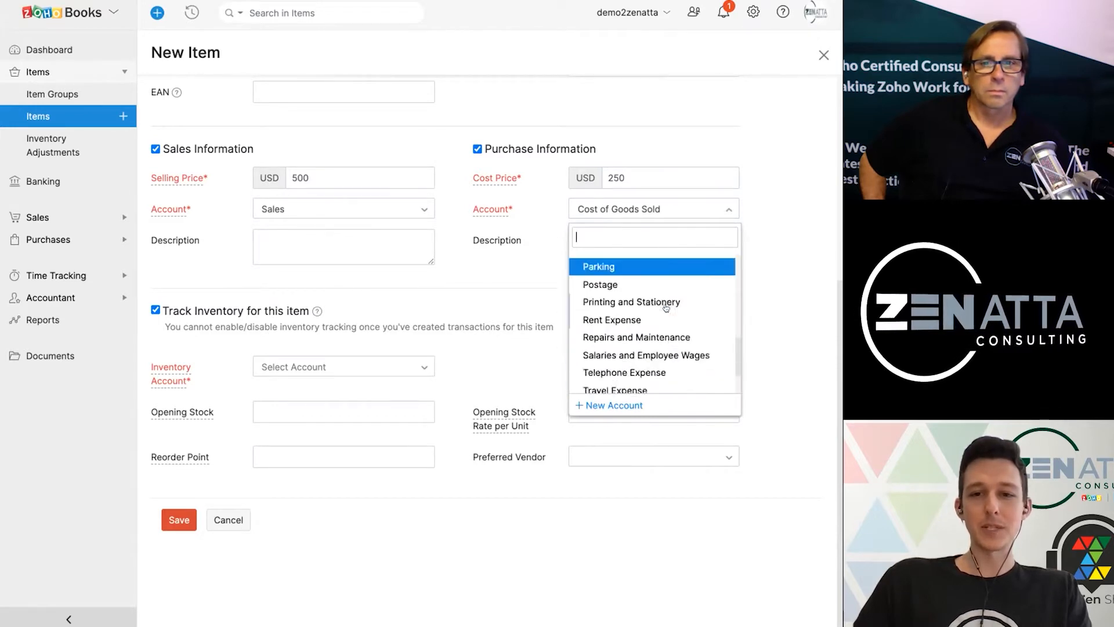
scroll("down", 3)
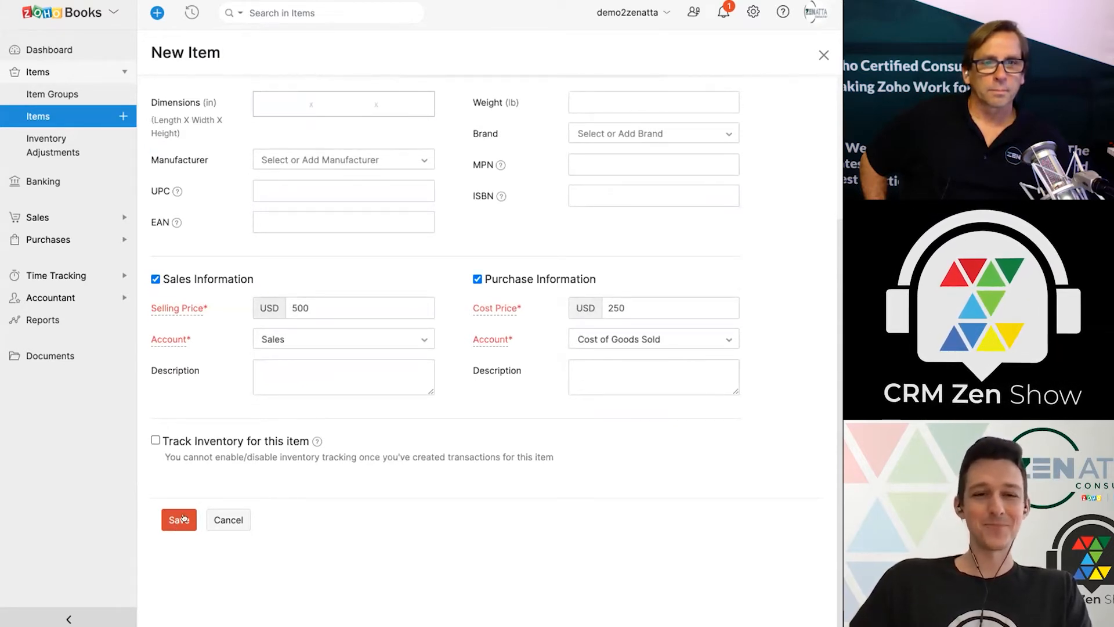
Save the Widget item, check its Transactions tab, then return to Overview.
left_click(179, 519)
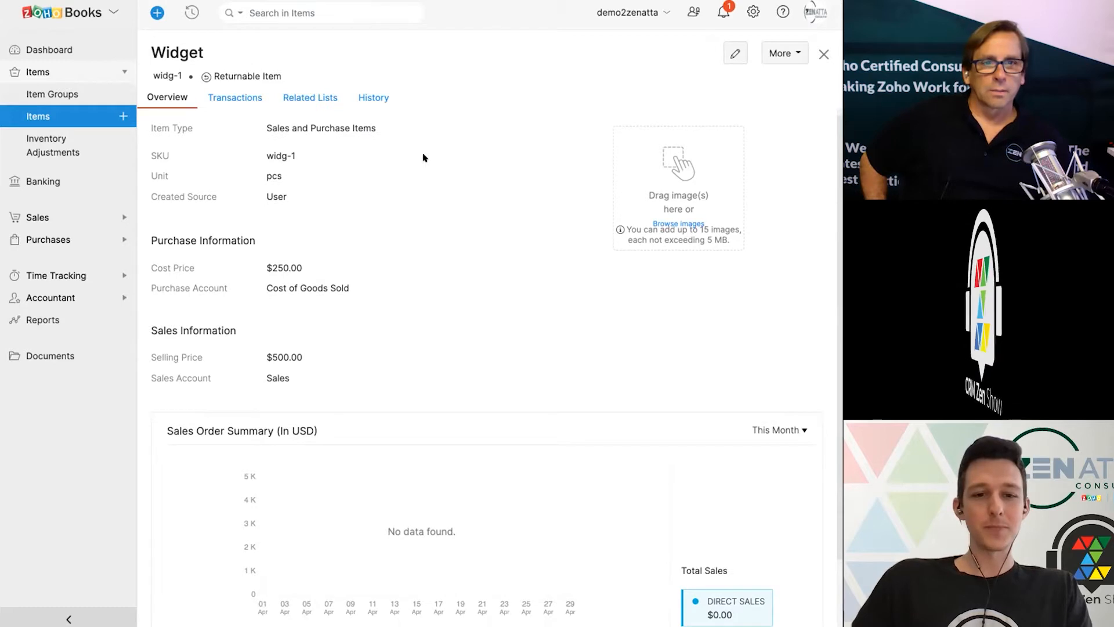
scroll("down", 3)
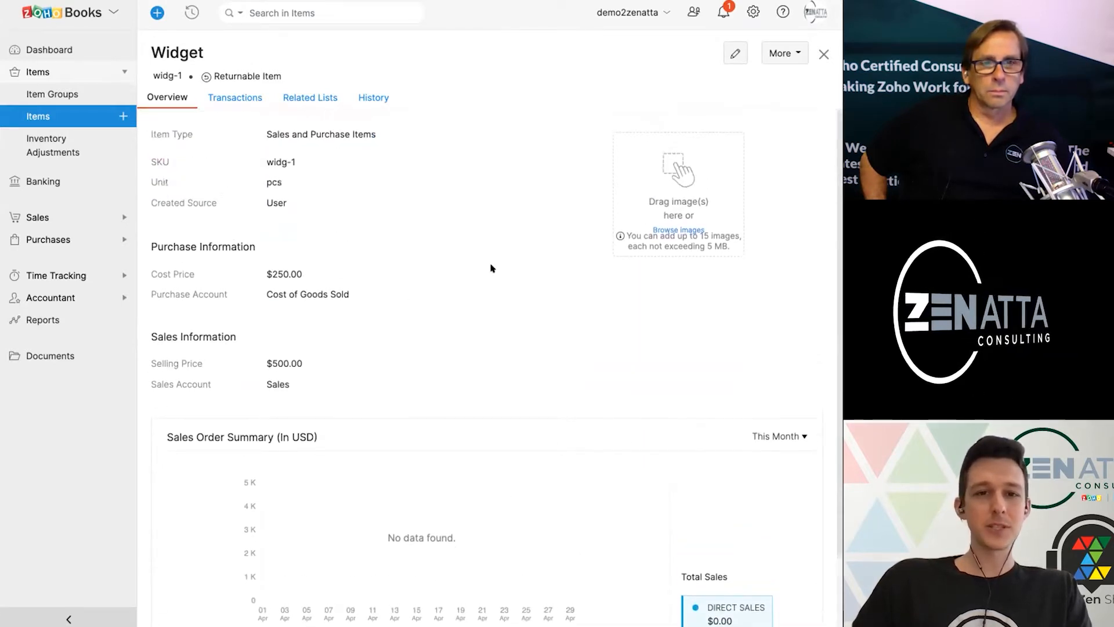
left_click(235, 97)
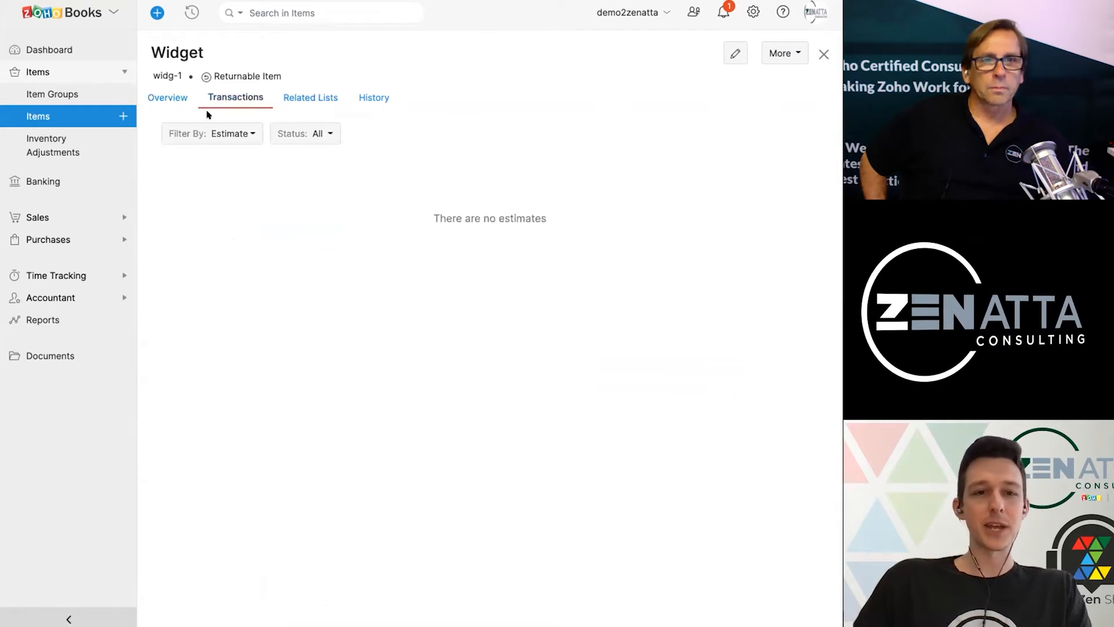
left_click(167, 97)
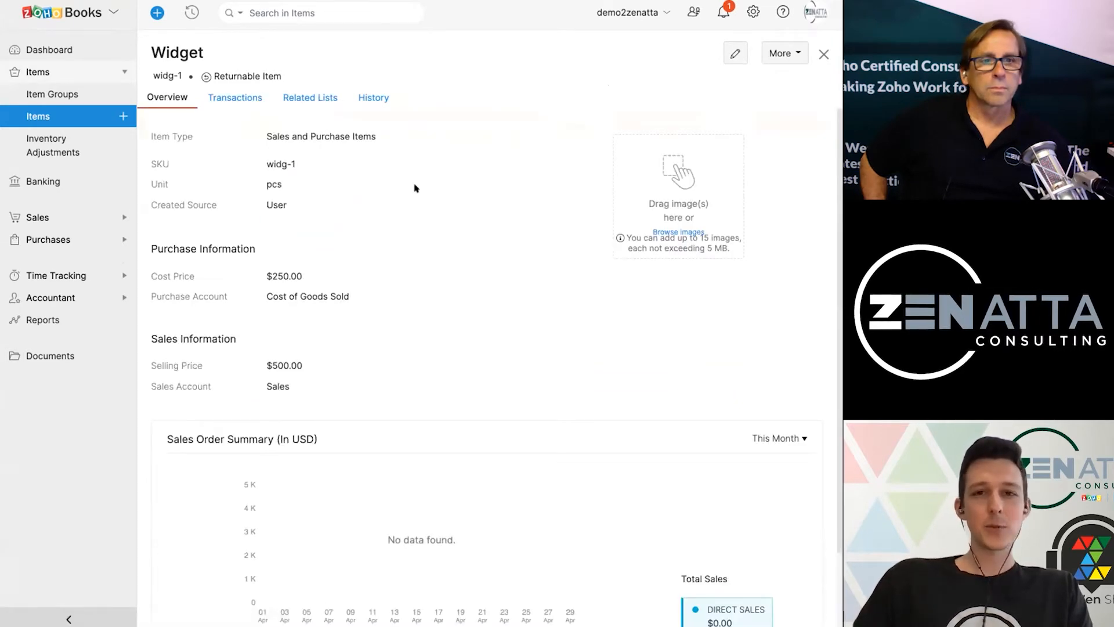
mouse_move(370, 170)
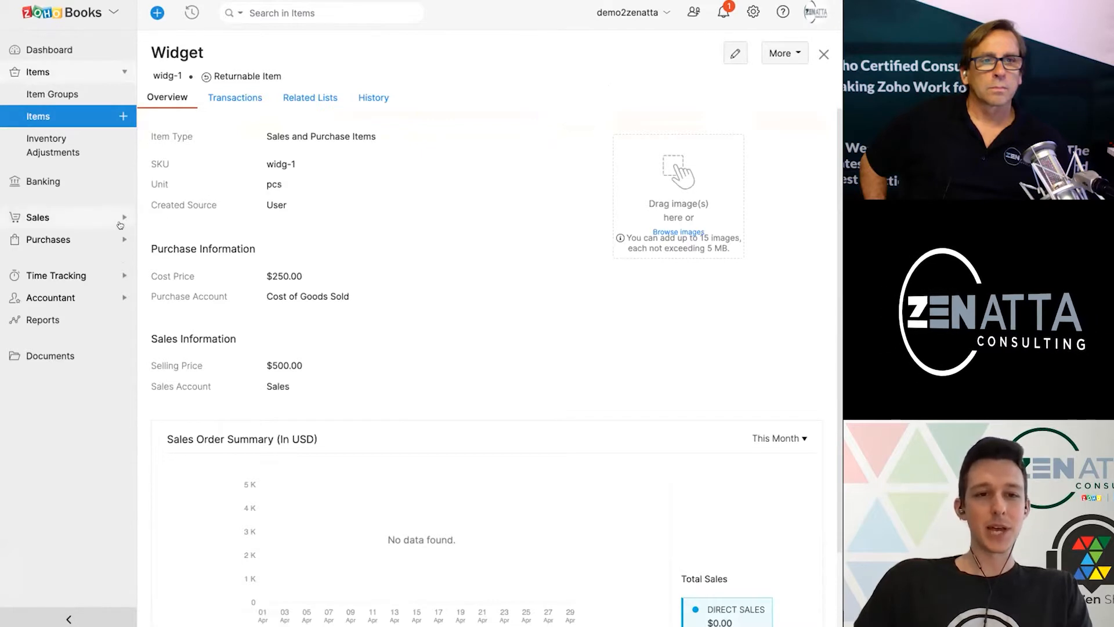
Expand Sales, look over the customer pages, then go to the Estimates list.
left_click(37, 217)
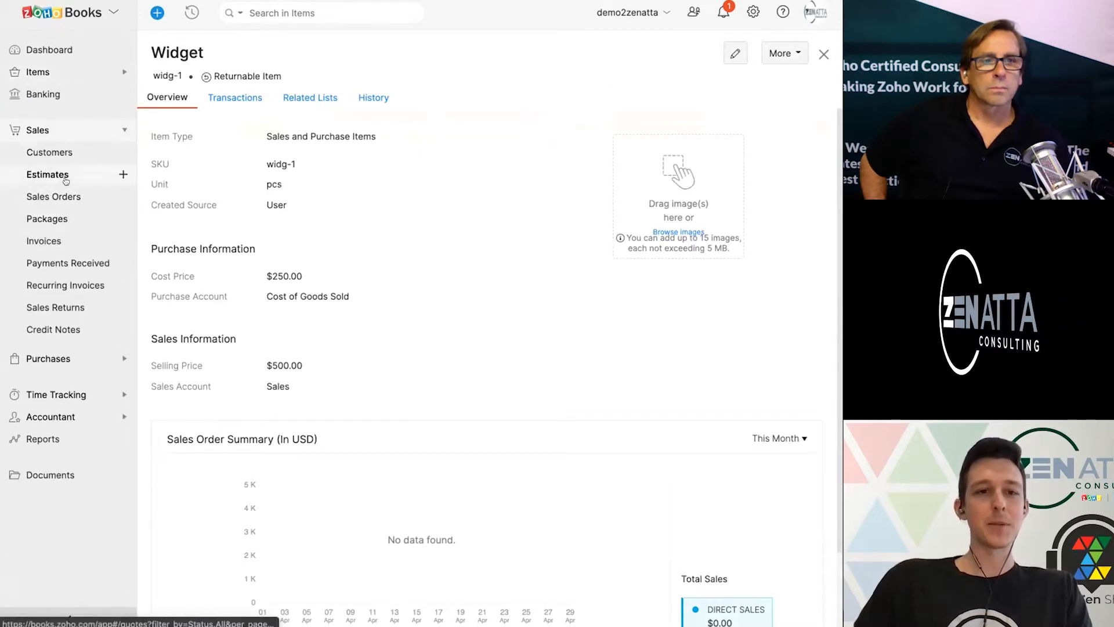
left_click(49, 153)
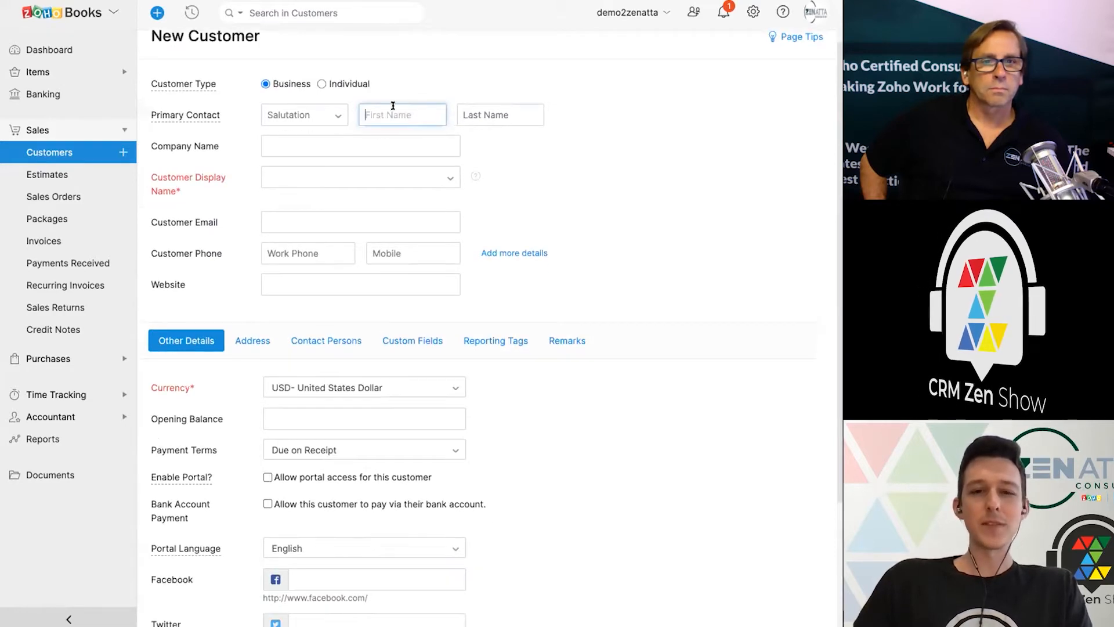
scroll("down", 3)
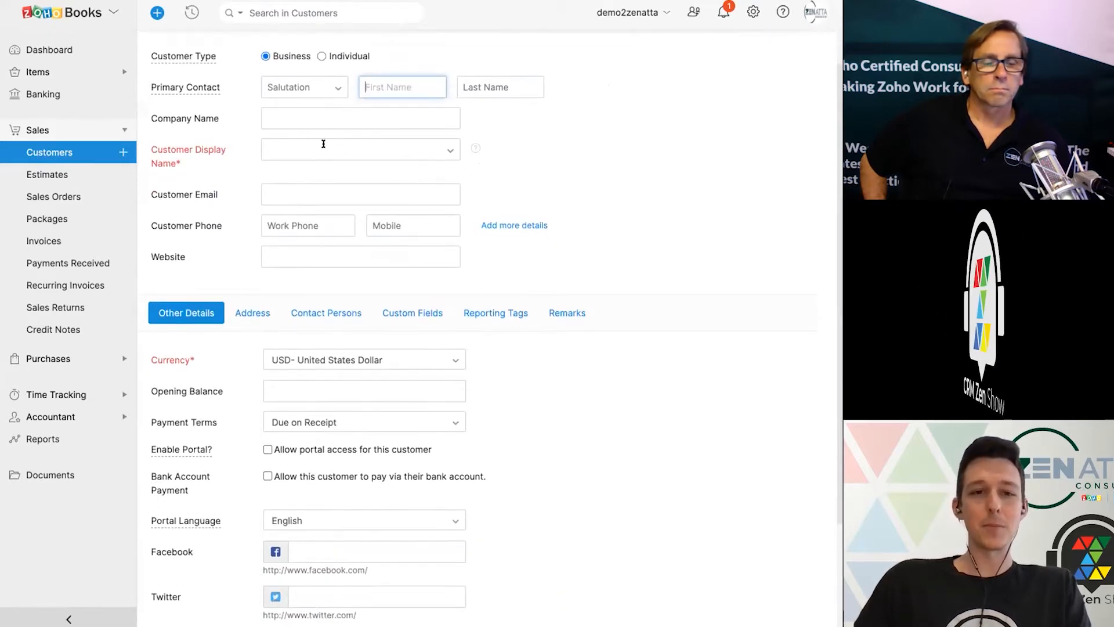
scroll("down", 3)
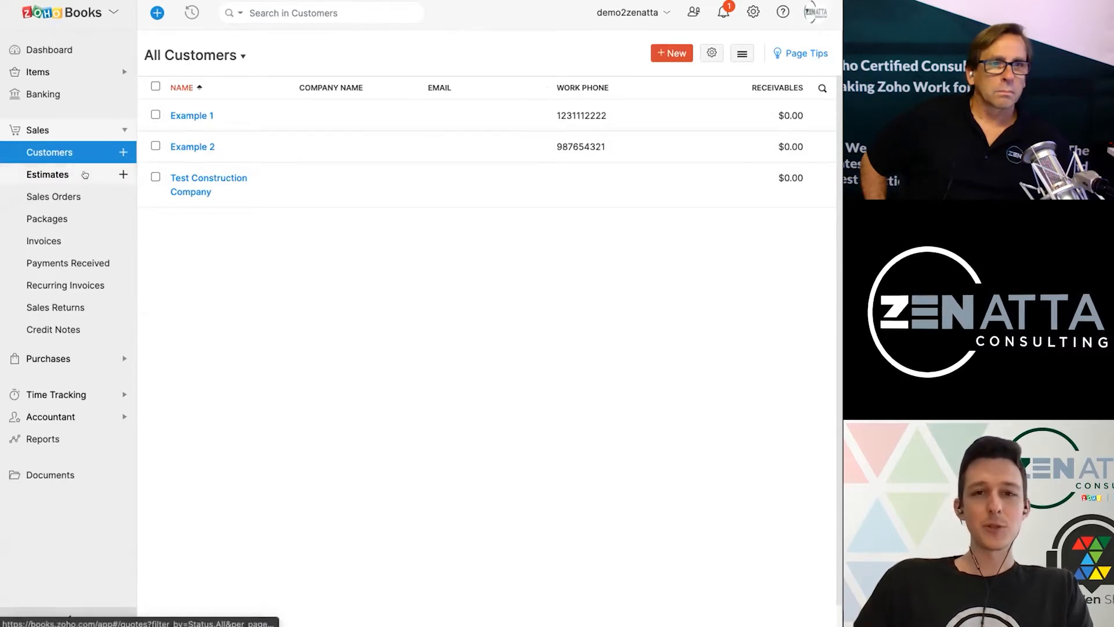
left_click(47, 174)
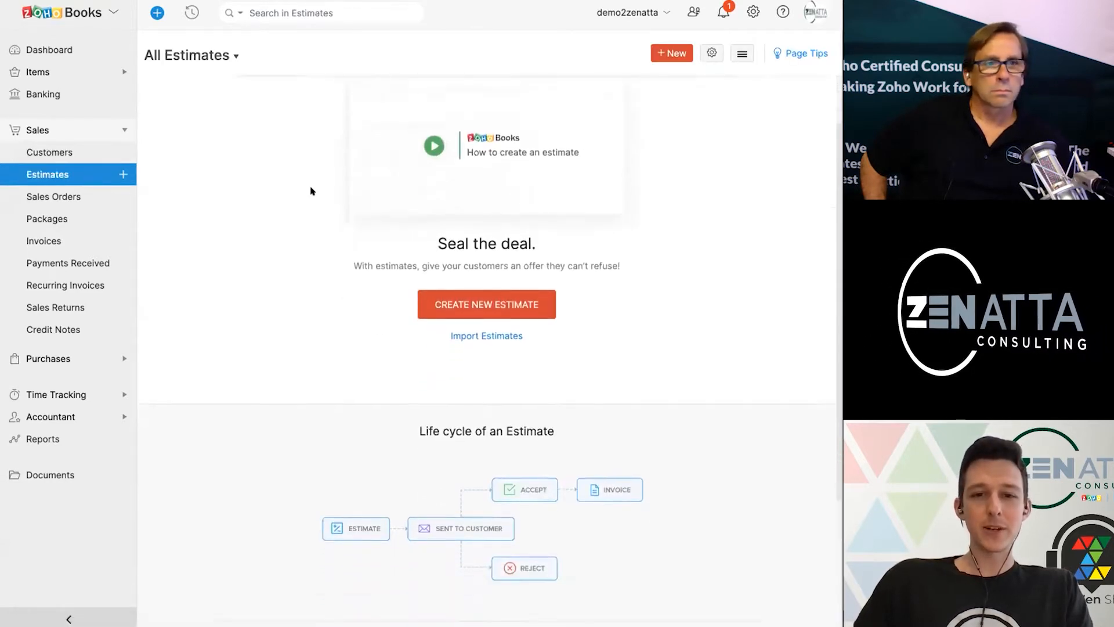
scroll("down", 3)
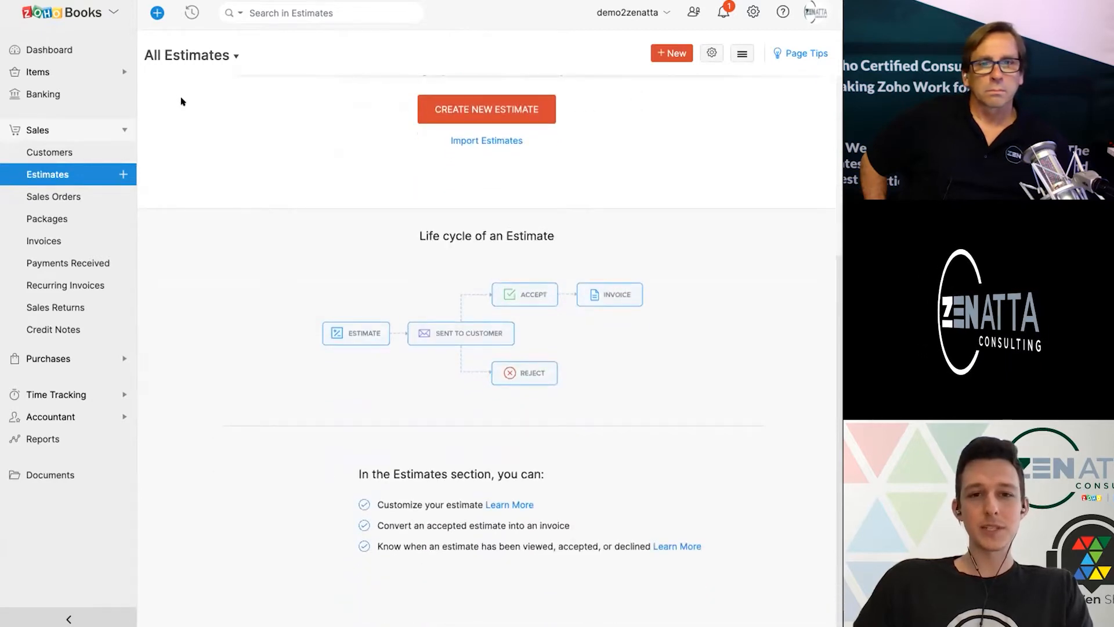
mouse_move(259, 239)
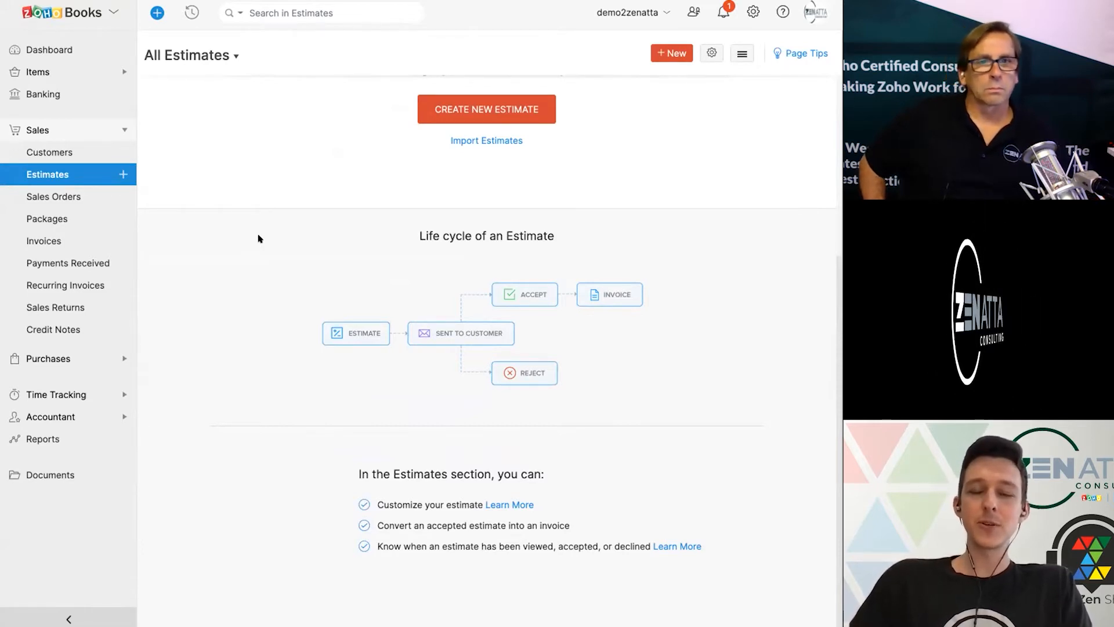
mouse_move(507, 370)
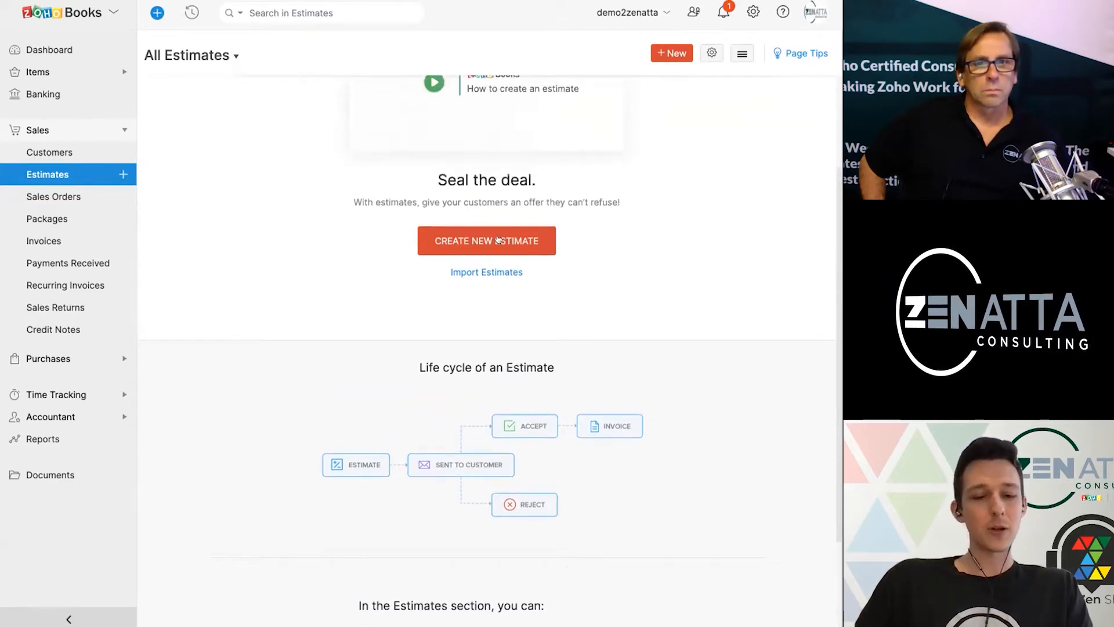
Start a new estimate for customer Example 1.
left_click(486, 241)
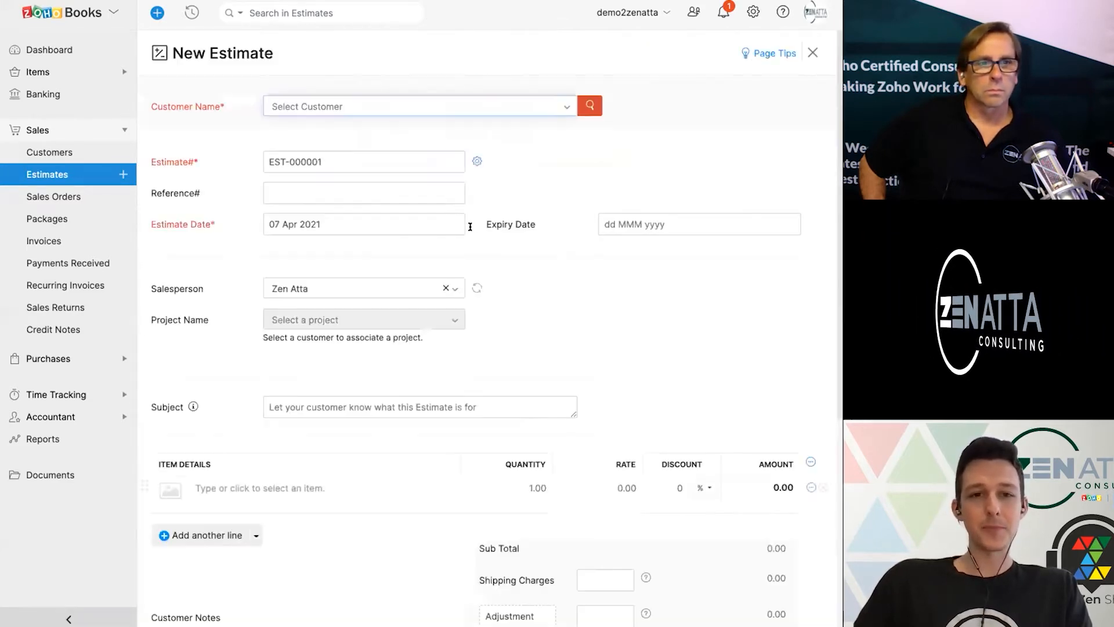
left_click(419, 106)
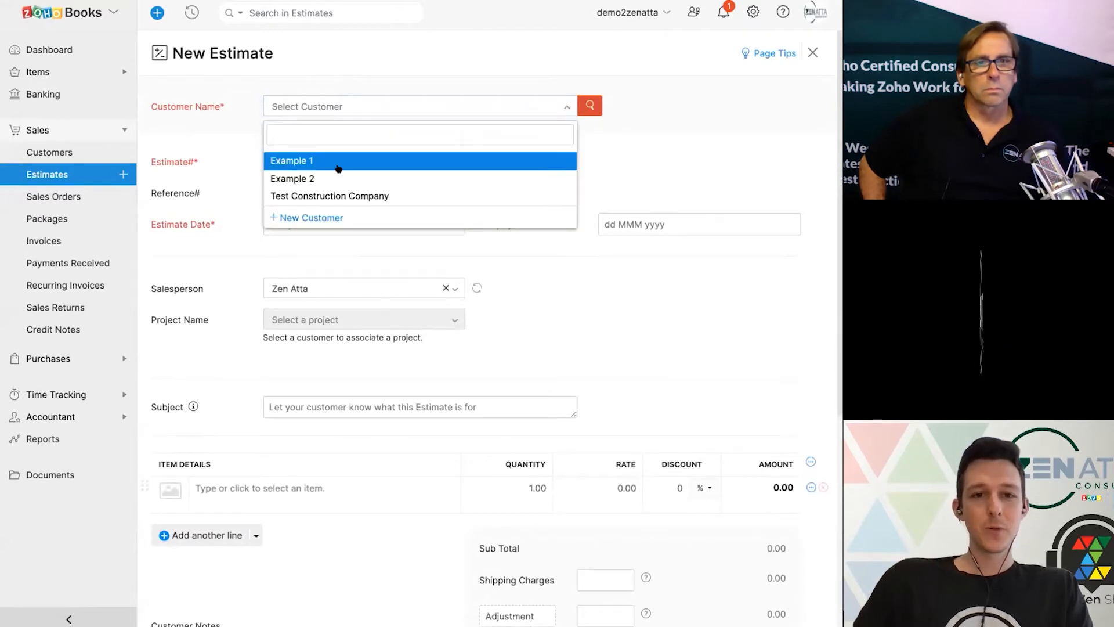
left_click(293, 161)
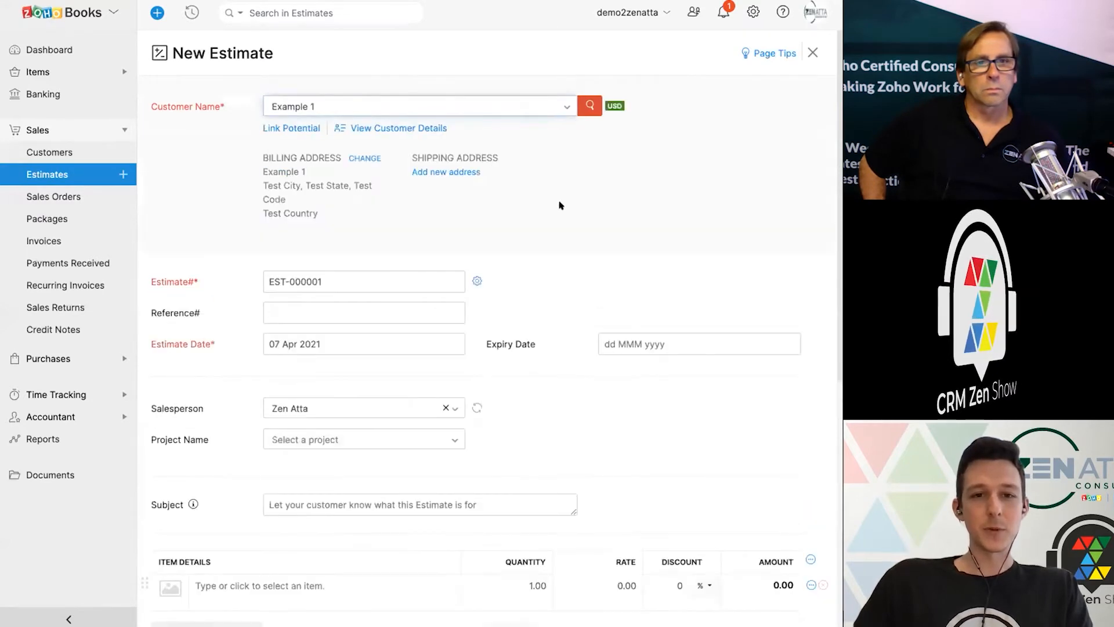
scroll("down", 3)
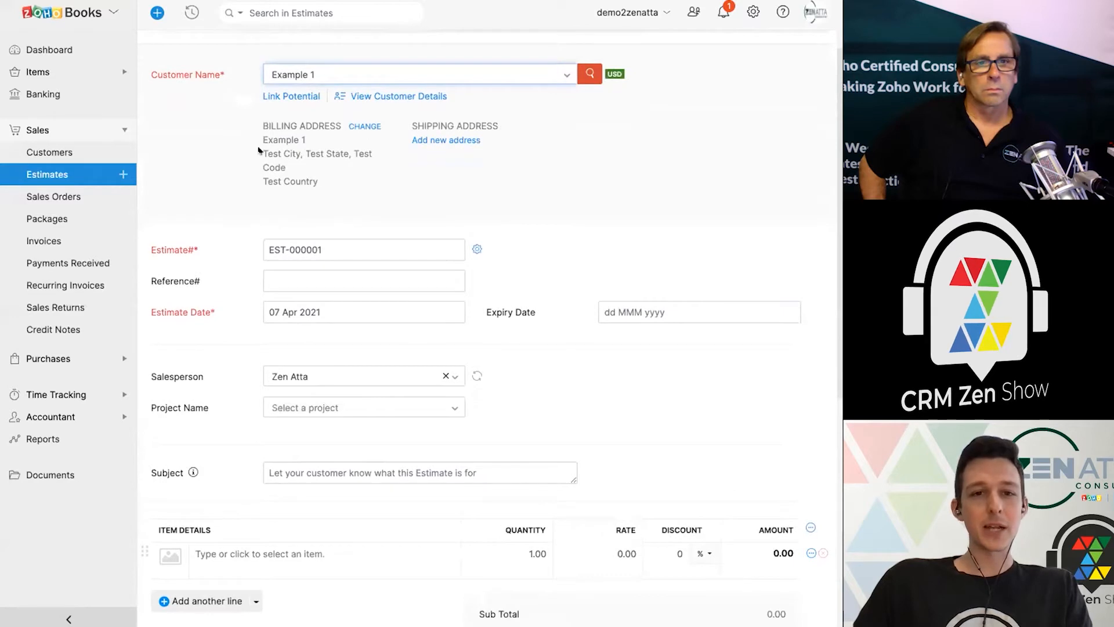
mouse_move(480, 145)
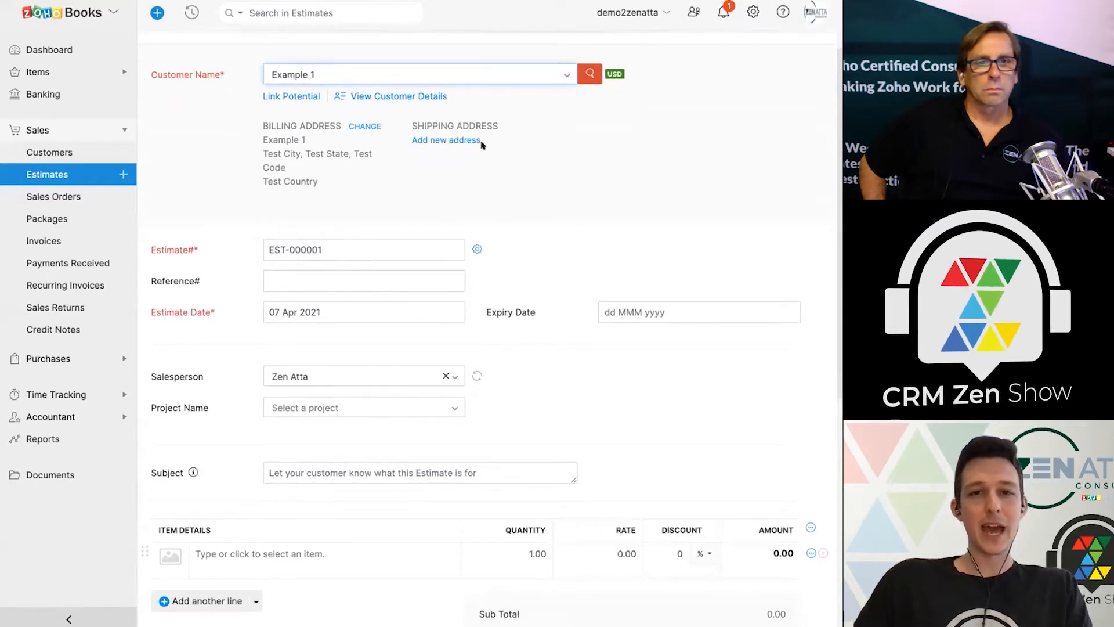
mouse_move(535, 161)
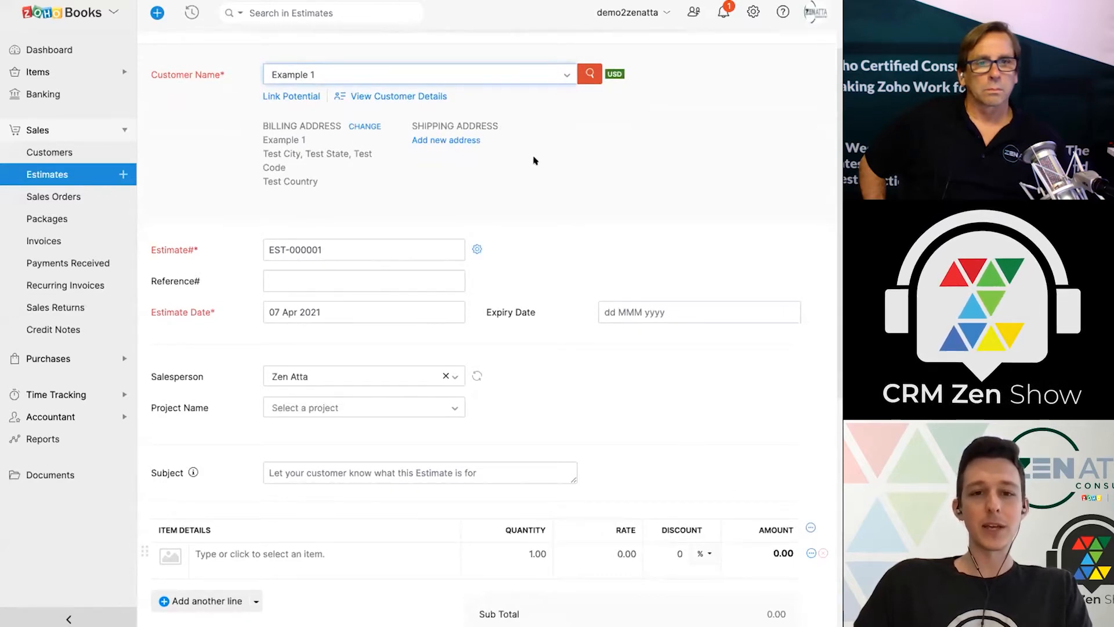
Review the estimate numbering settings unchanged, keeping EST-000001 dated 07 Apr 2021.
scroll("down", 3)
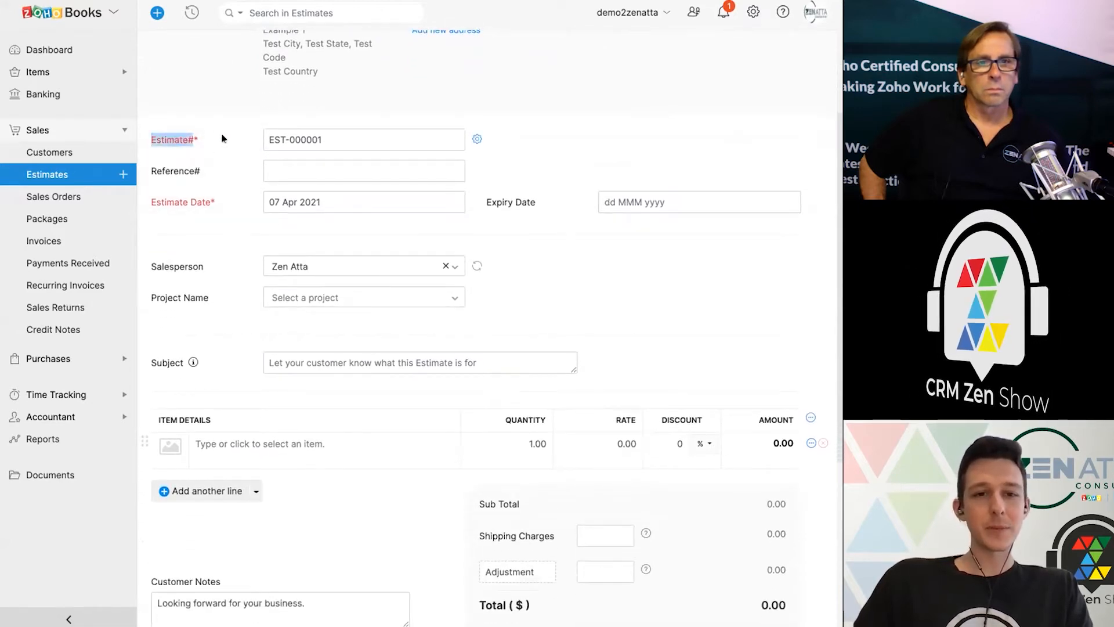
mouse_move(477, 138)
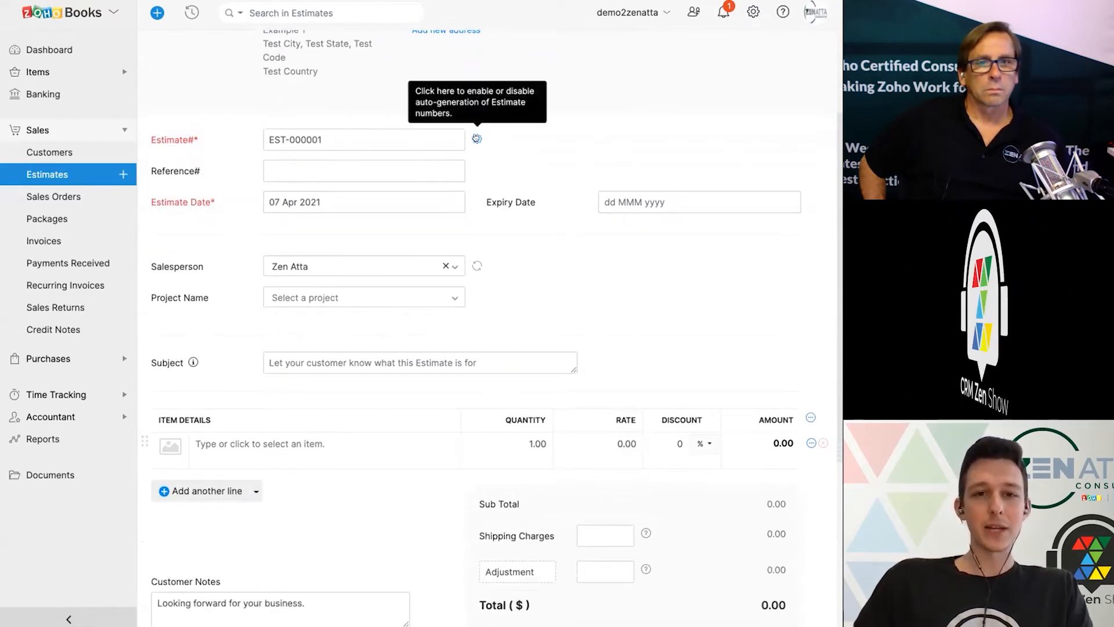
left_click(476, 138)
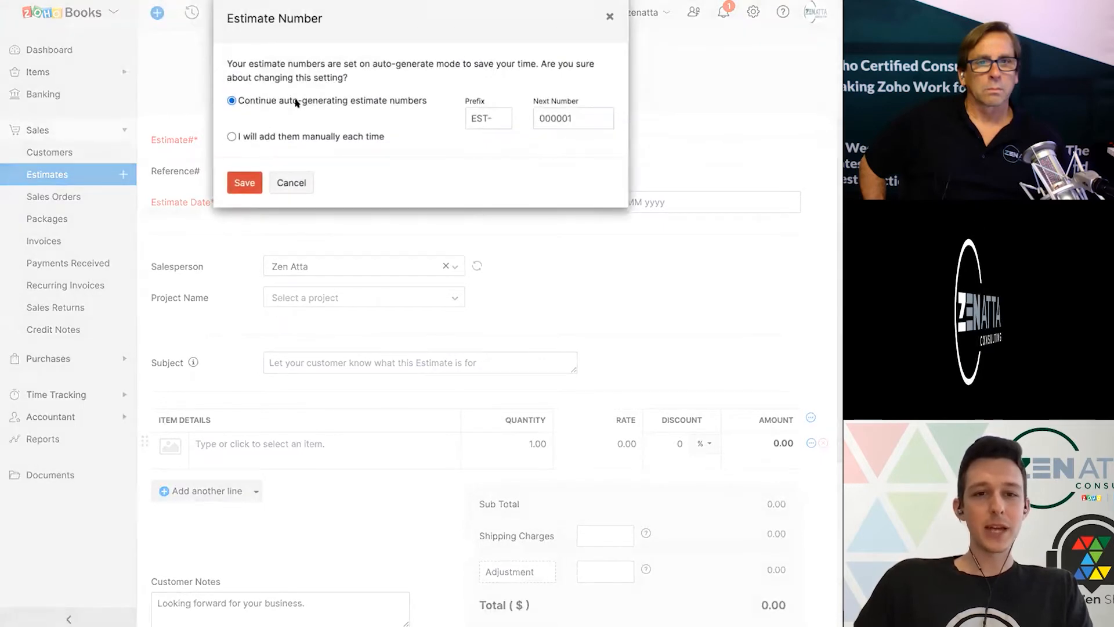
mouse_move(288, 135)
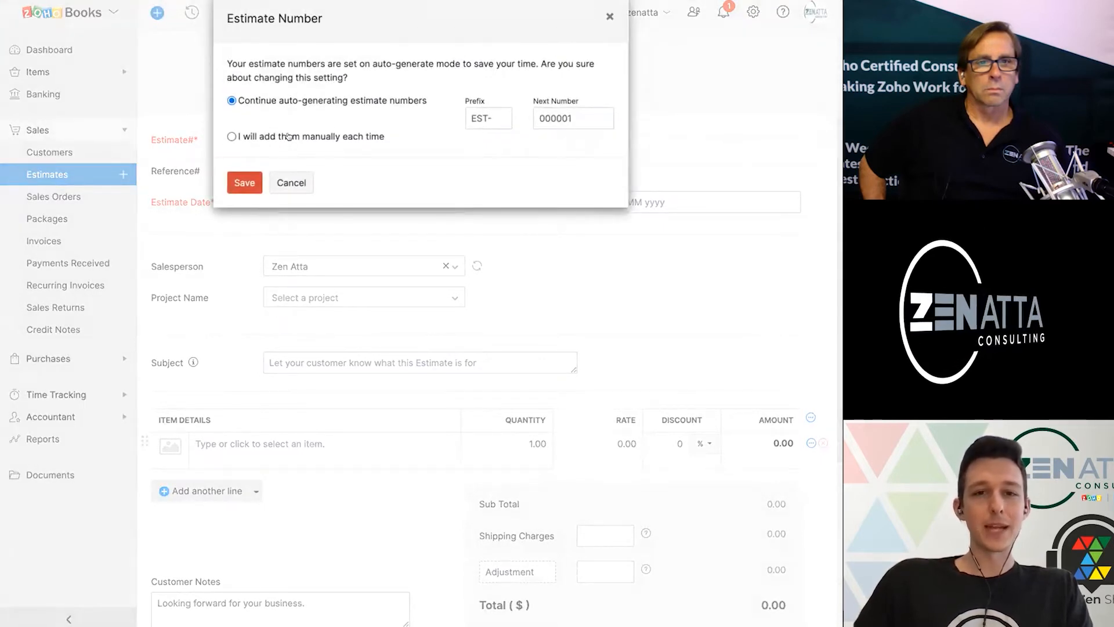
left_click(573, 117)
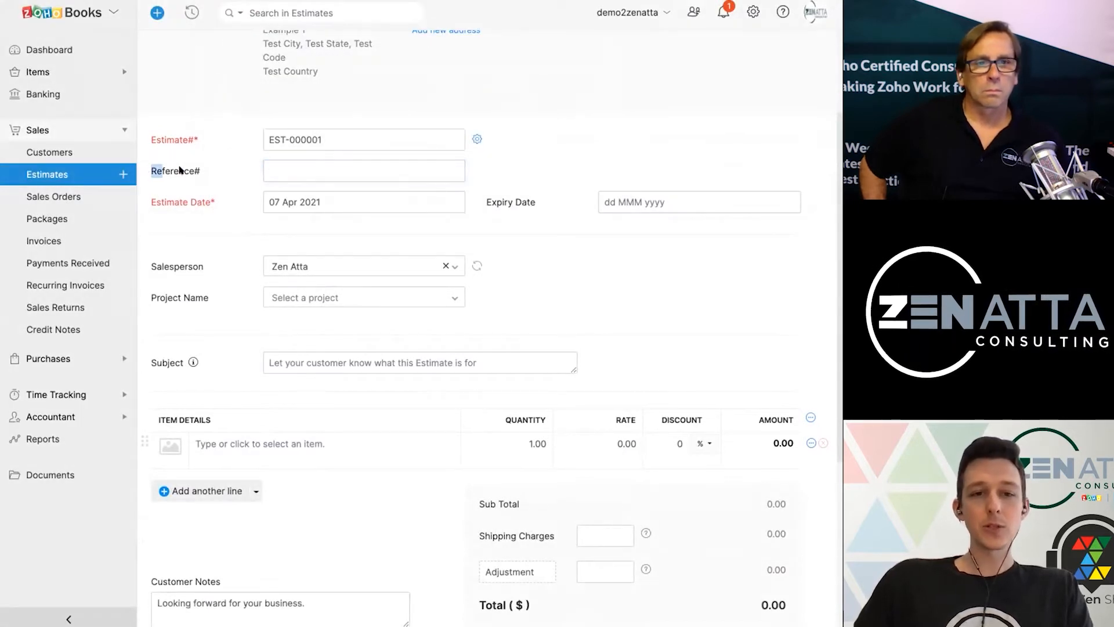
left_click(364, 170)
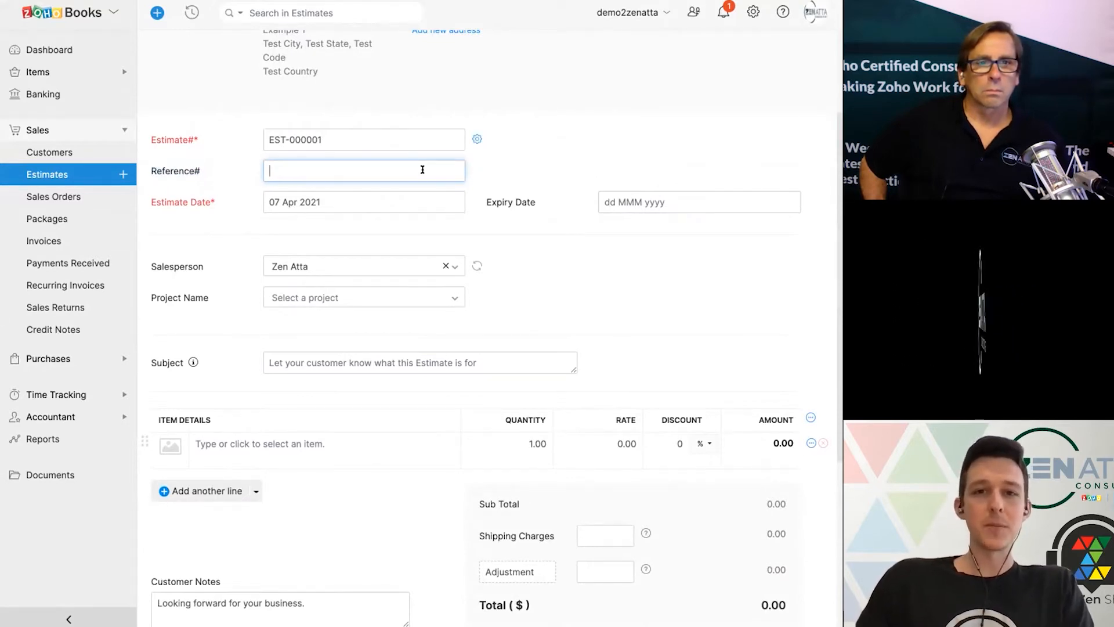
mouse_move(536, 158)
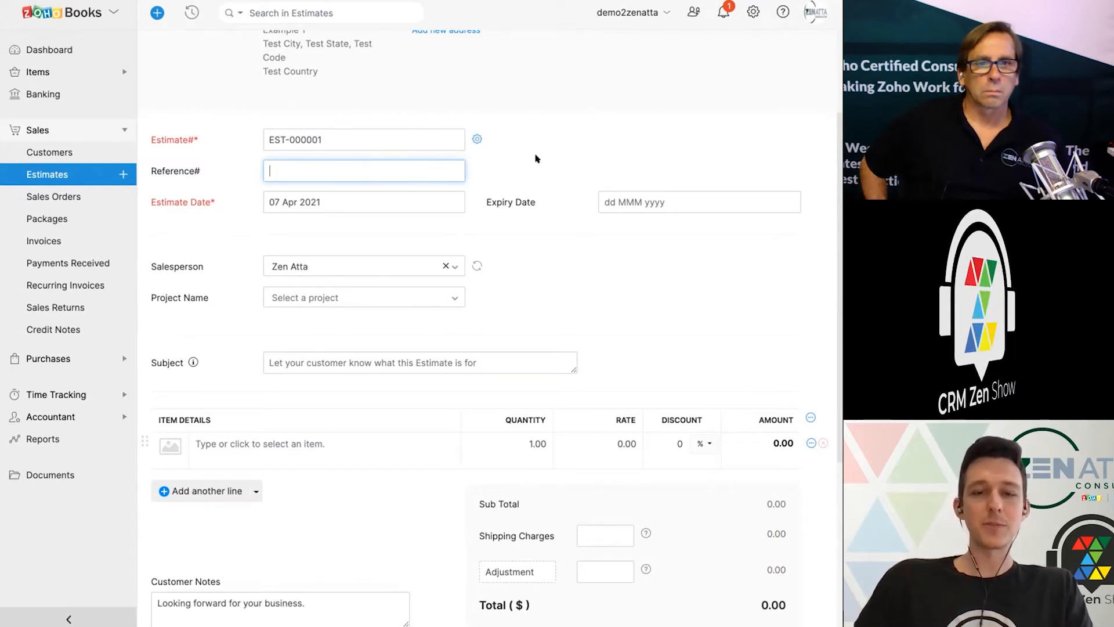
scroll("down", 3)
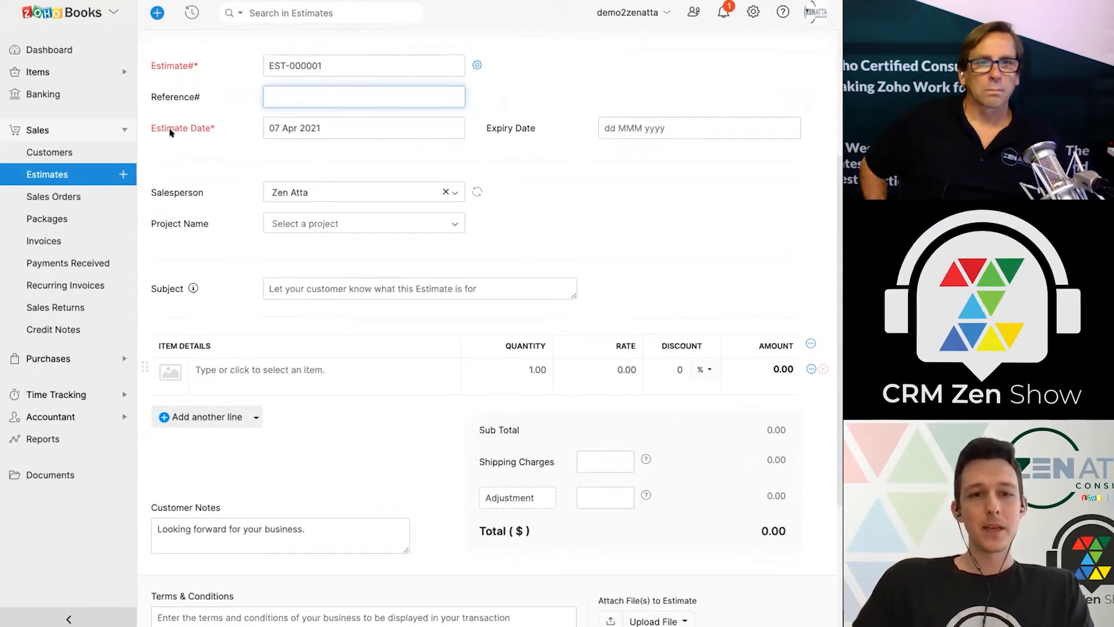
left_click(364, 128)
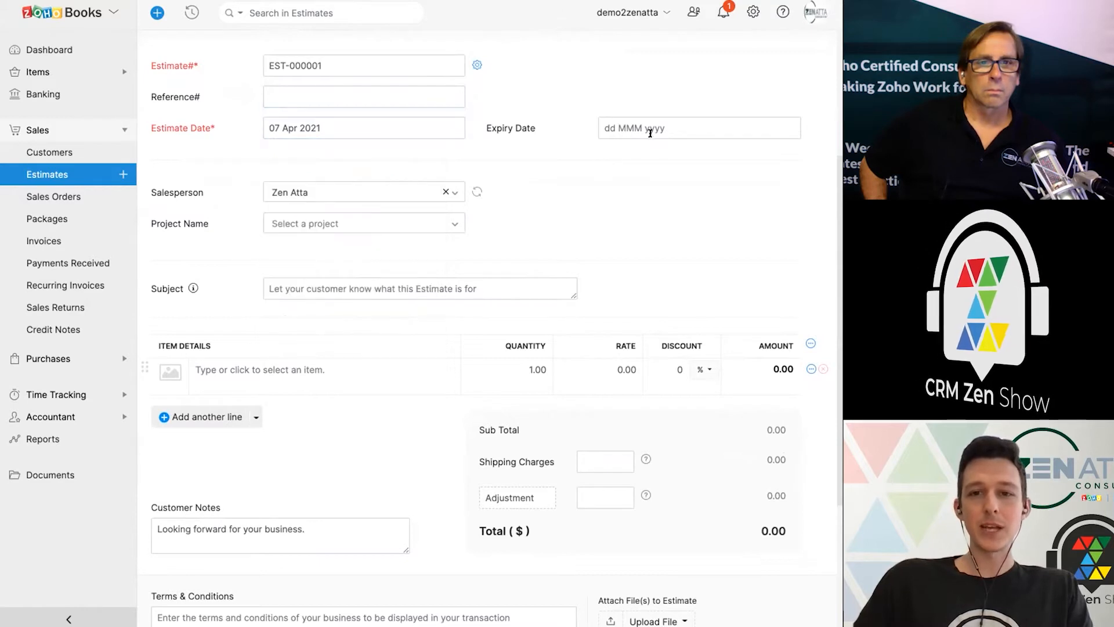
left_click(699, 128)
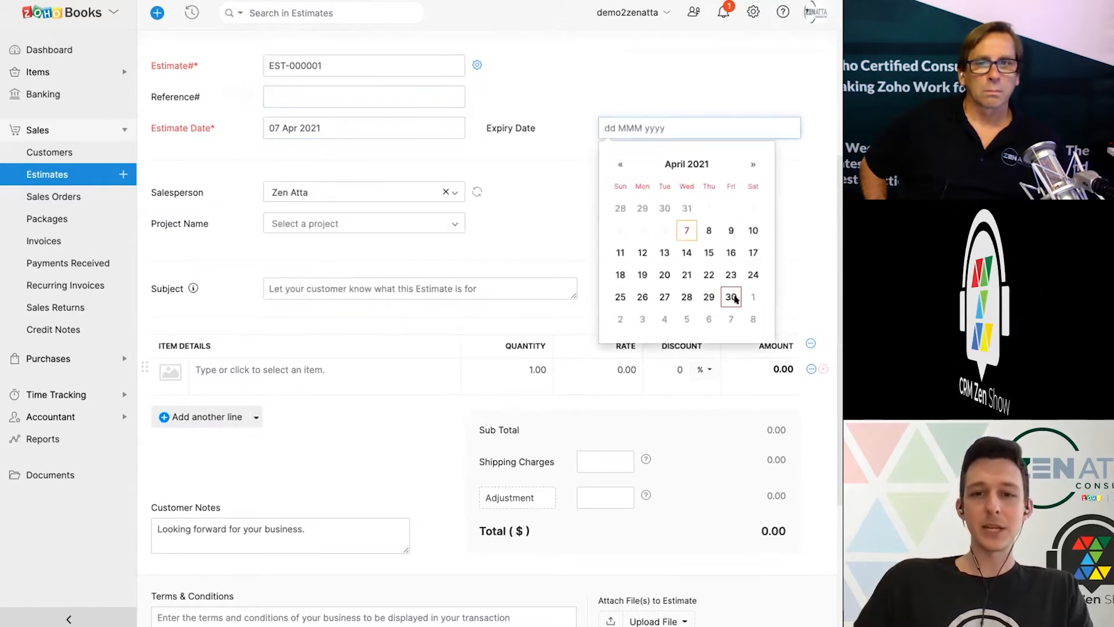
left_click(730, 297)
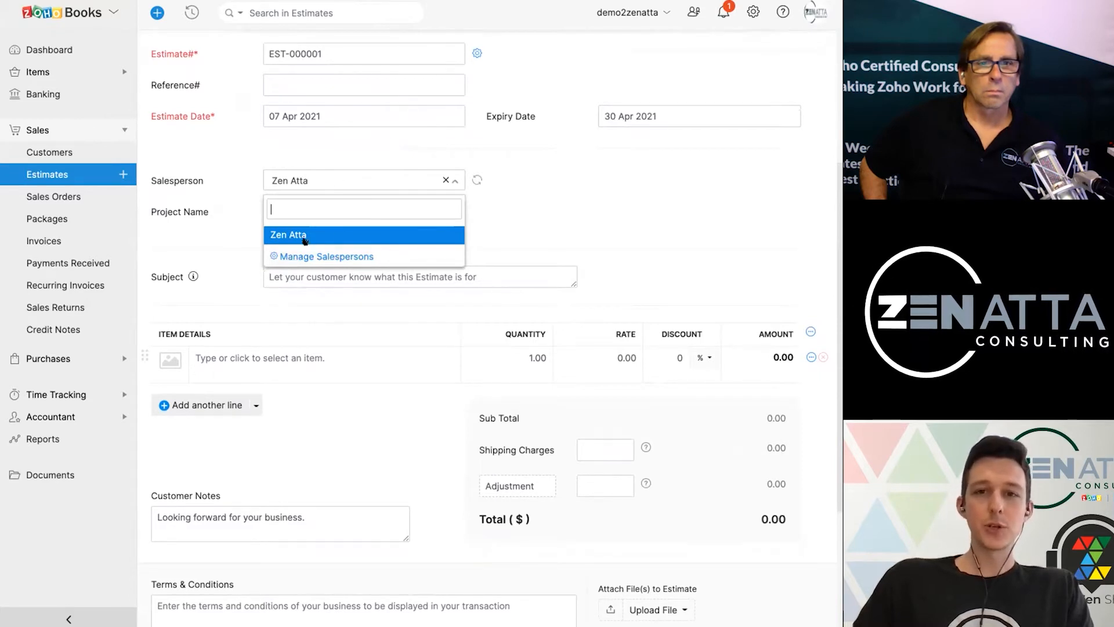
mouse_move(562, 217)
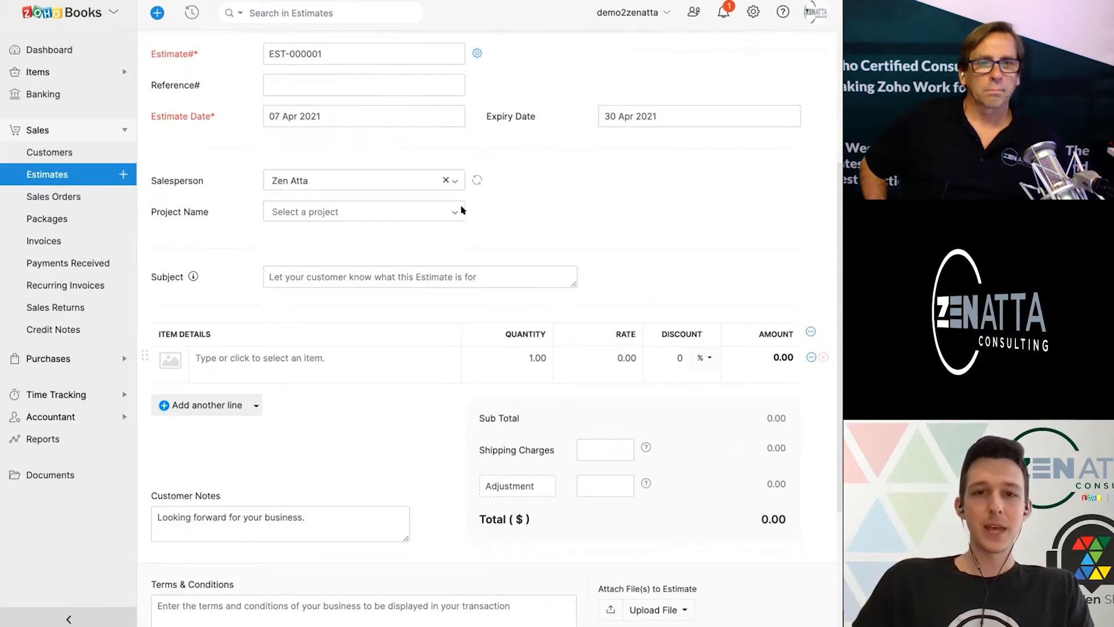
mouse_move(459, 213)
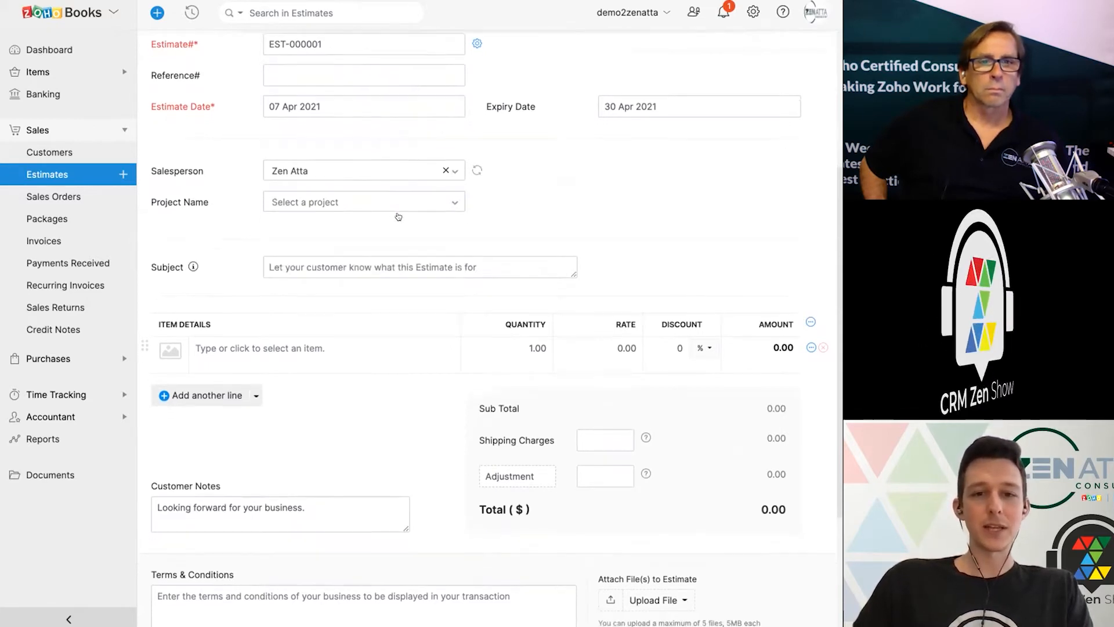
scroll("down", 3)
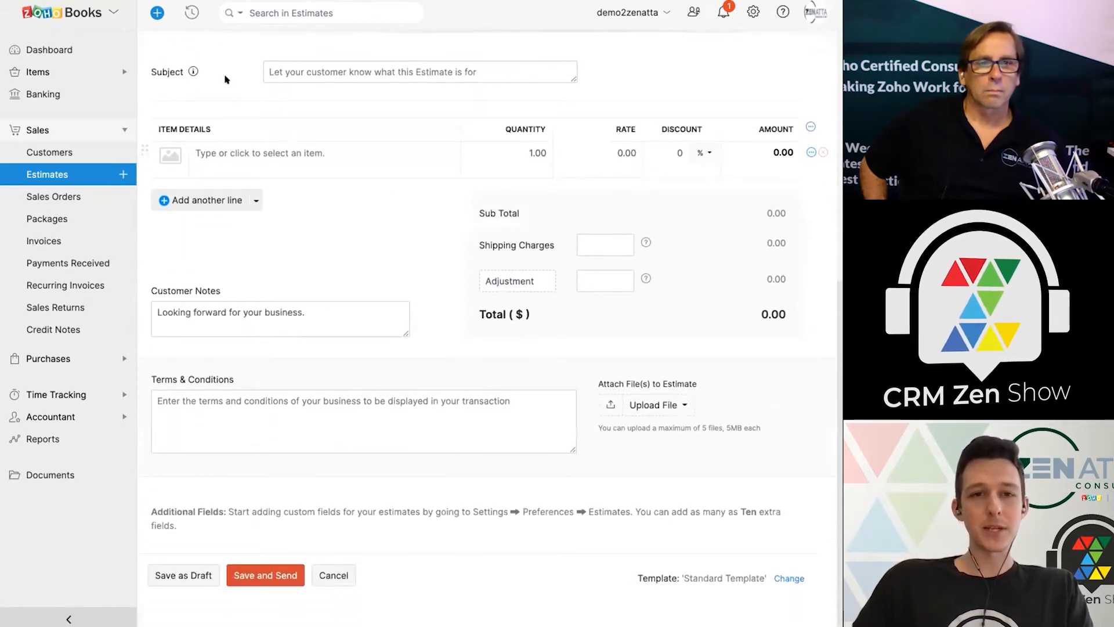
mouse_move(192, 72)
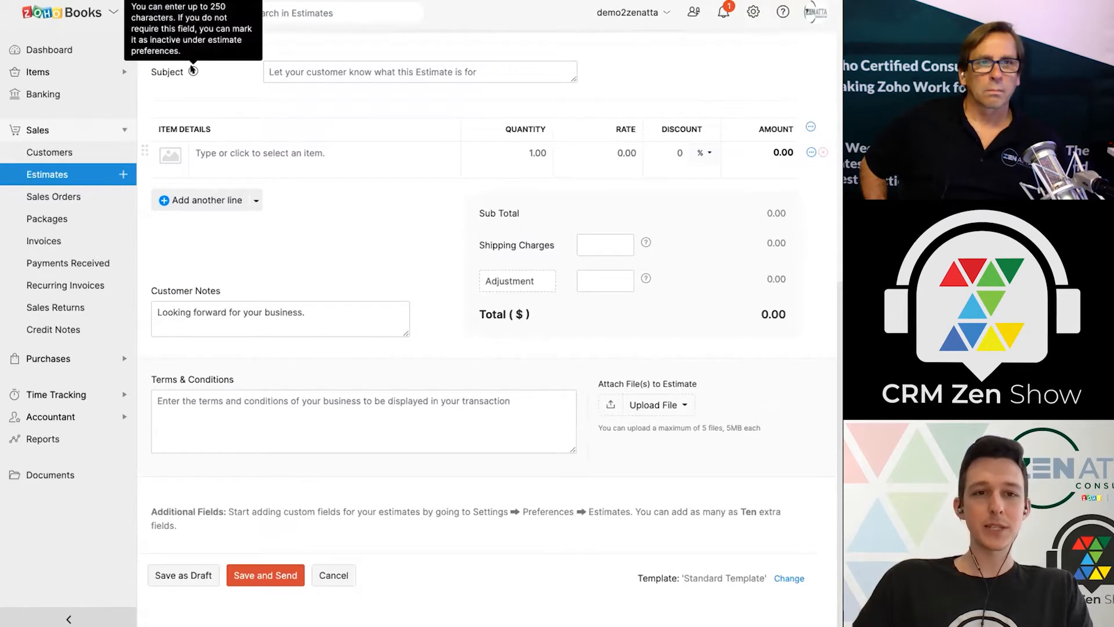
Enter subject 'Estimate for Widget Purchase' and add the Widget item (5 at 500).
left_click(419, 72)
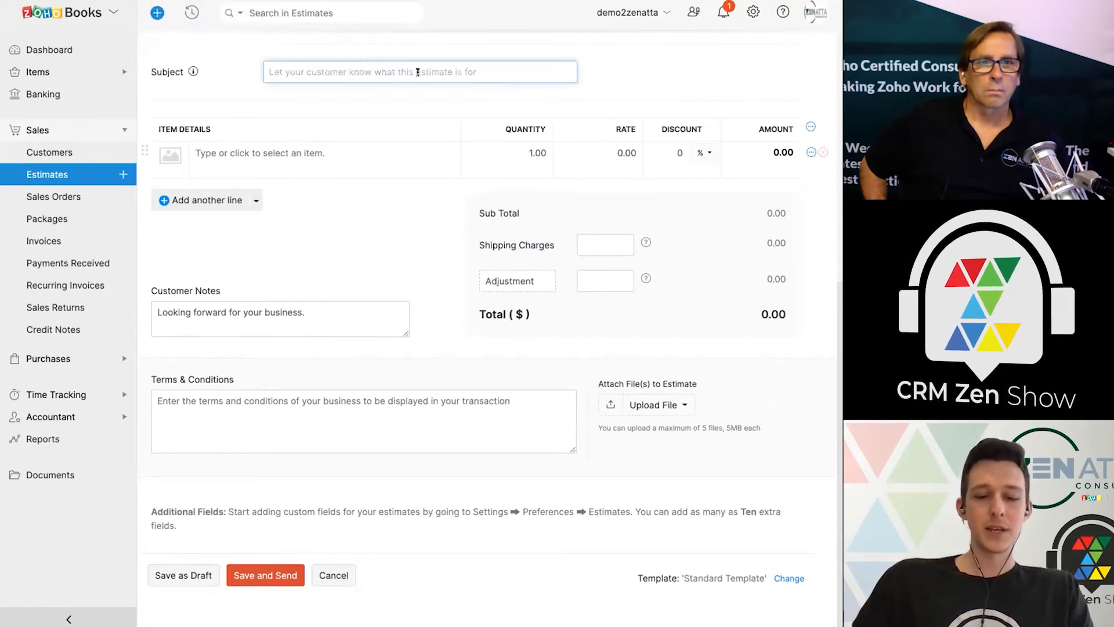
type("Estimate for Widget Pu")
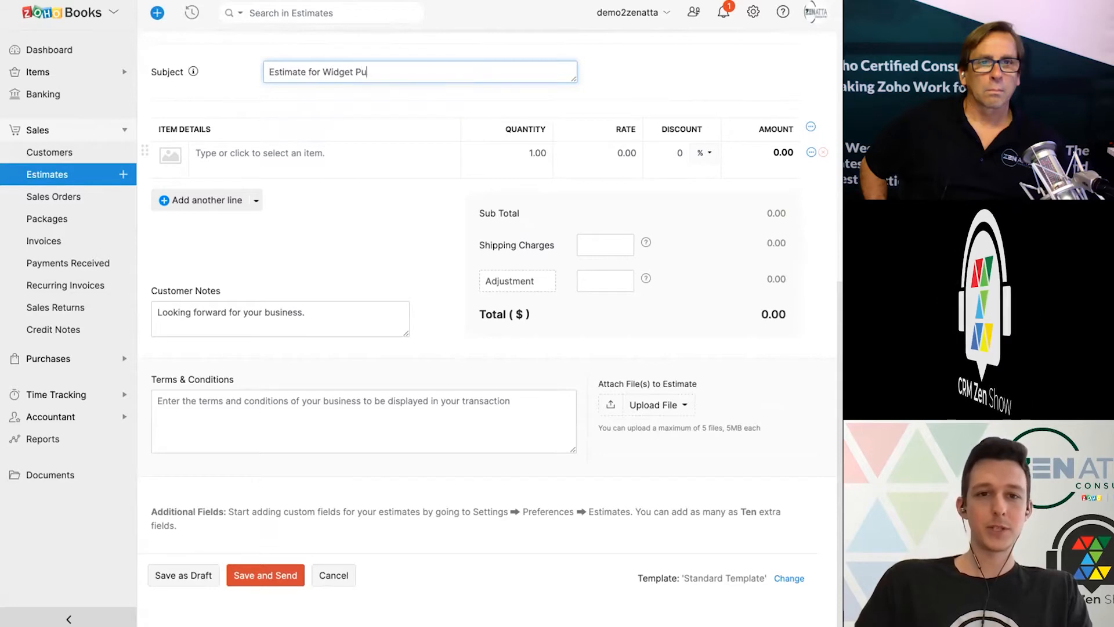
type("rchase")
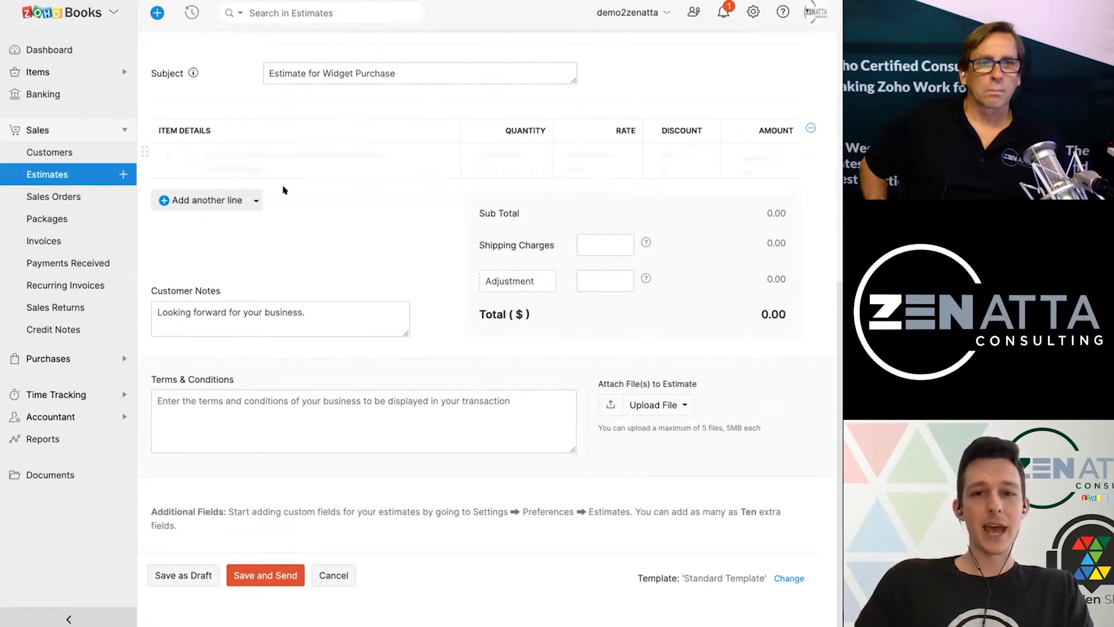
left_click(263, 156)
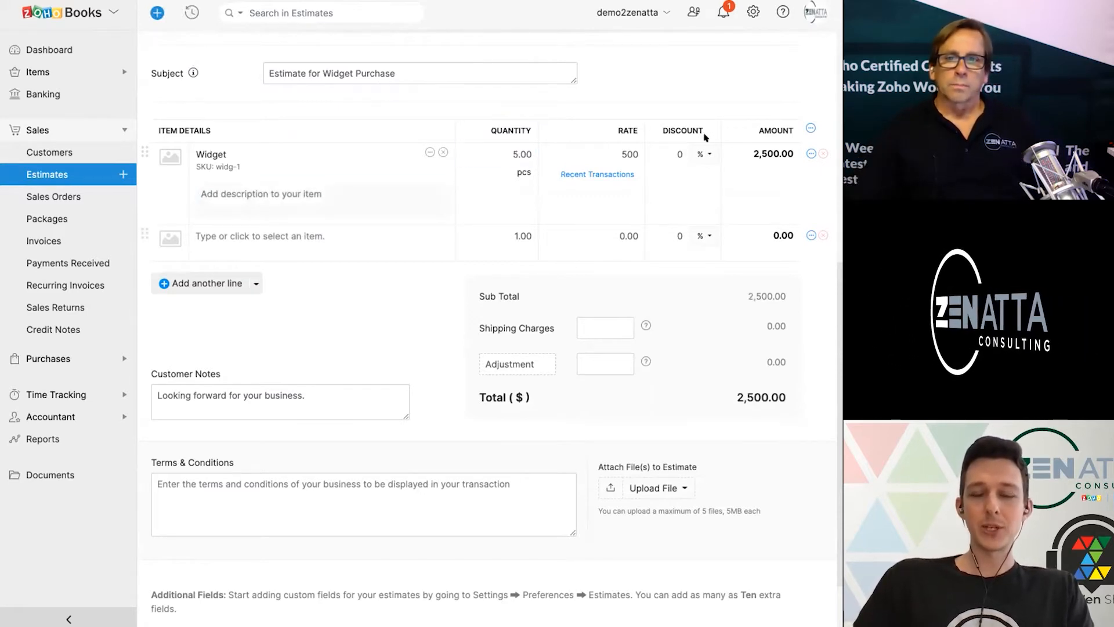
Try a $500 flat discount on the Widget line, then change it to 20%.
left_click(704, 153)
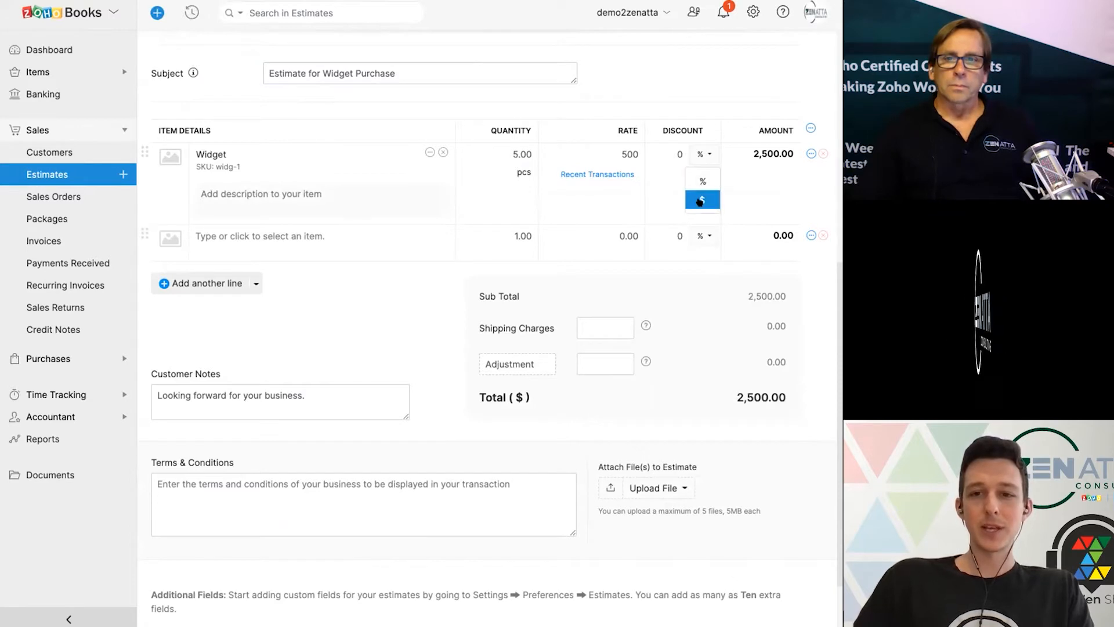
left_click(702, 200)
type("500")
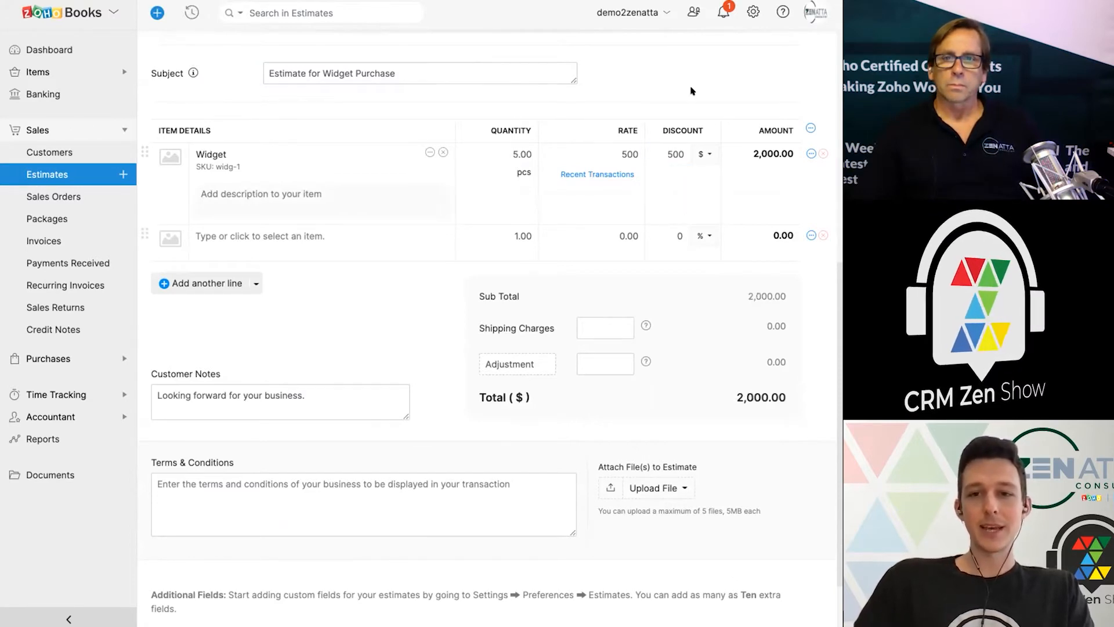
mouse_move(749, 125)
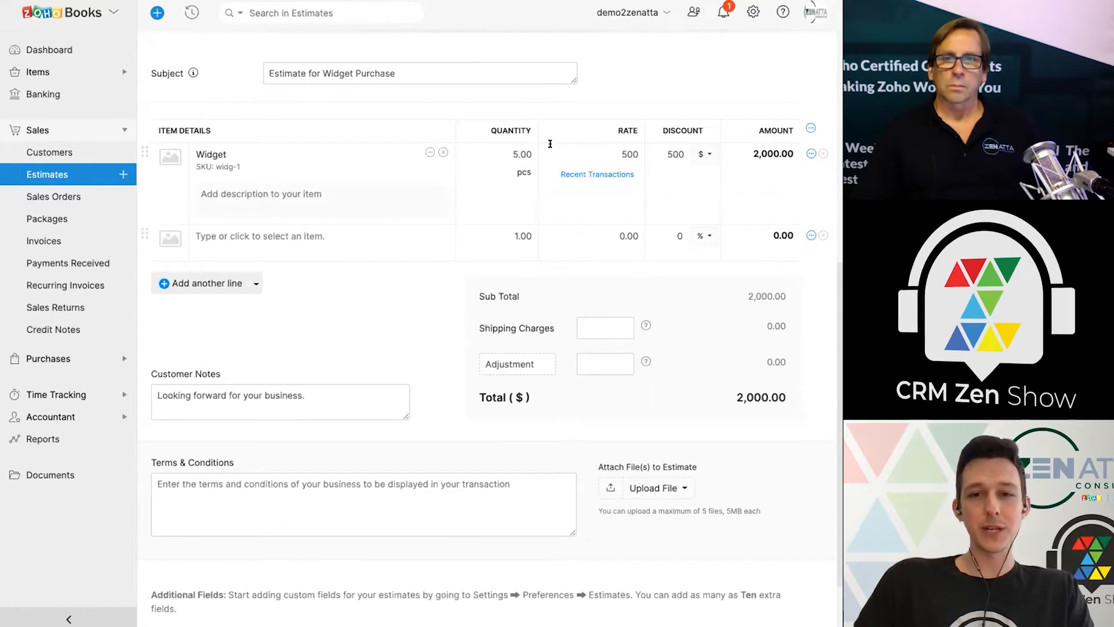
left_click(667, 153)
type("0")
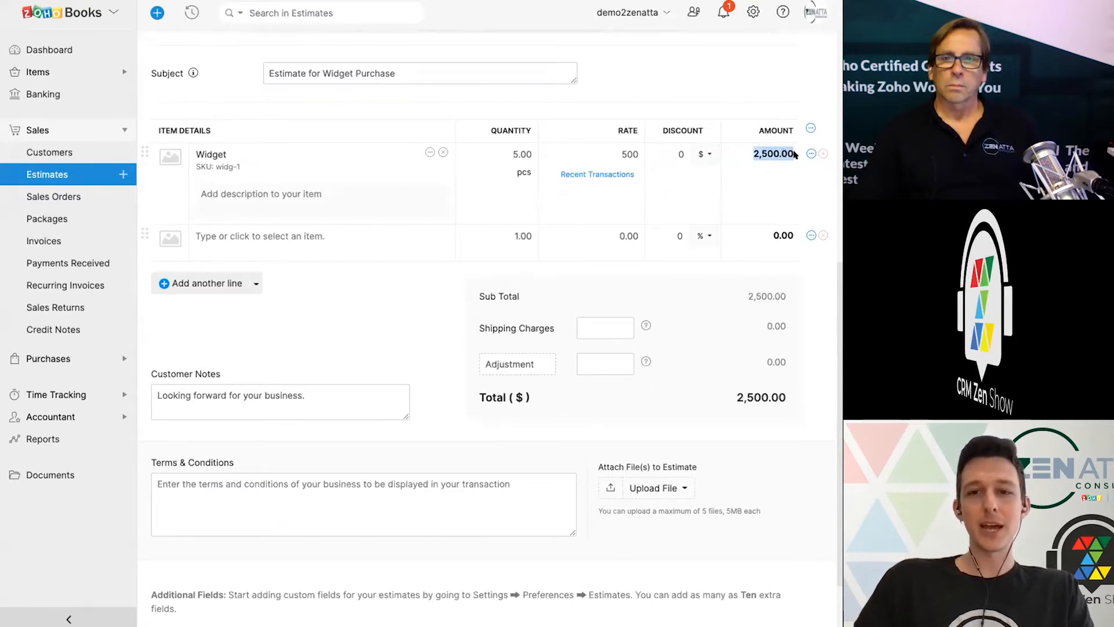
left_click(675, 154)
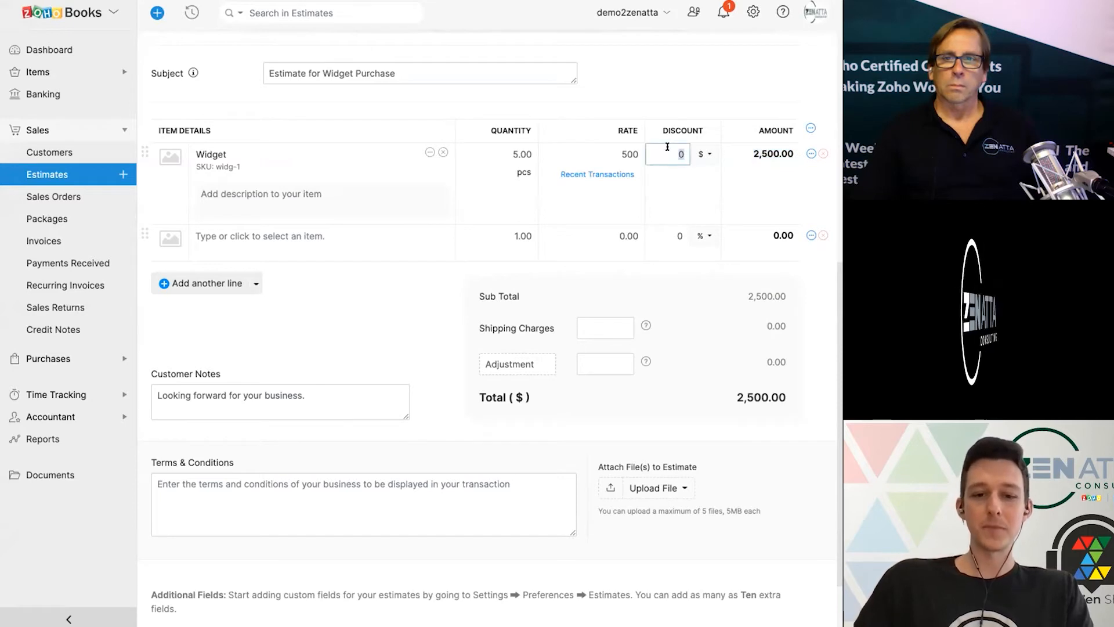
type("500")
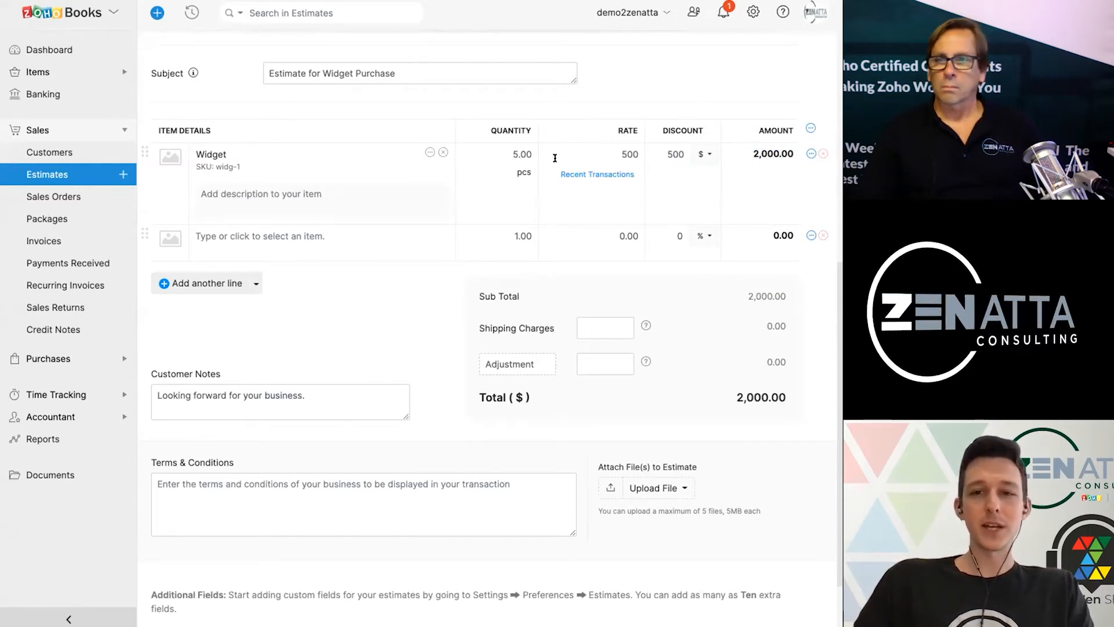
mouse_move(780, 178)
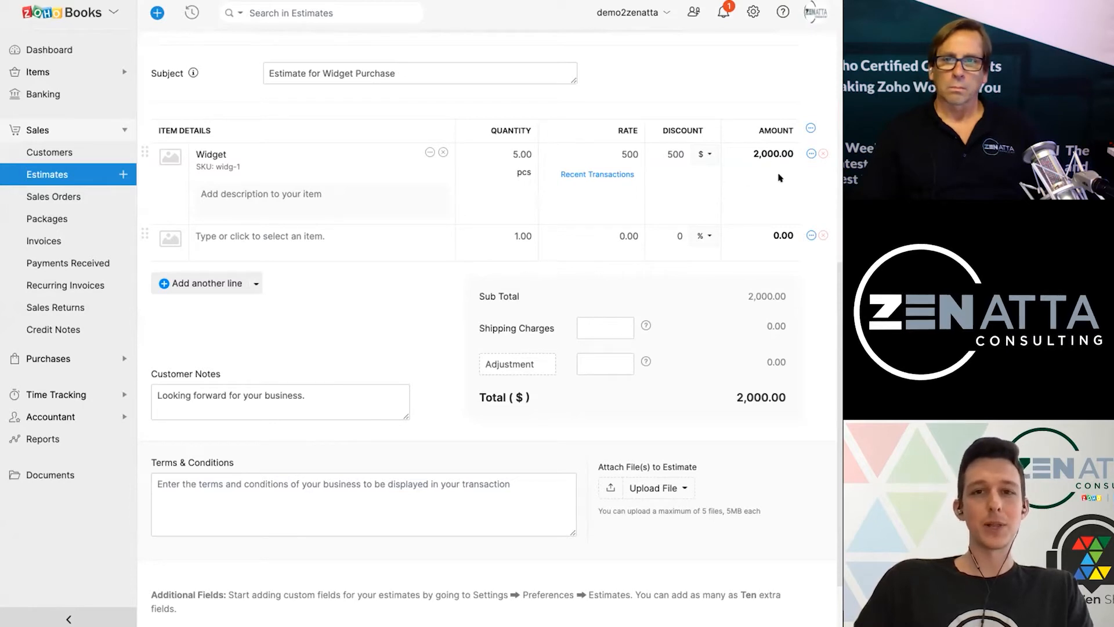
left_click(703, 154)
type("20")
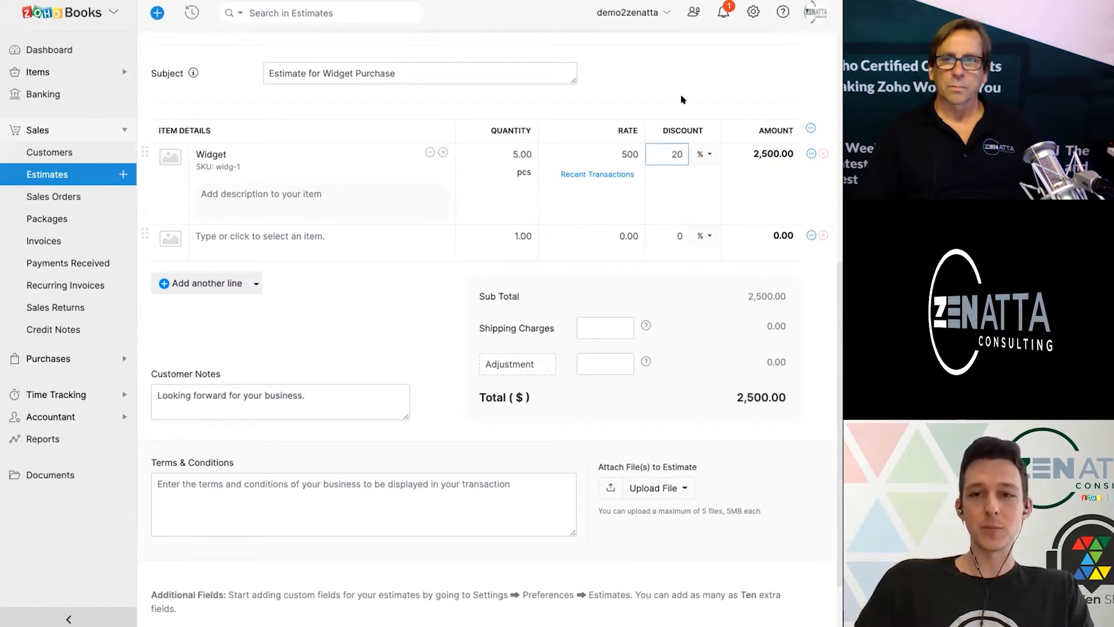
left_click(688, 223)
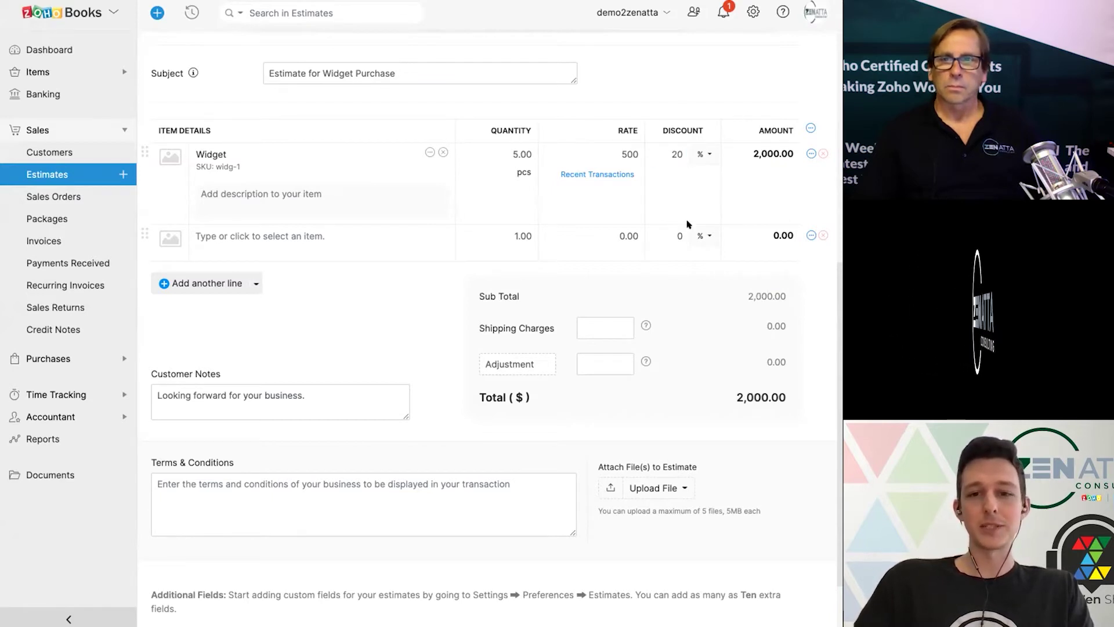
Add 25 shipping for a 2,025.00 total and save the estimate for sending.
scroll("down", 3)
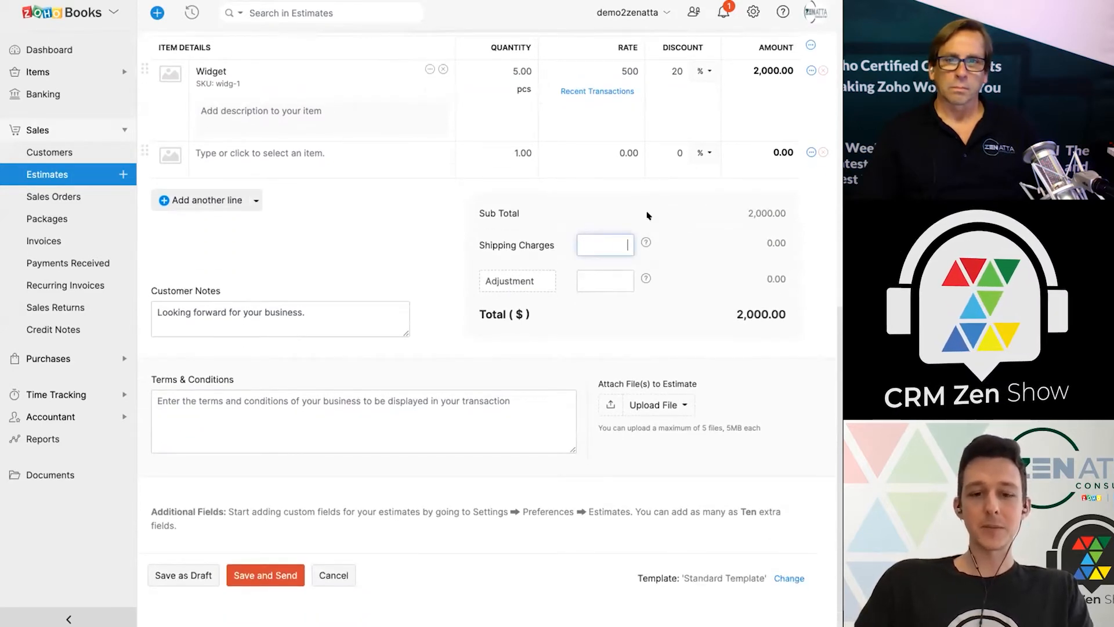
type("25")
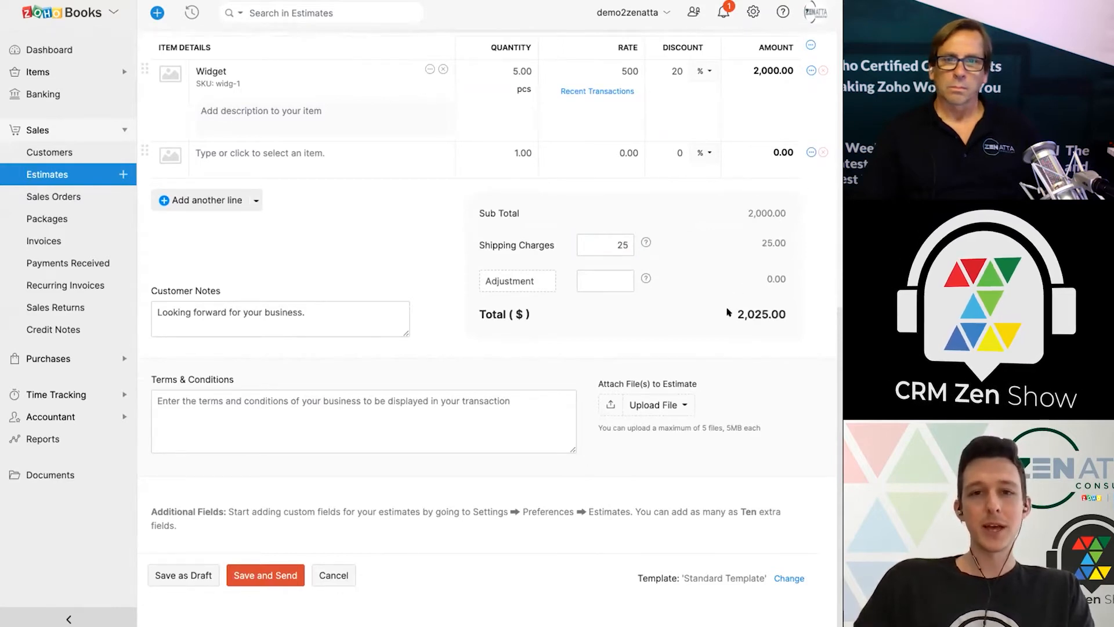
mouse_move(725, 278)
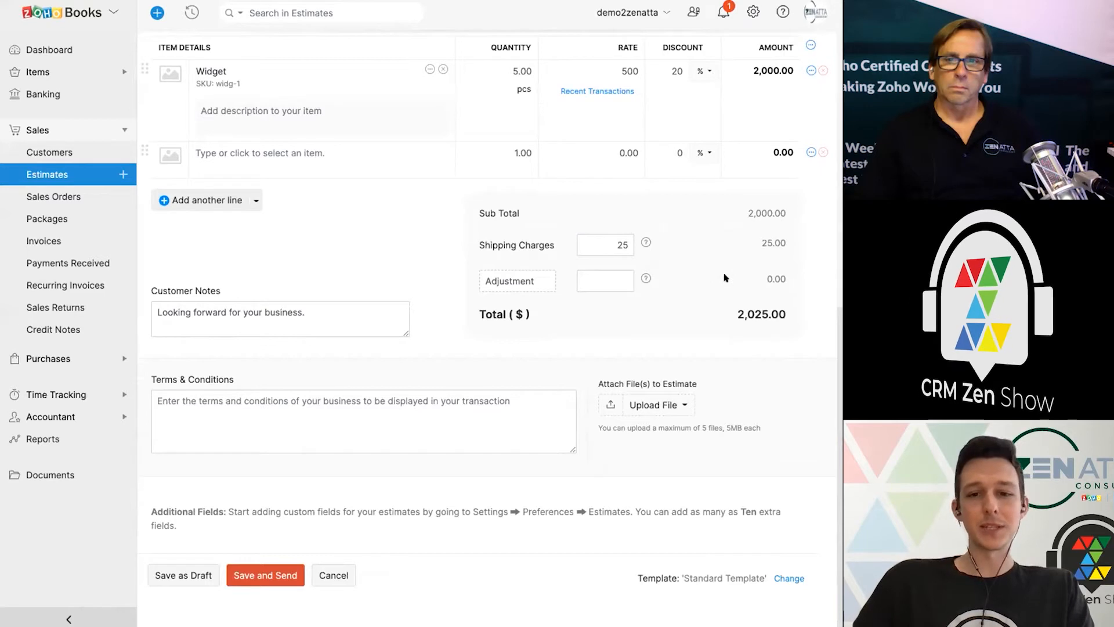
mouse_move(426, 303)
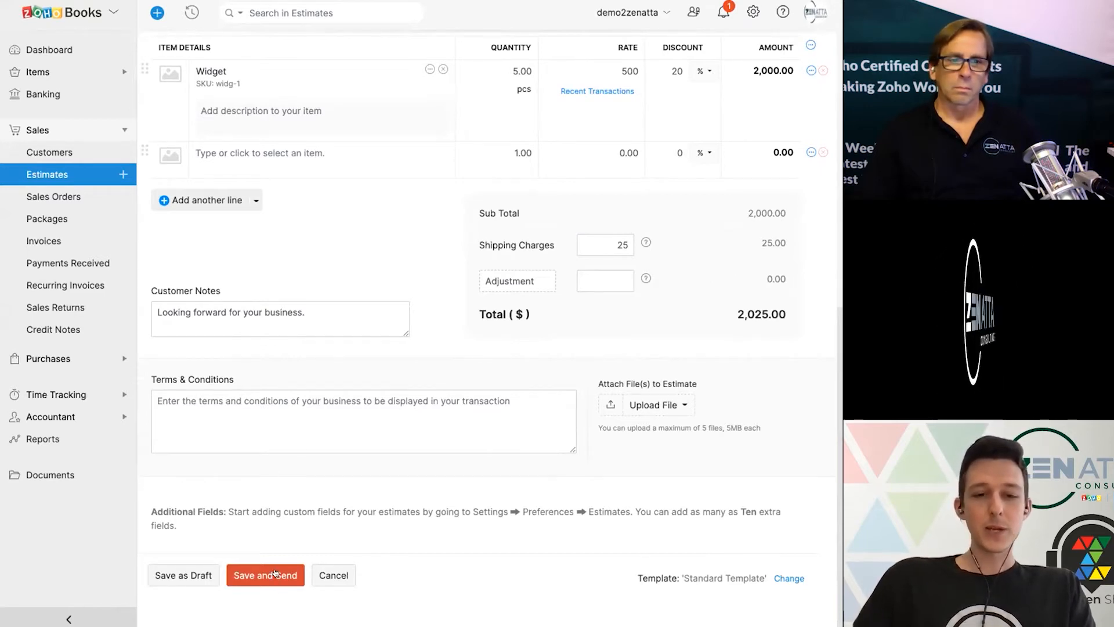
left_click(265, 575)
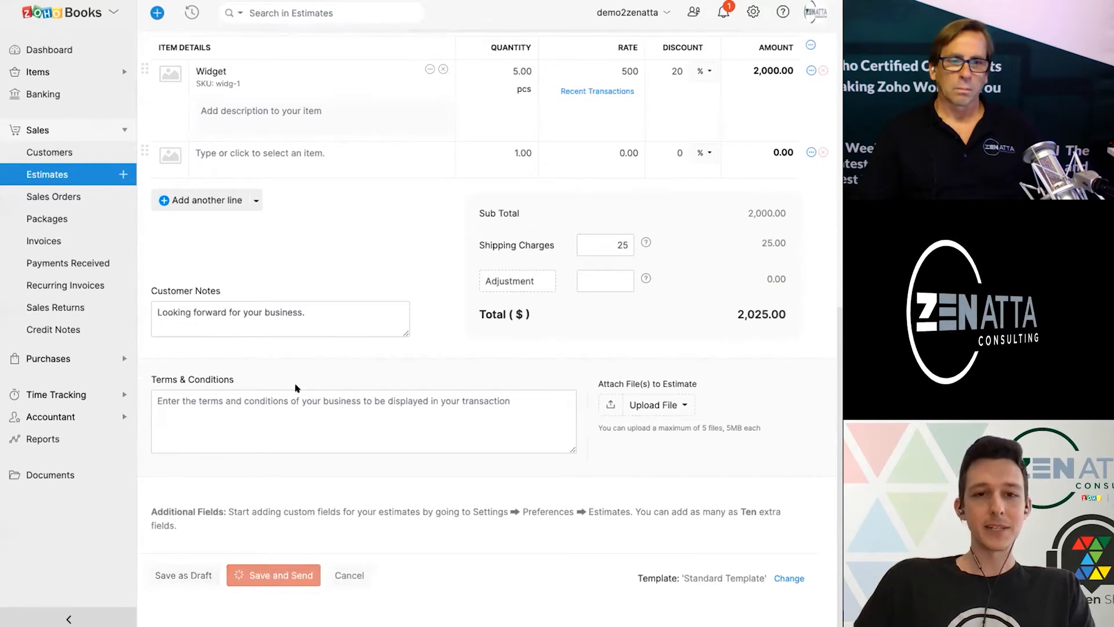
left_click(273, 575)
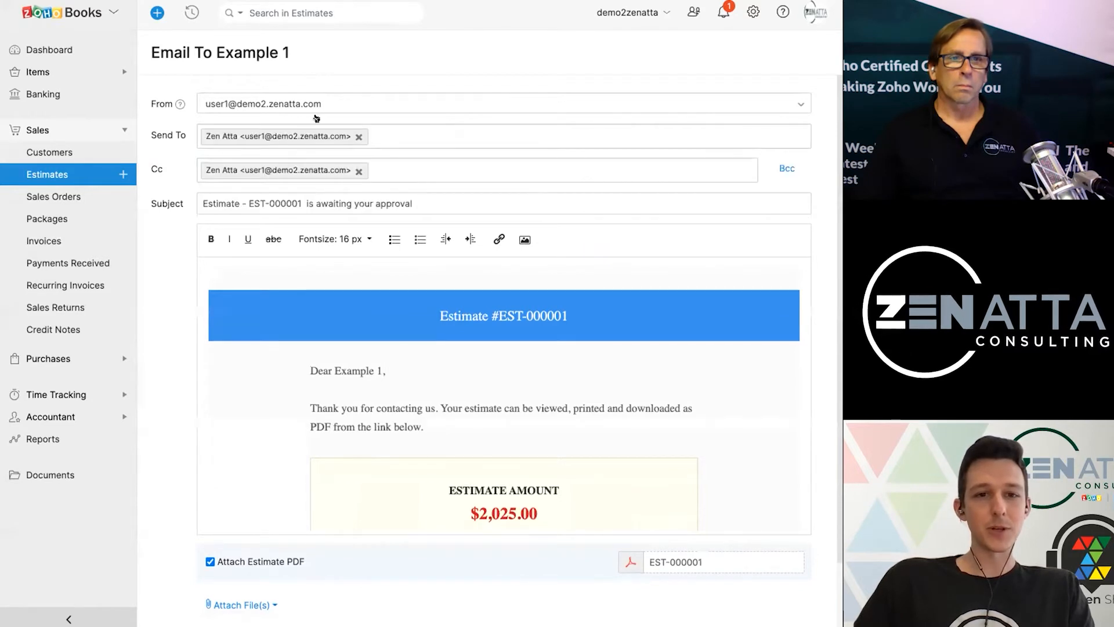
Email estimate EST-000001 to Example 1.
scroll("down", 3)
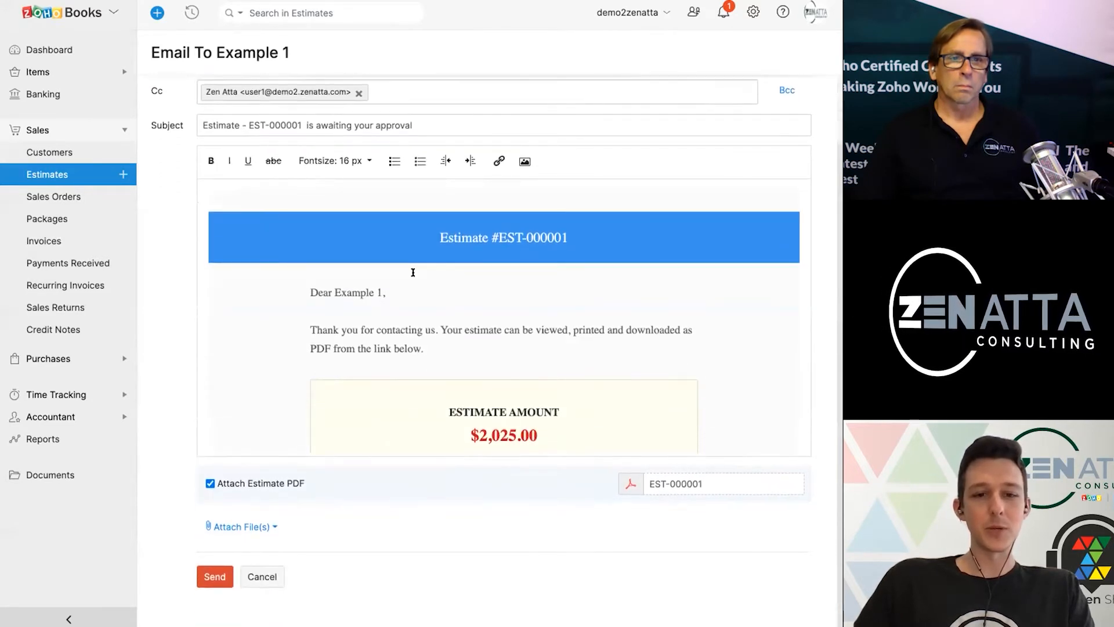
scroll("down", 3)
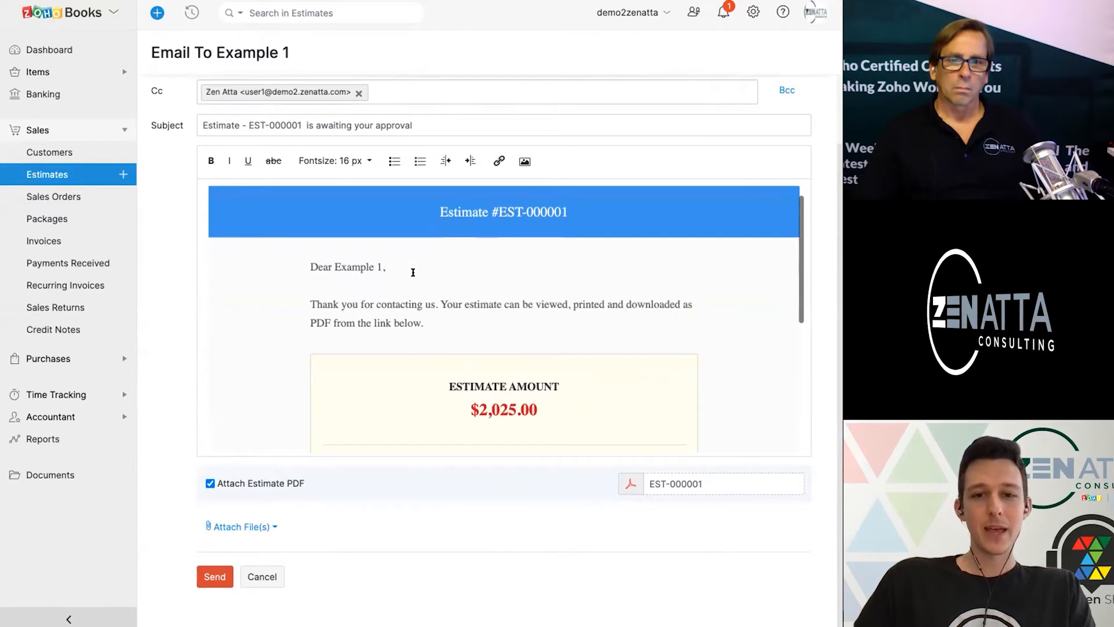
scroll("down", 3)
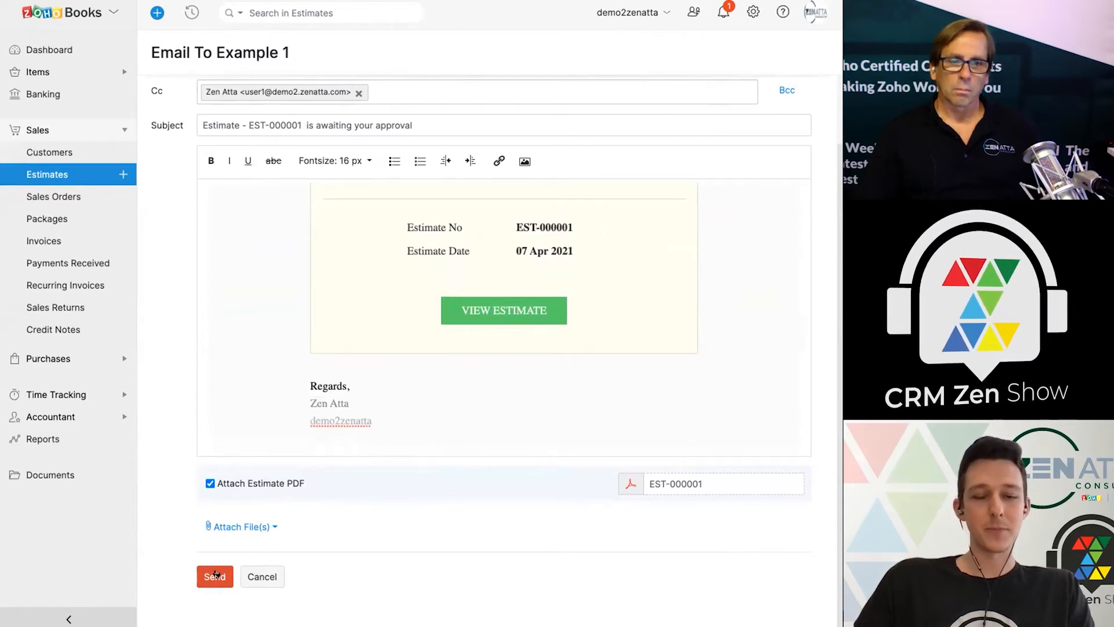
left_click(215, 576)
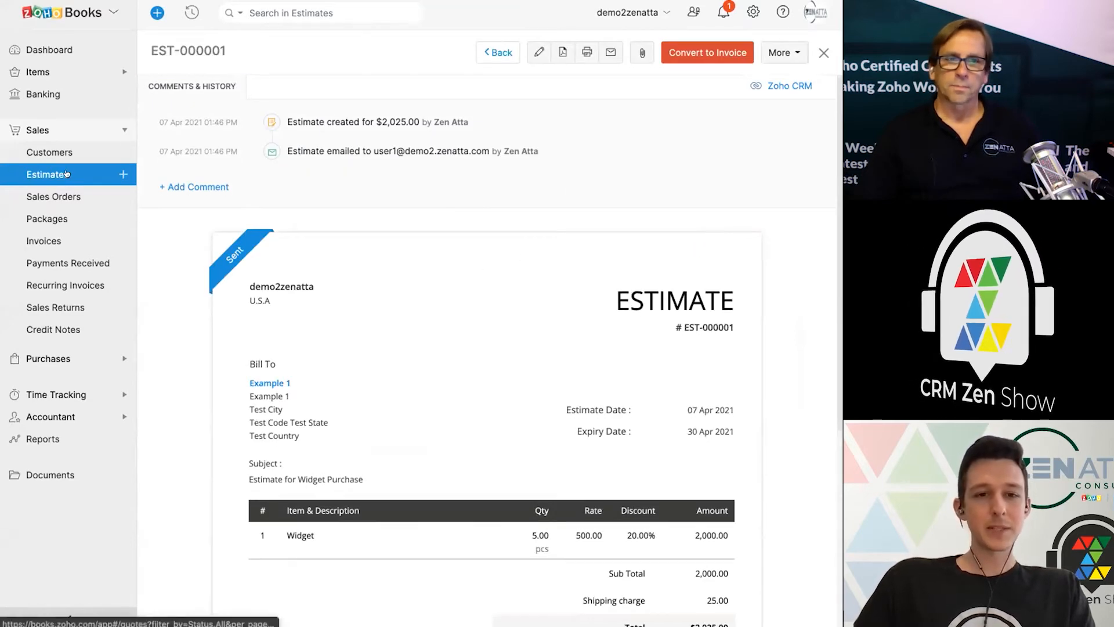
Open estimate EST-000001 from the Estimates list and mark it as Accepted.
left_click(498, 52)
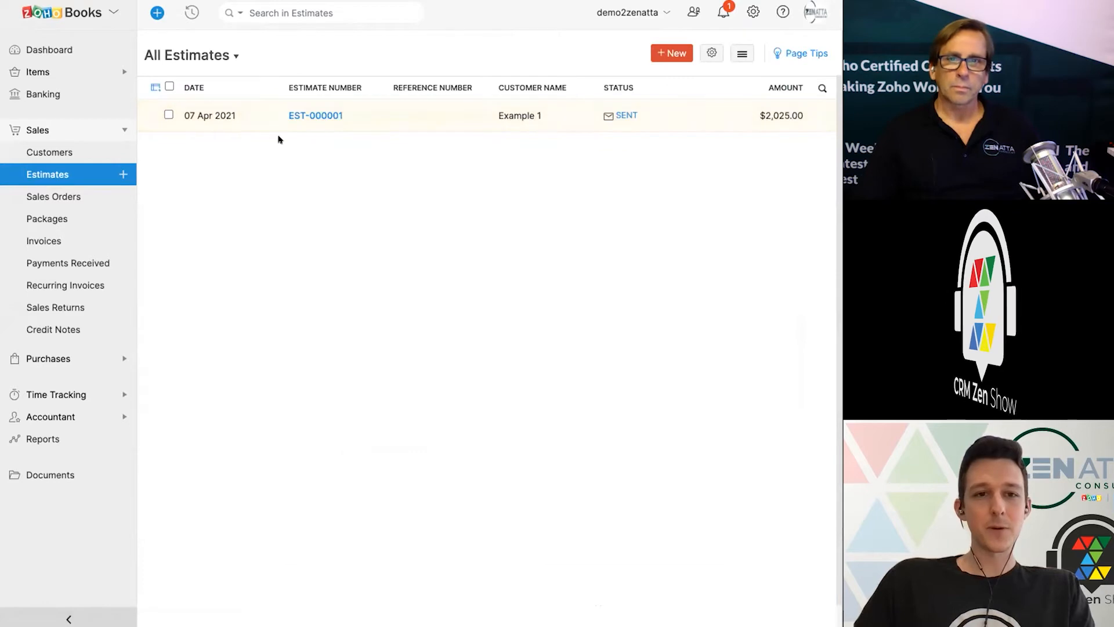
mouse_move(480, 133)
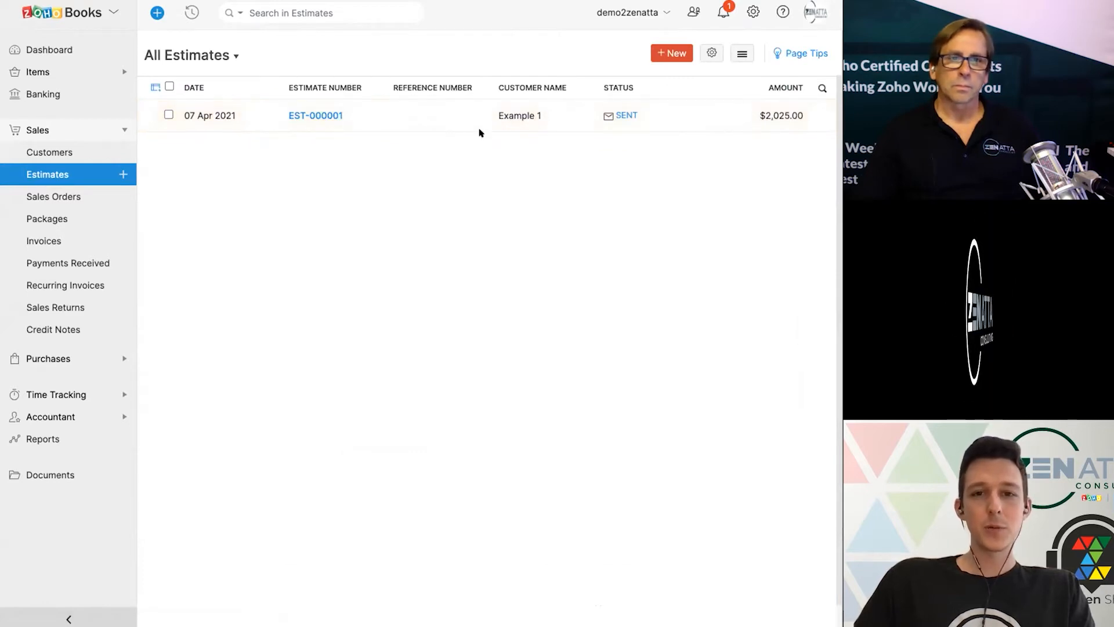
mouse_move(411, 94)
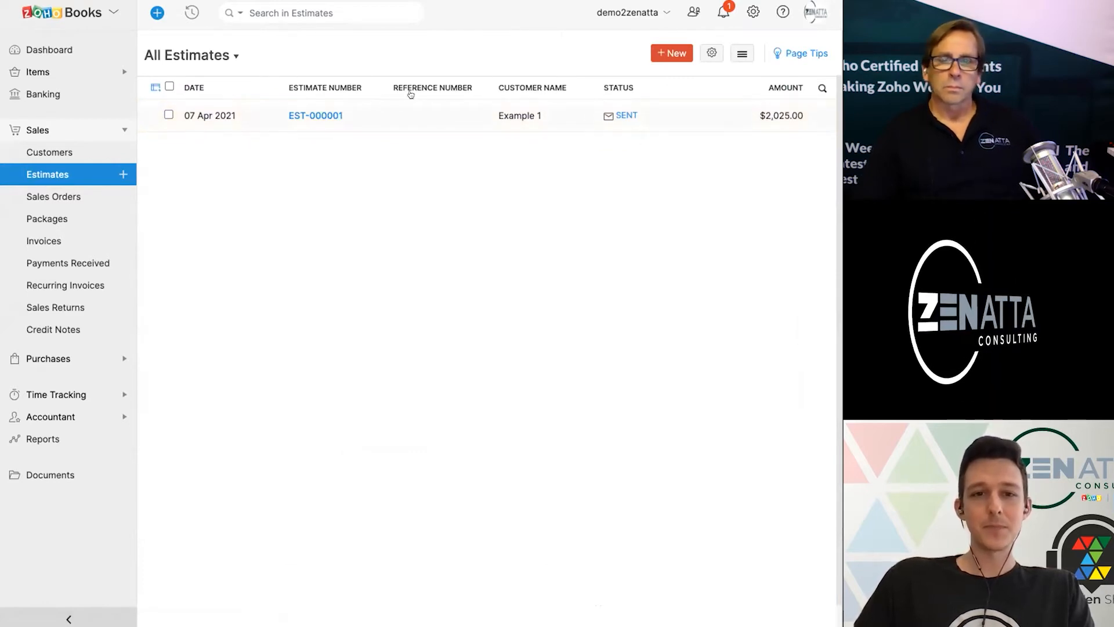
left_click(315, 116)
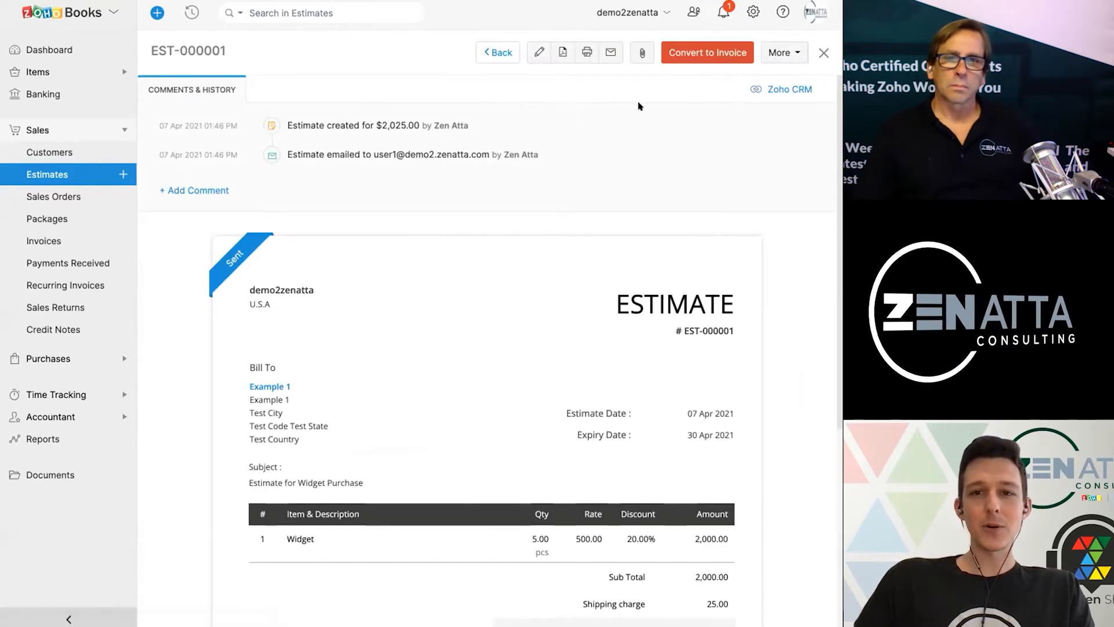
scroll("down", 3)
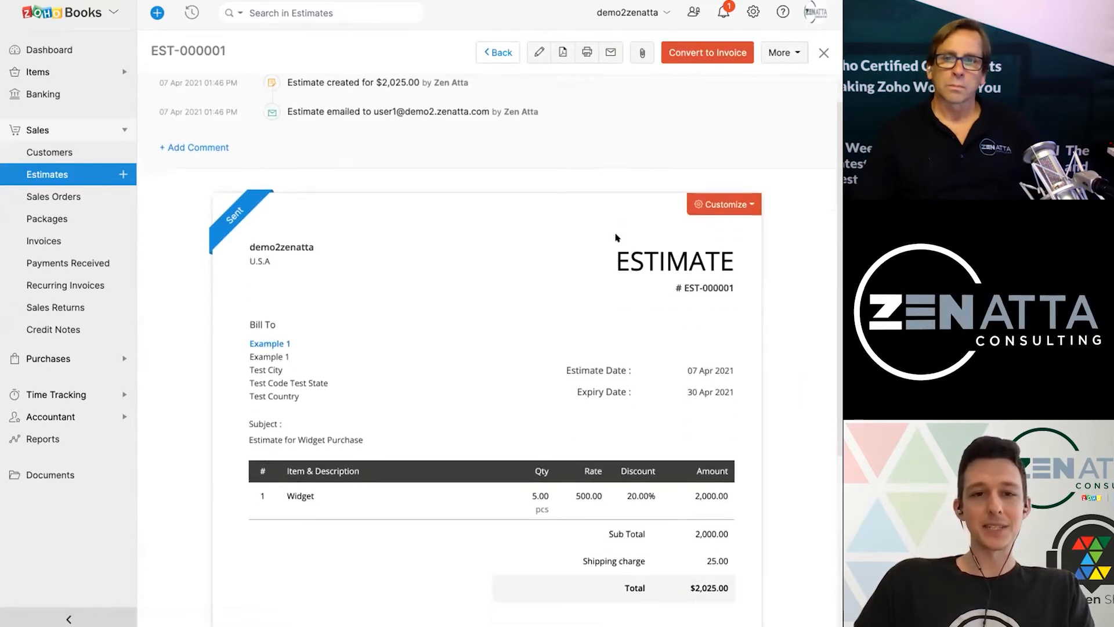
scroll("down", 3)
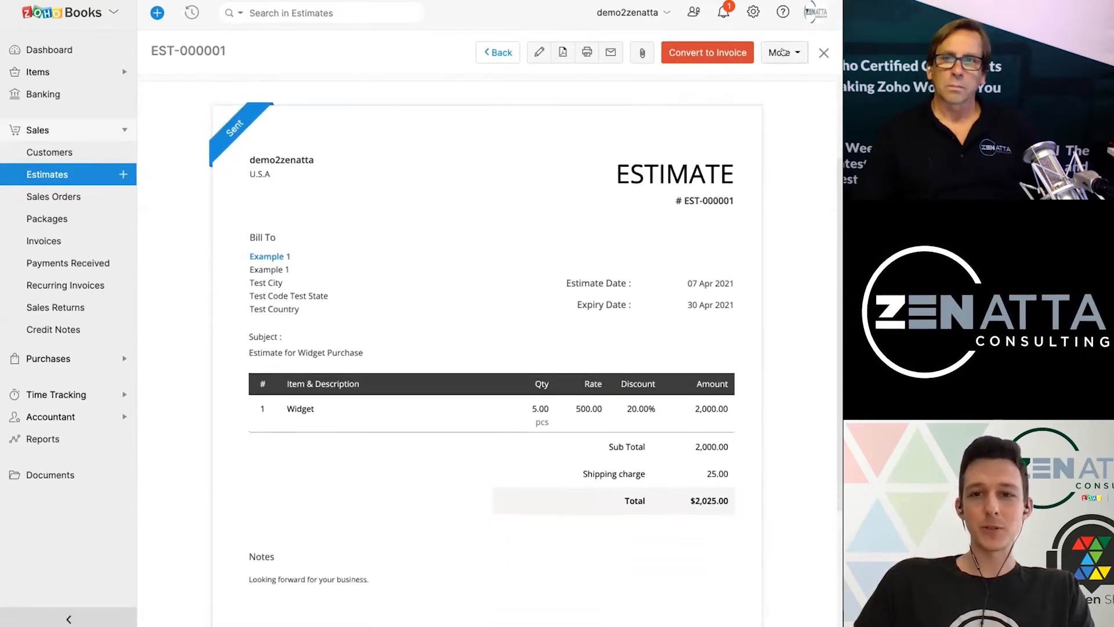
left_click(782, 52)
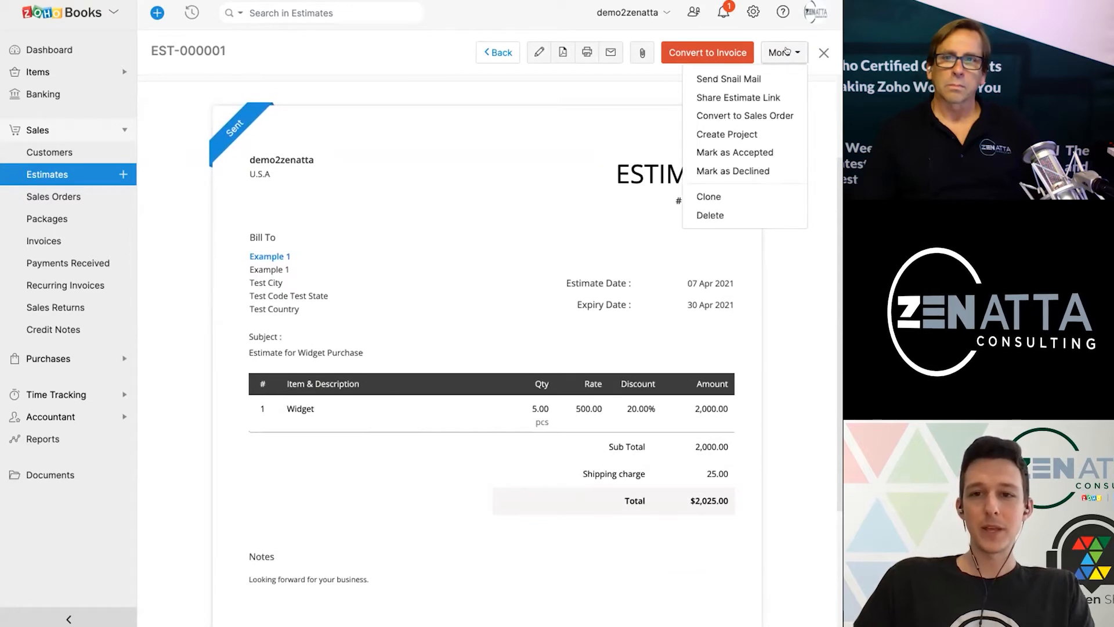
mouse_move(748, 152)
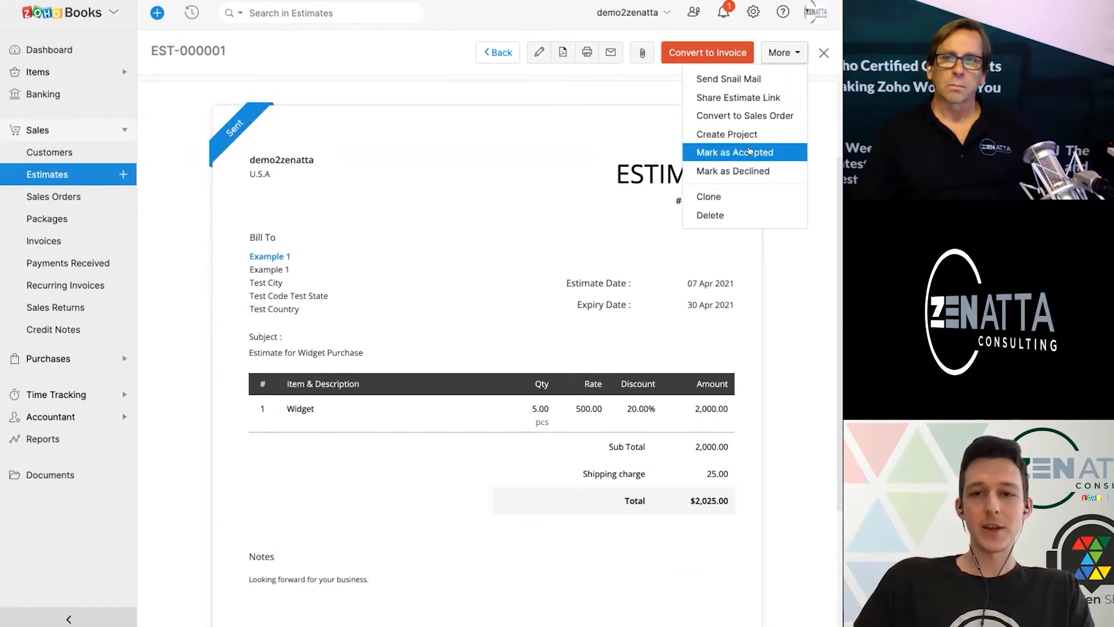
left_click(734, 152)
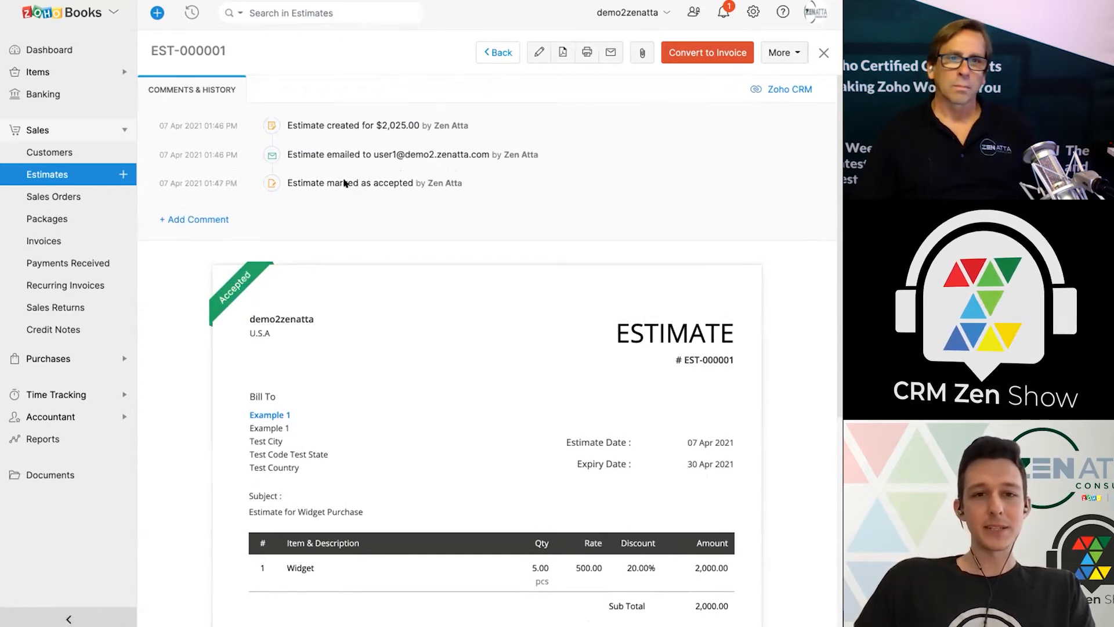
mouse_move(367, 149)
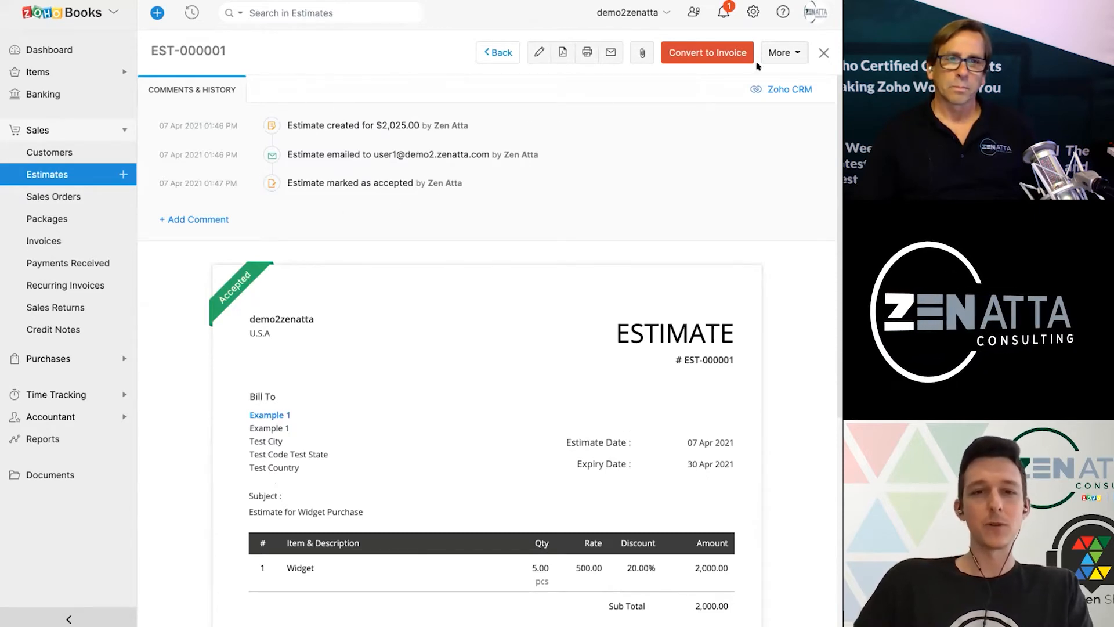
Show the More actions dropdown on accepted estimate EST-000001.
left_click(783, 52)
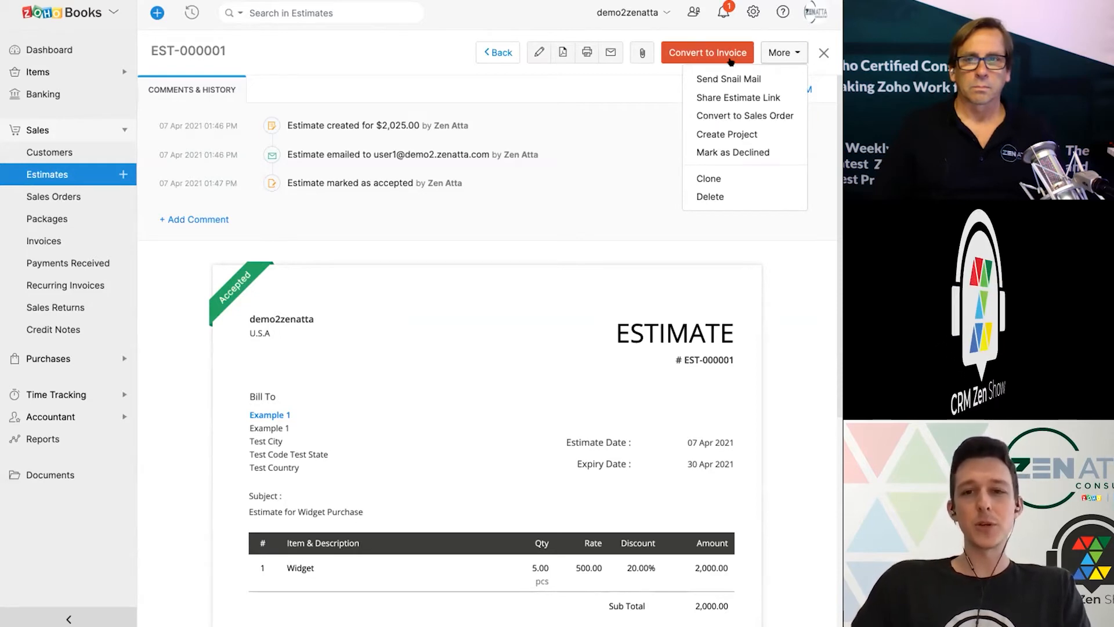
mouse_move(728, 116)
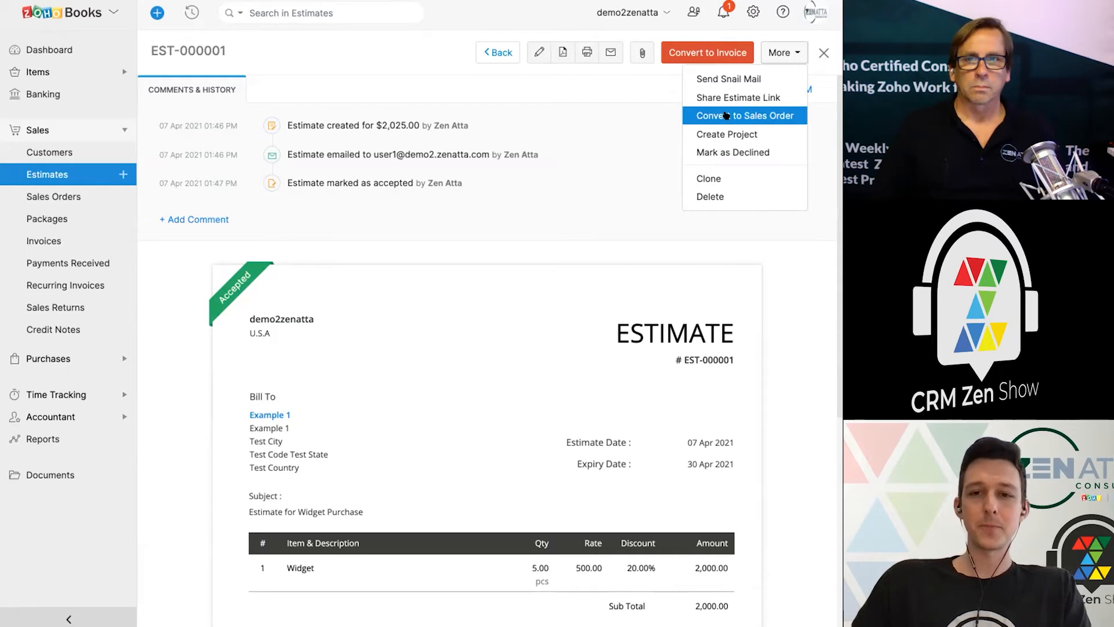
Convert estimate EST-000001 into a new sales order and review its form.
left_click(744, 116)
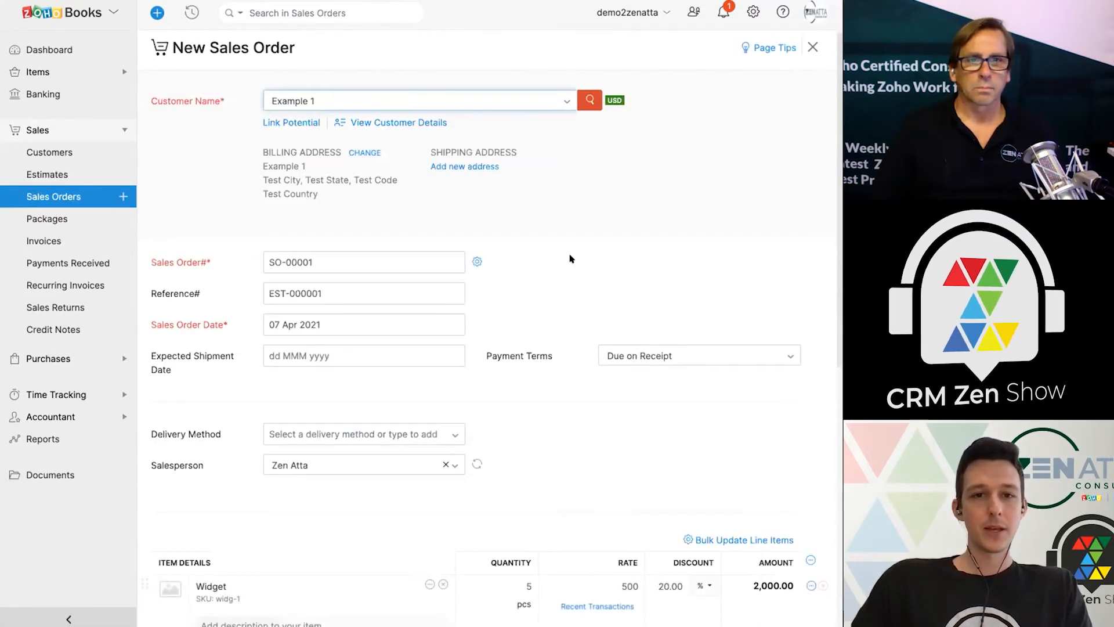
scroll("down", 3)
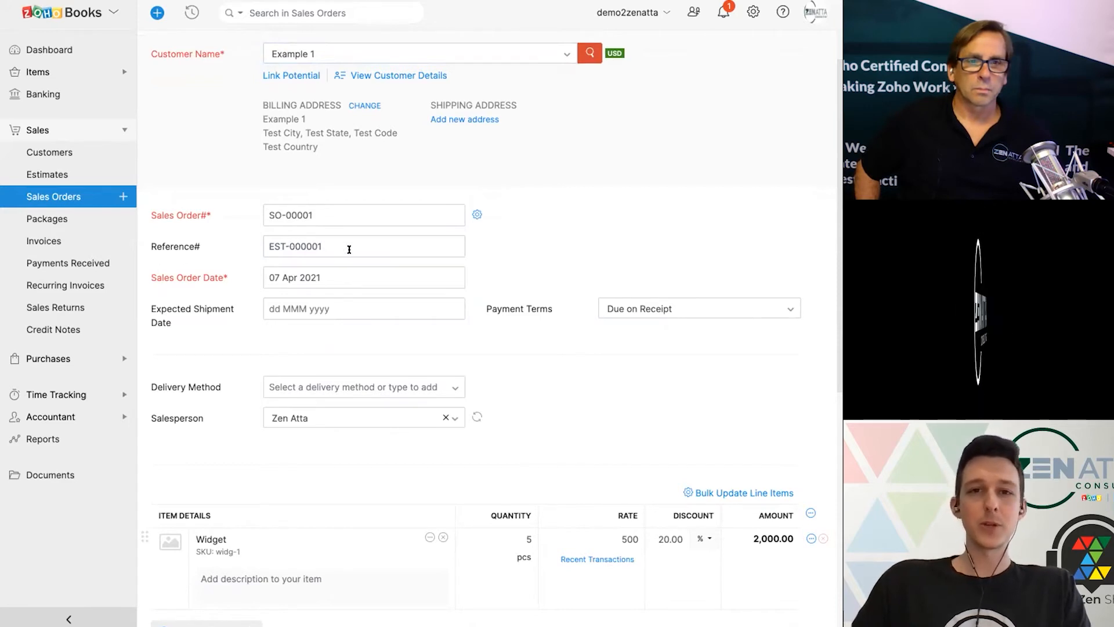
scroll("down", 3)
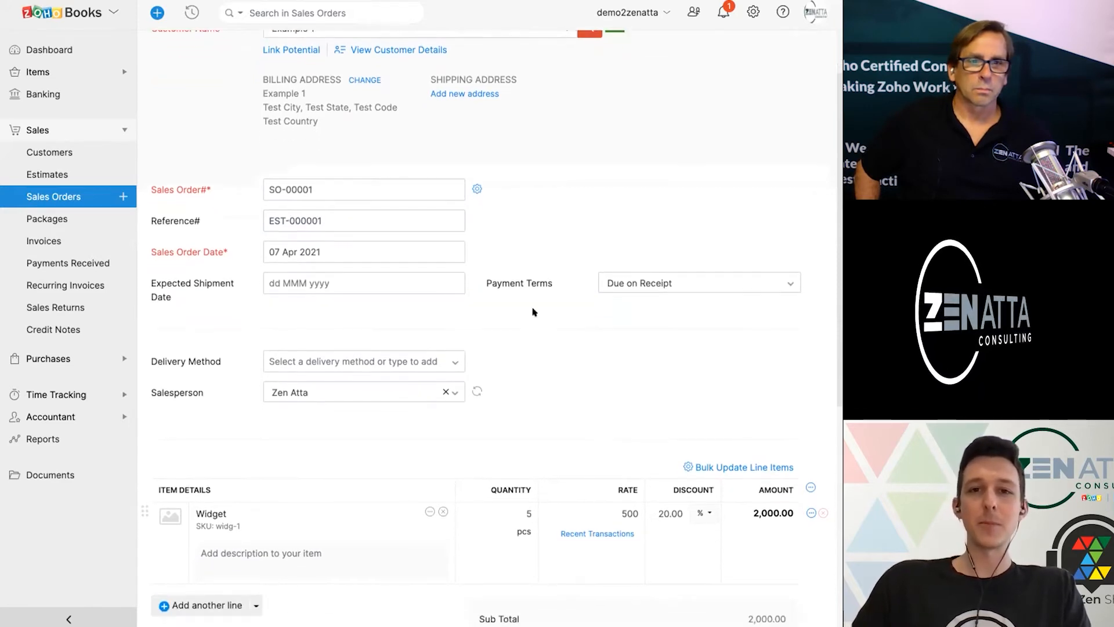
scroll("down", 3)
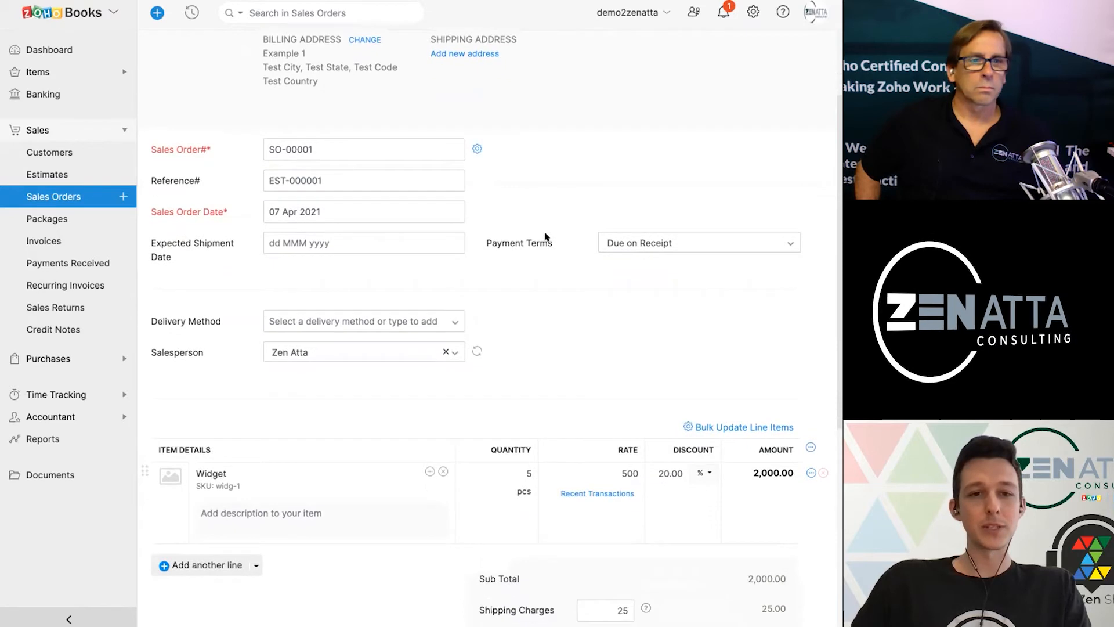
scroll("down", 3)
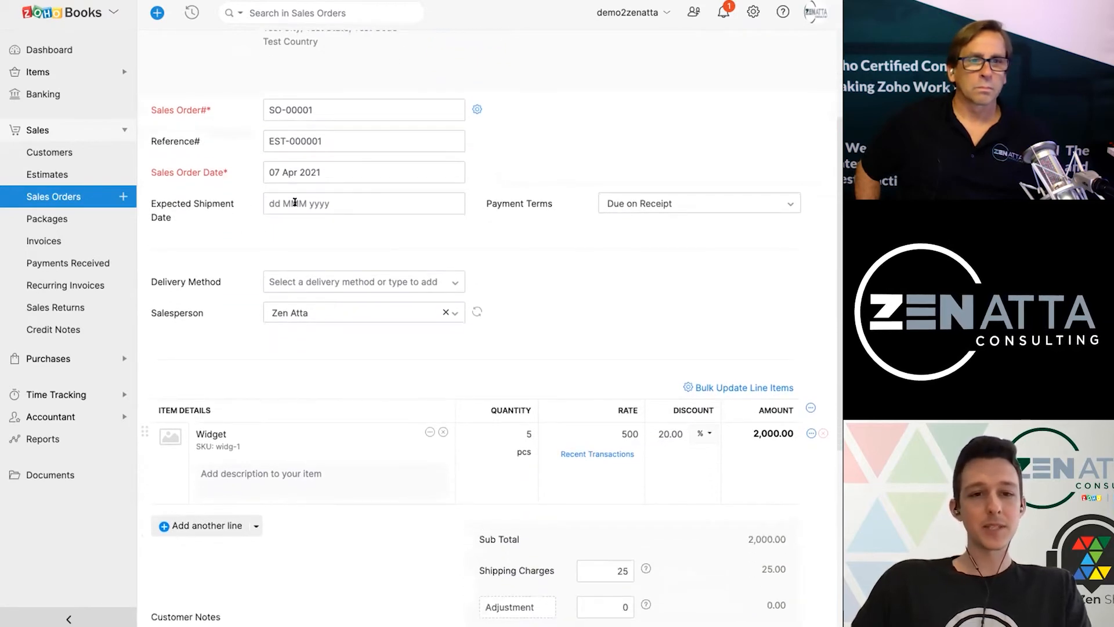
Set the expected shipment date to 16 Apr 2021 and check the 2,025.00 total.
left_click(364, 203)
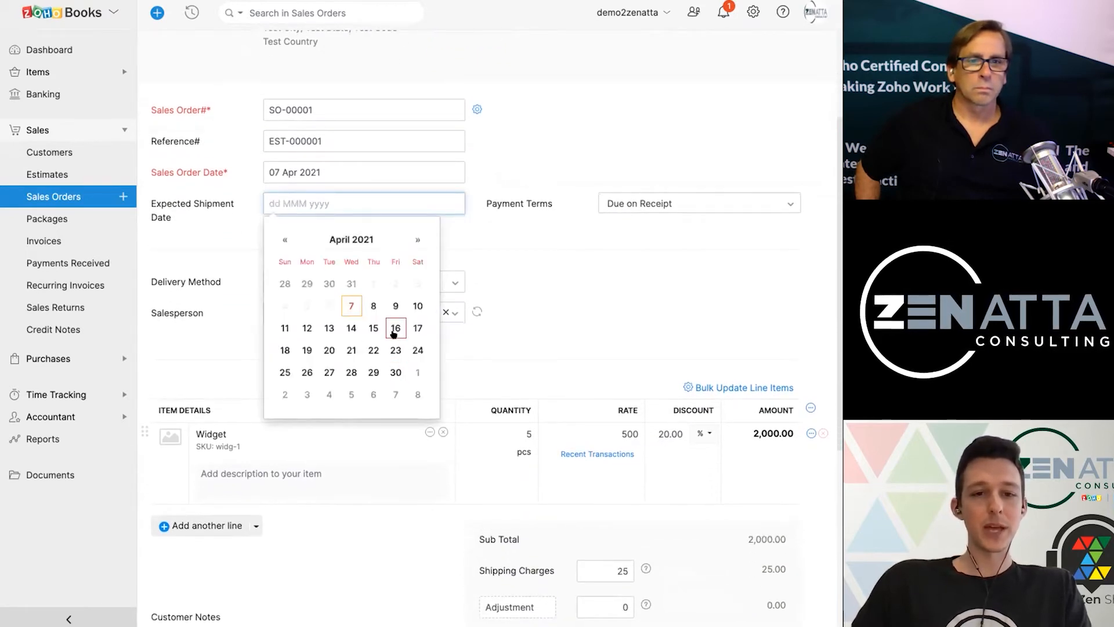
left_click(395, 328)
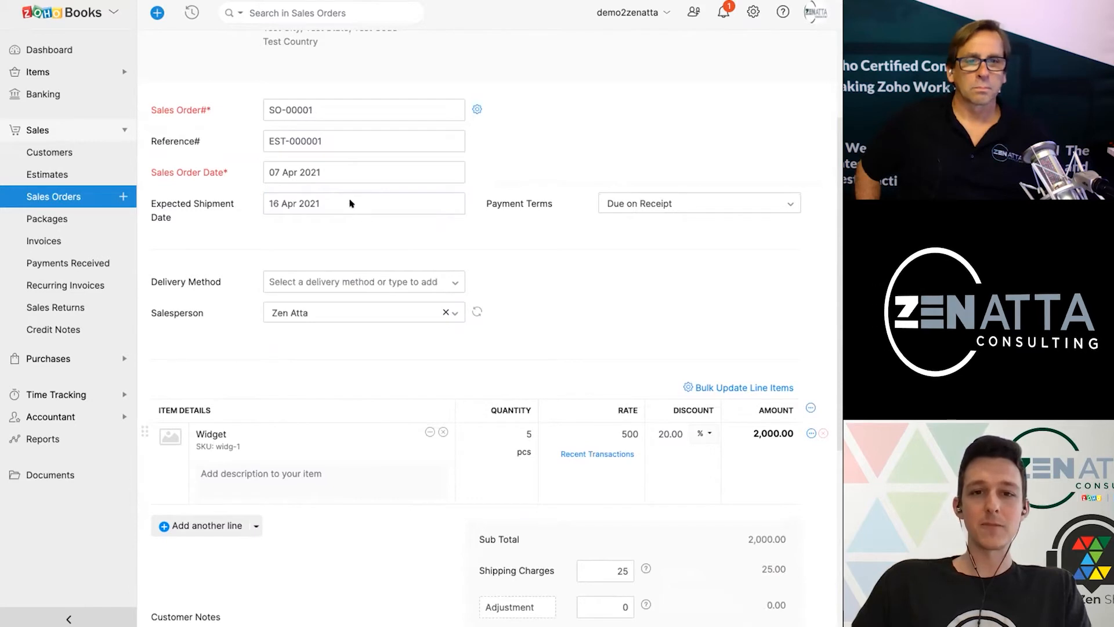
left_click(364, 203)
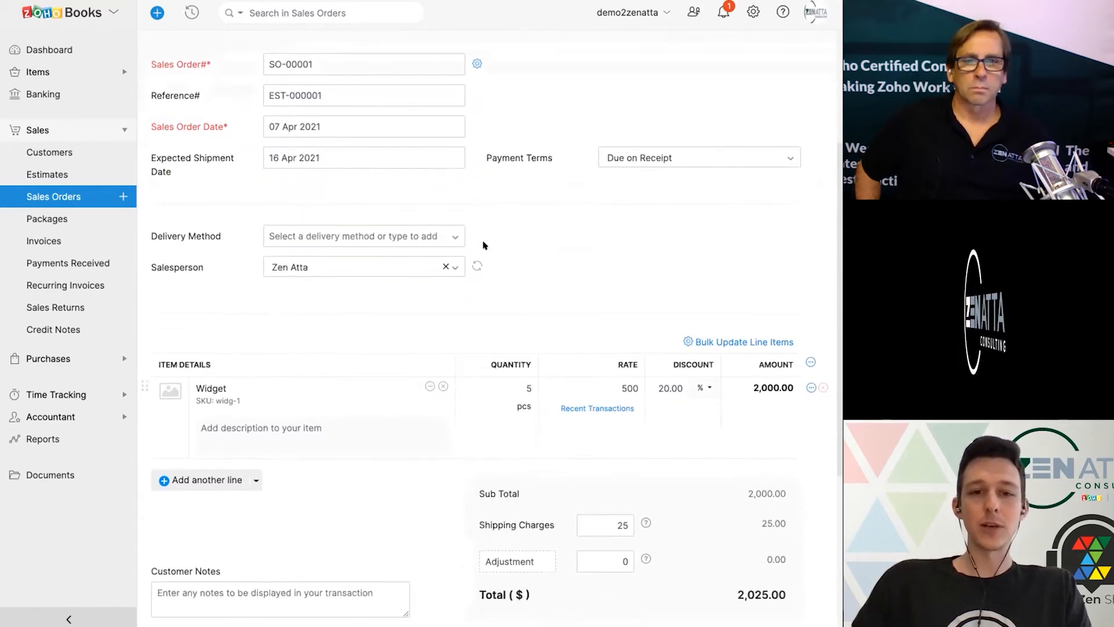
left_click(378, 236)
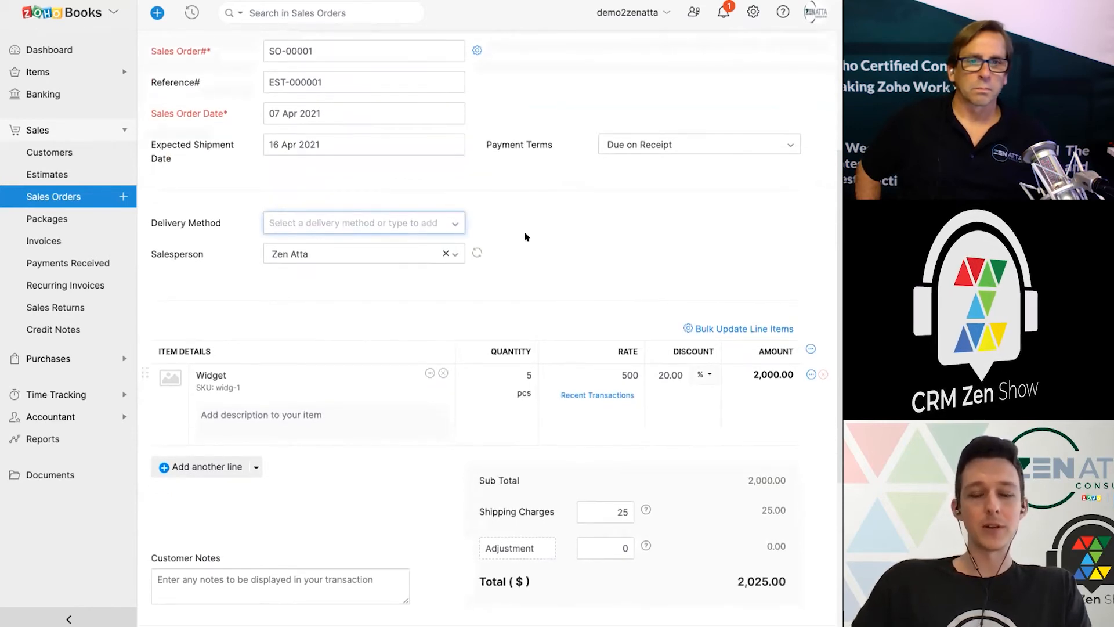
scroll("down", 3)
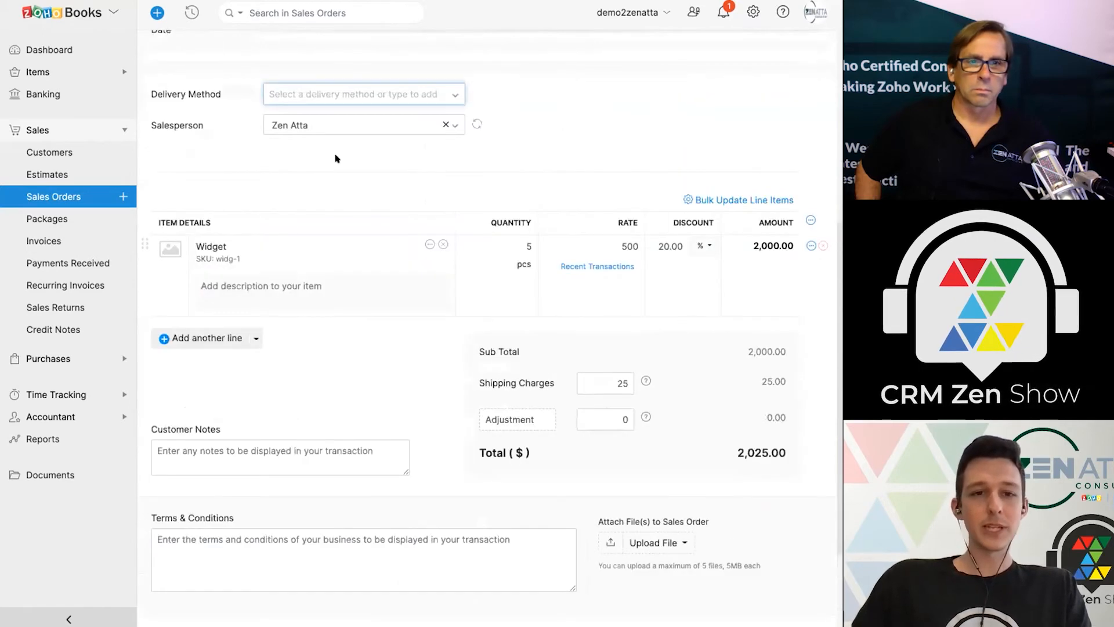
mouse_move(537, 167)
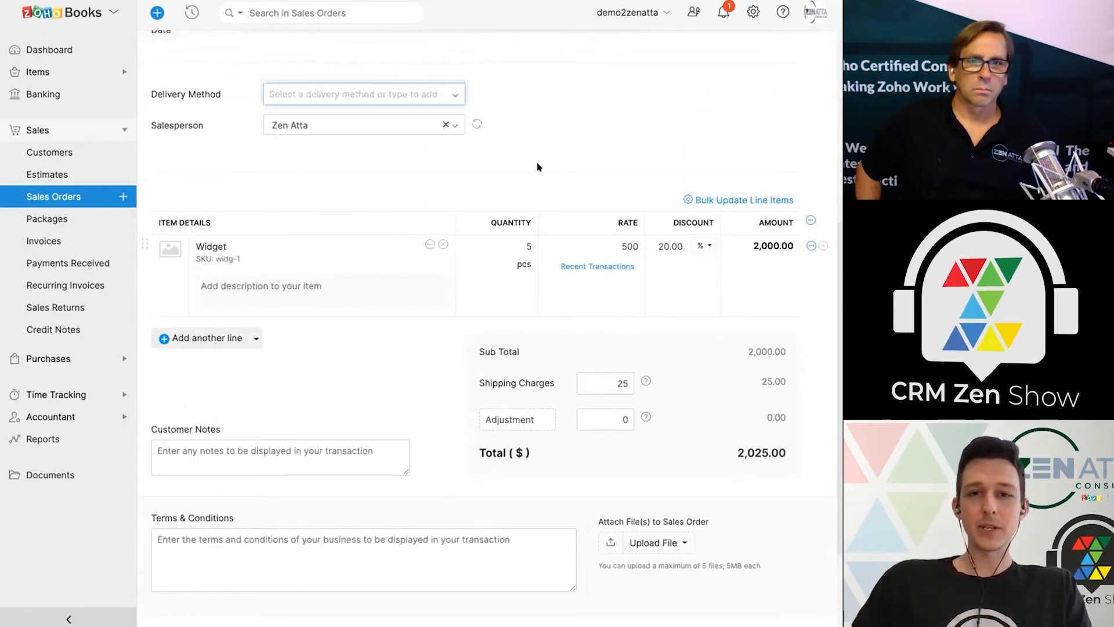
scroll("down", 3)
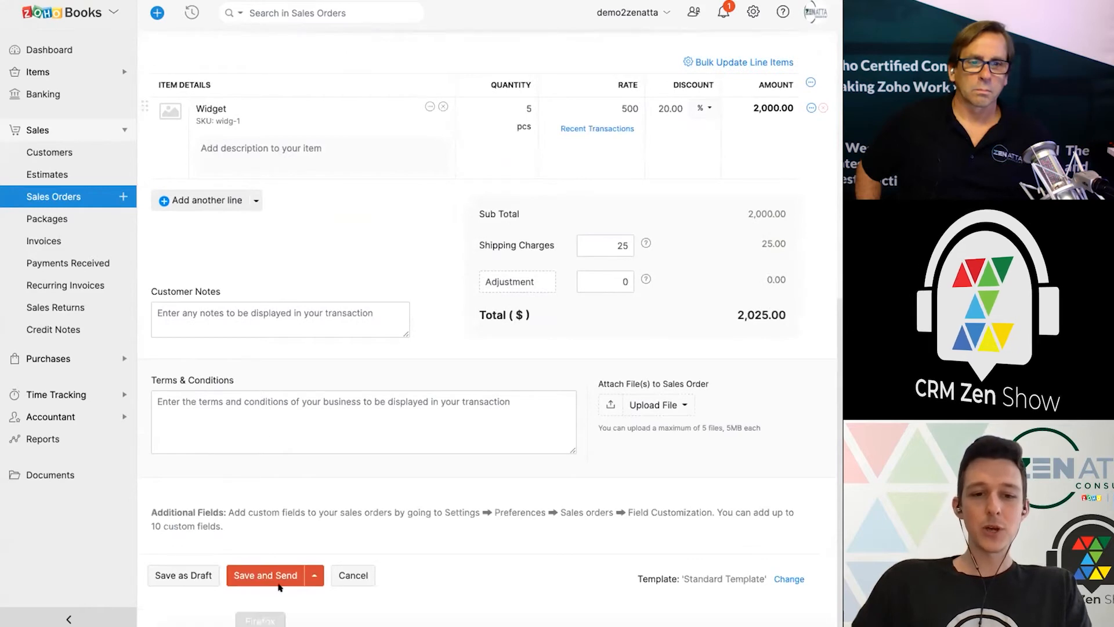
left_click(317, 575)
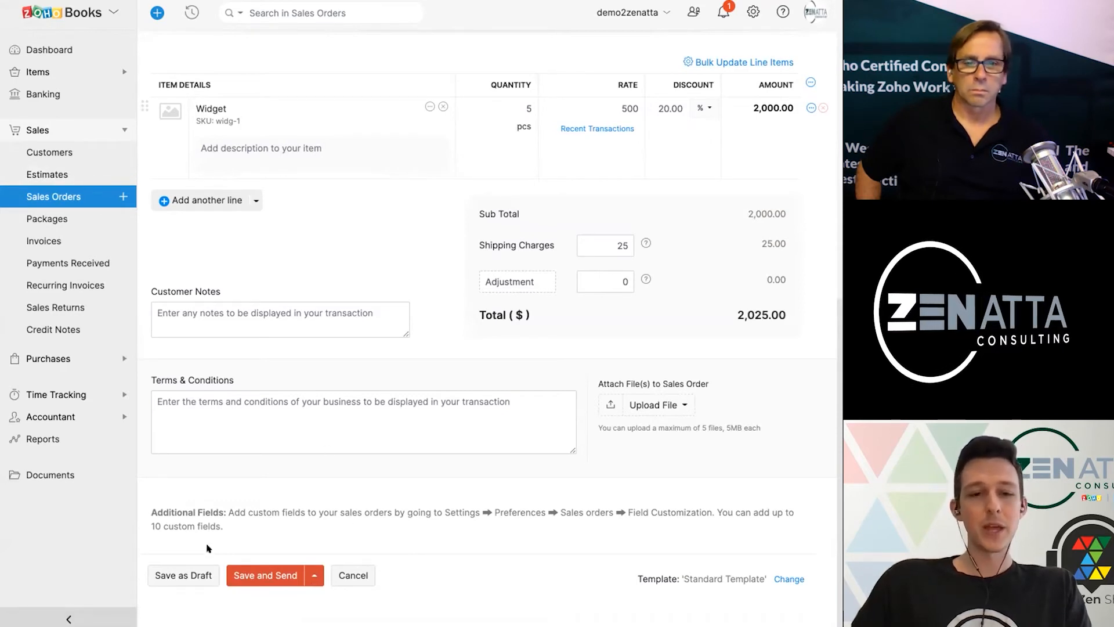
Save SO-00001 as a draft, mark it Confirmed, and review its pending statuses.
left_click(265, 575)
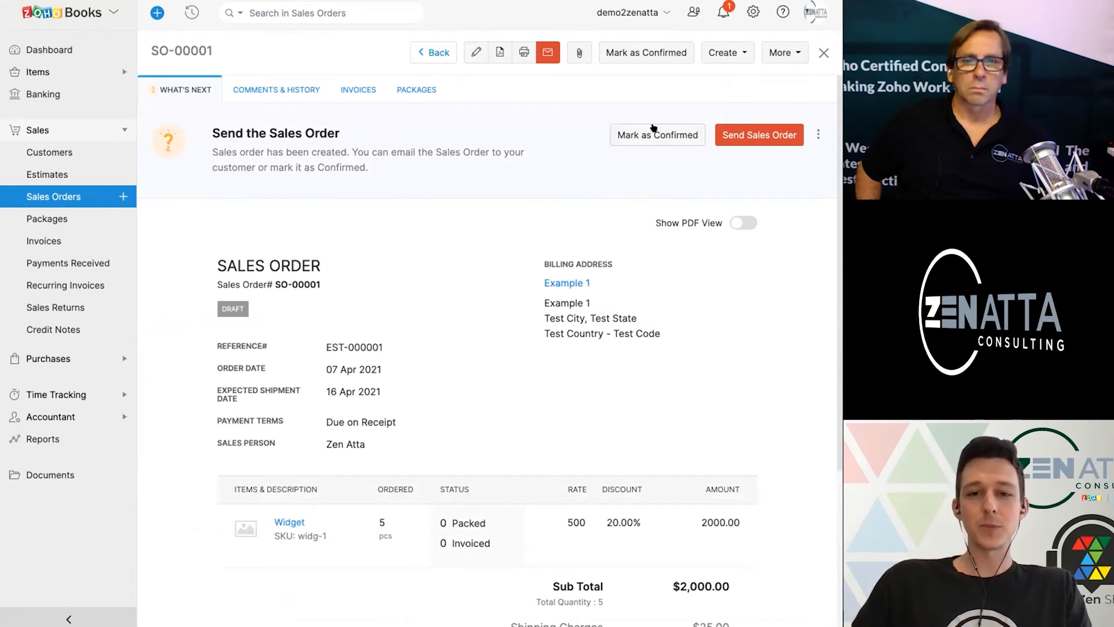
left_click(656, 134)
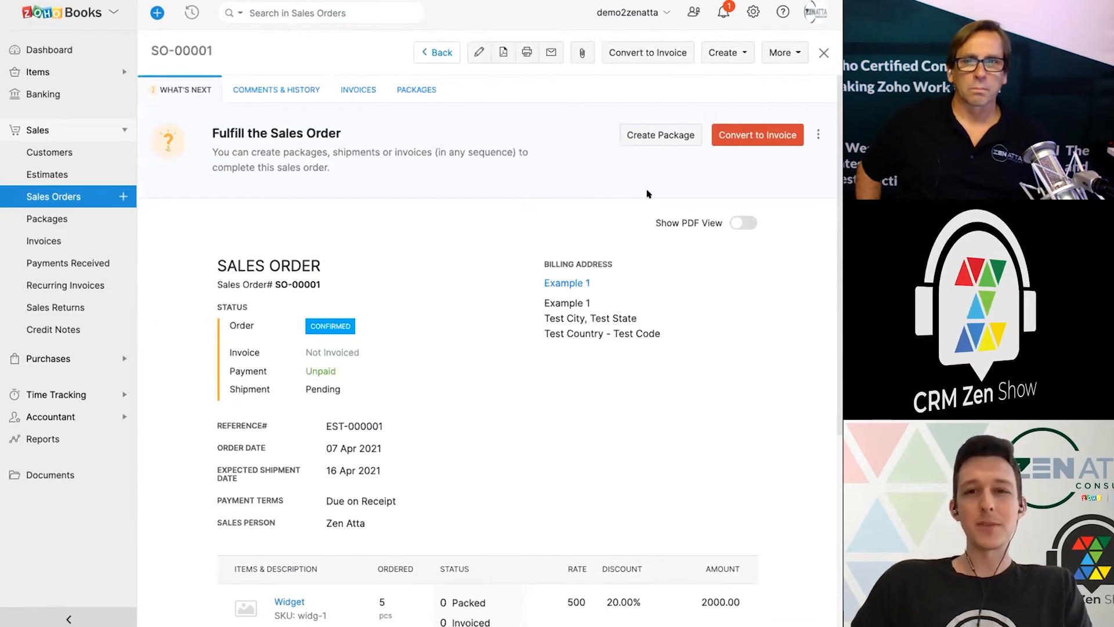
mouse_move(367, 192)
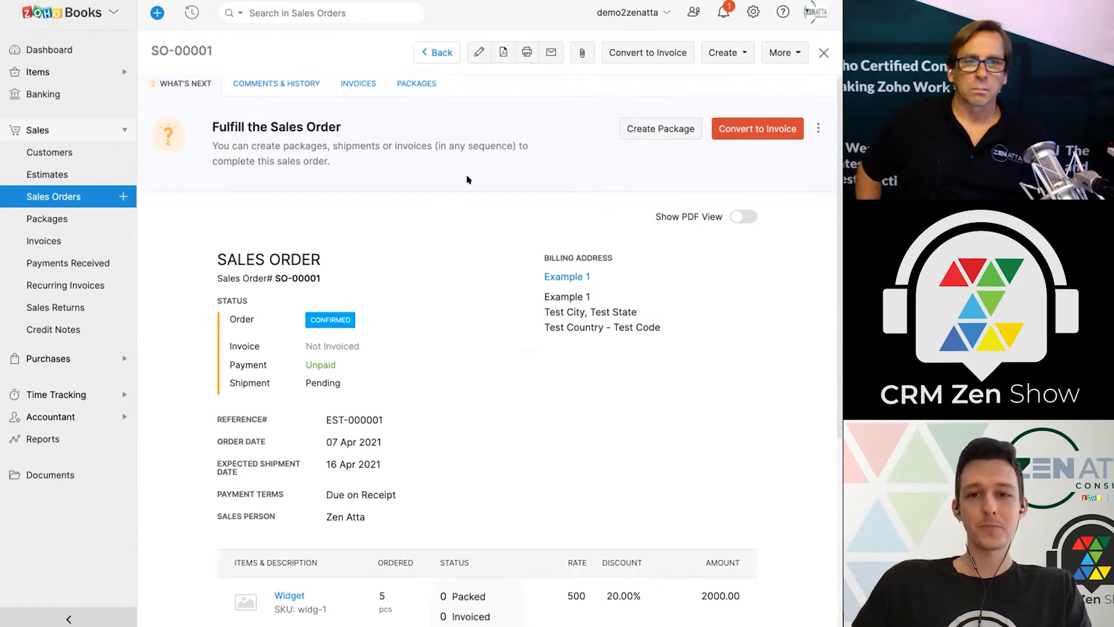
scroll("down", 3)
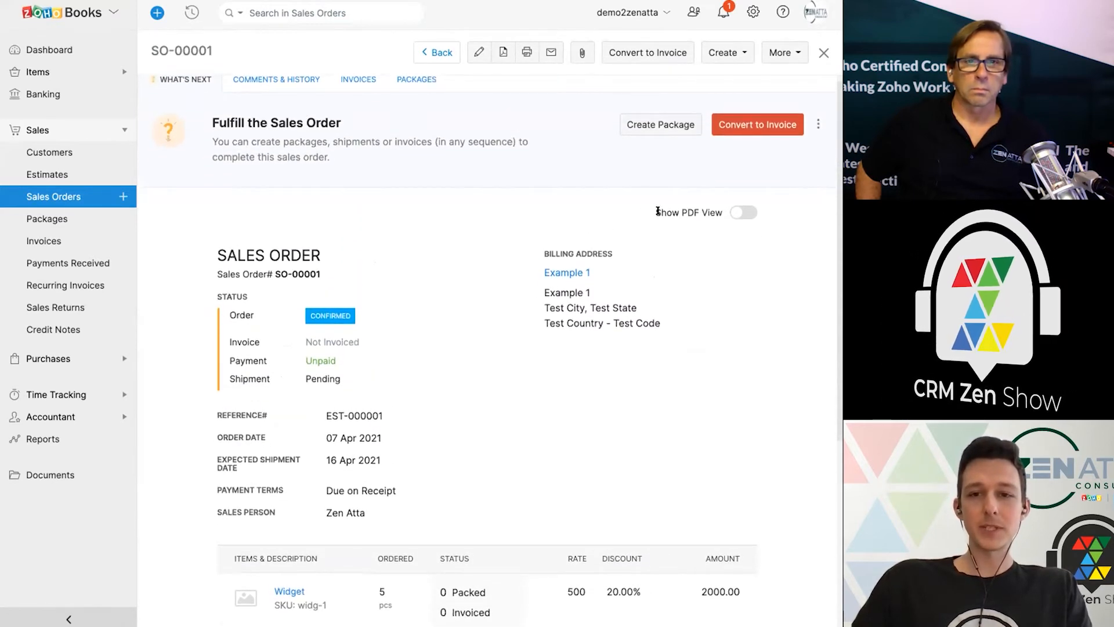
scroll("down", 3)
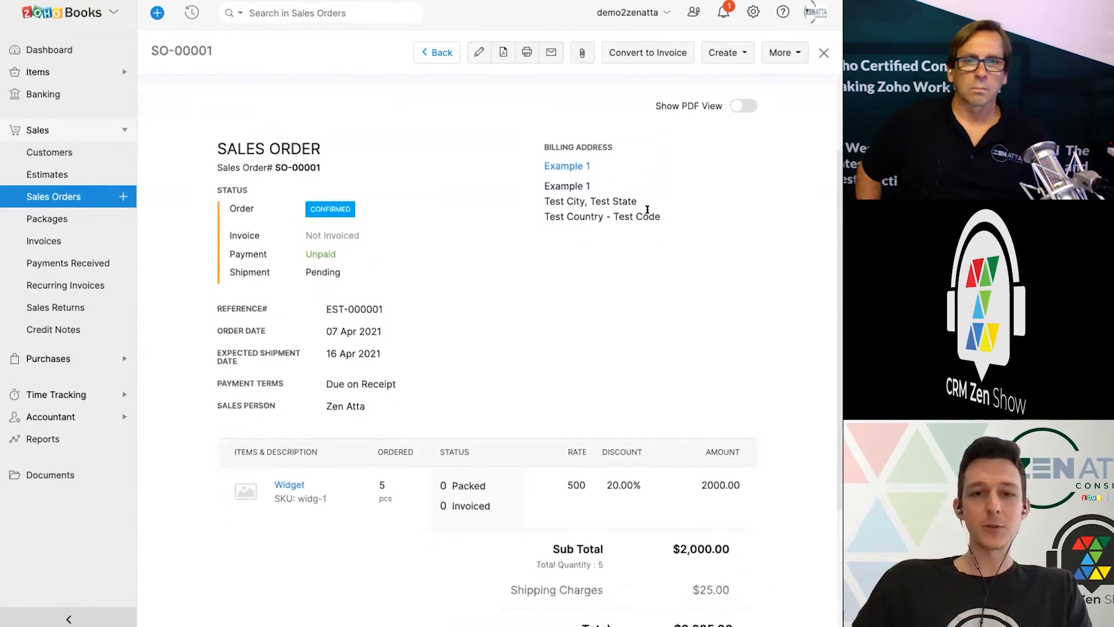
scroll("down", 3)
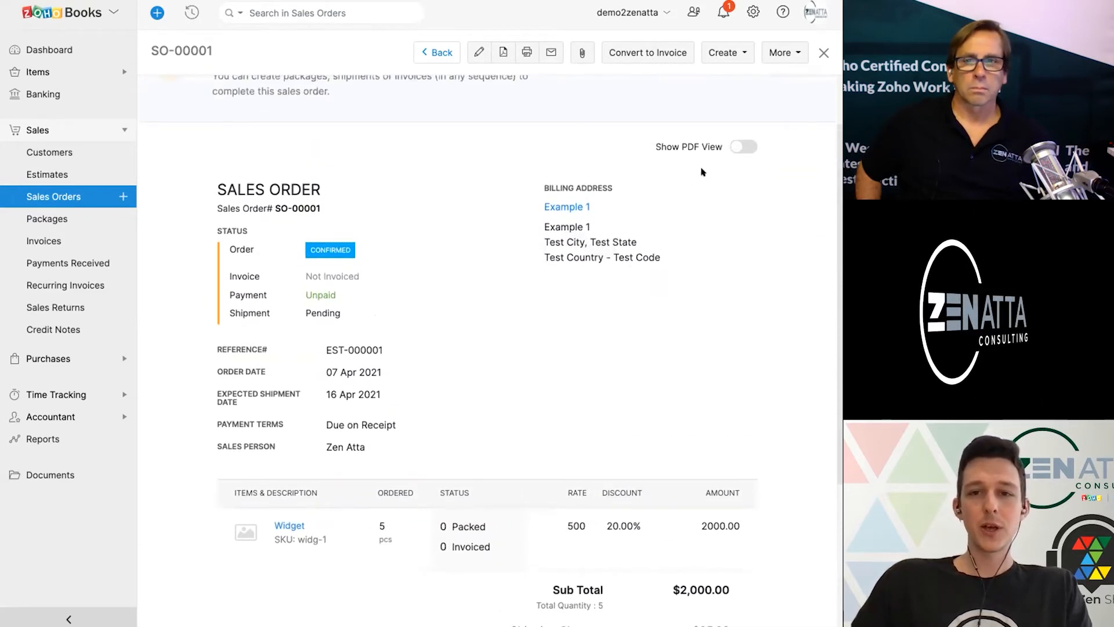
Switch SO-00001 to PDF view and look over the $2,025.00 document.
left_click(743, 146)
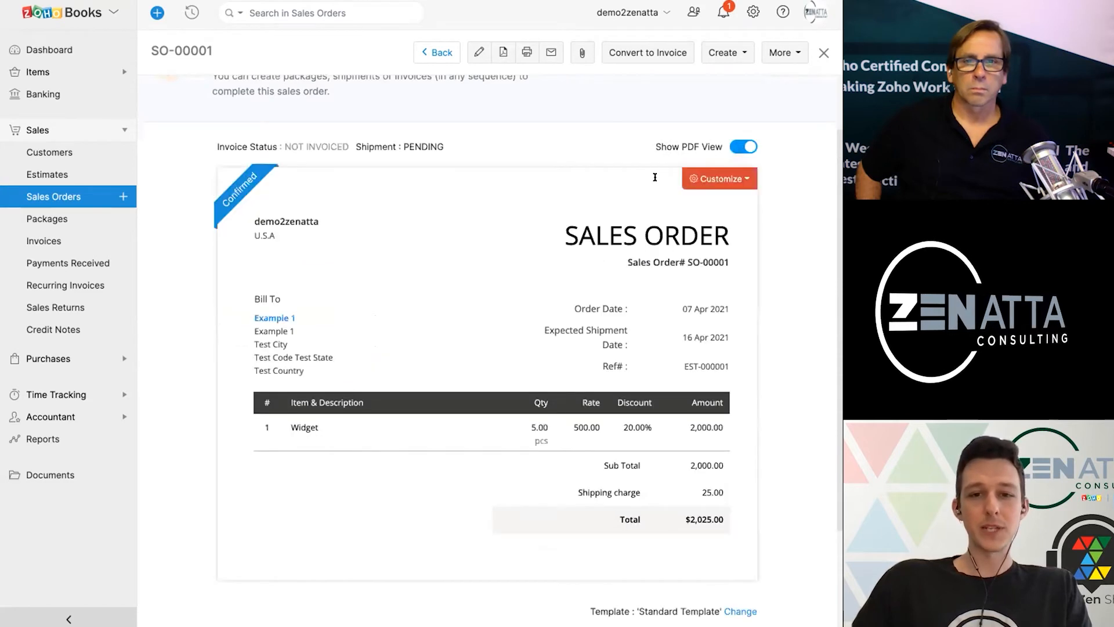
scroll("down", 3)
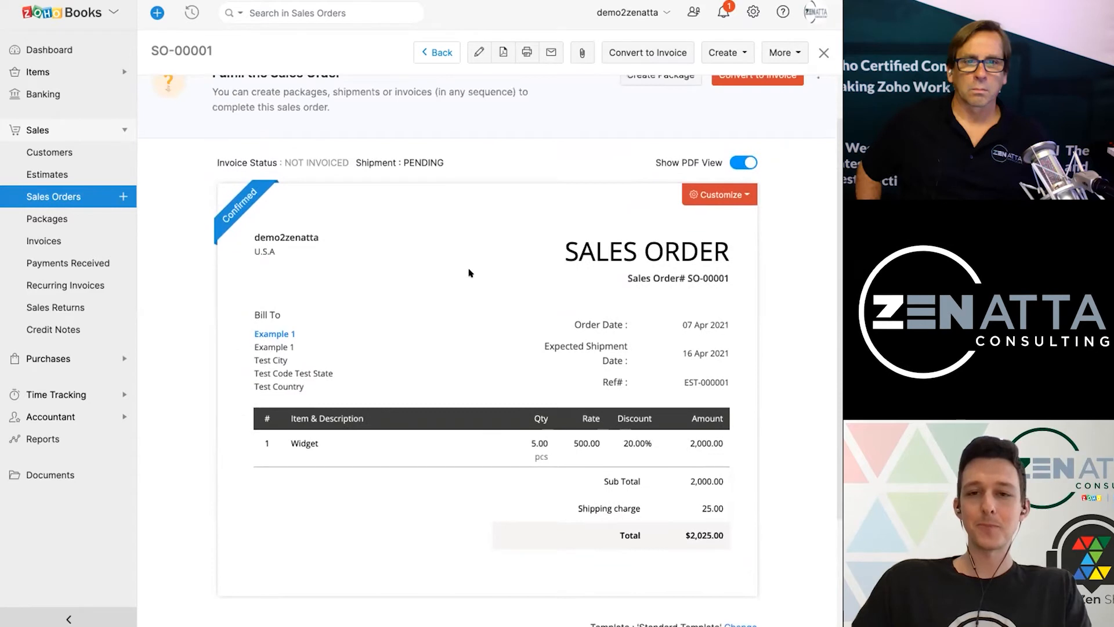
scroll("up", 3)
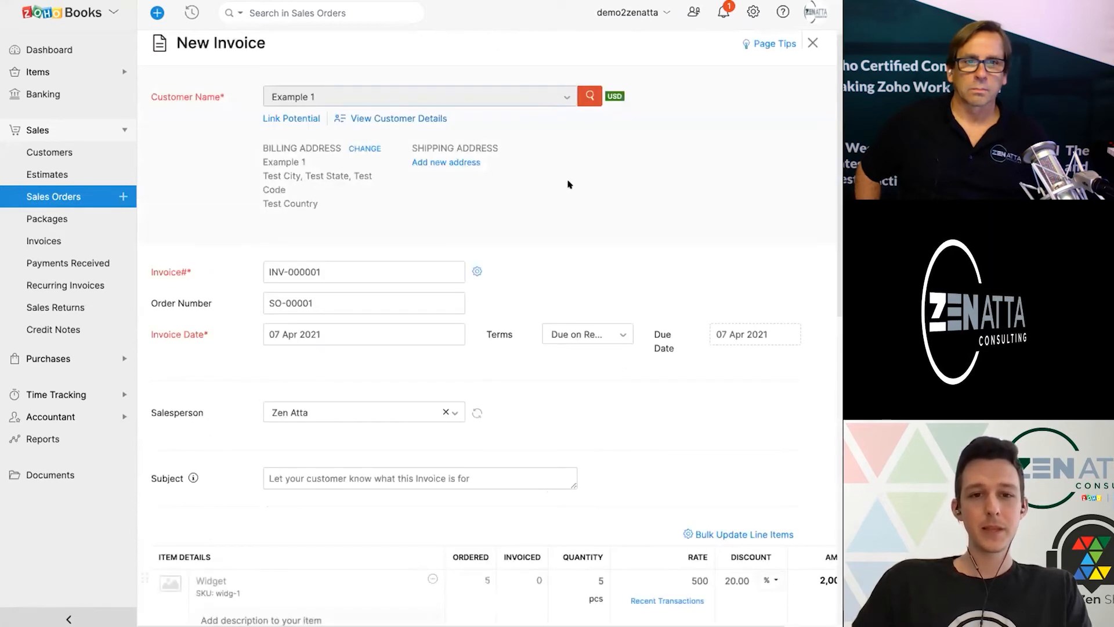
Enter the subject 'Invoice for Widget Purchase' on the INV-000001 draft.
scroll("down", 3)
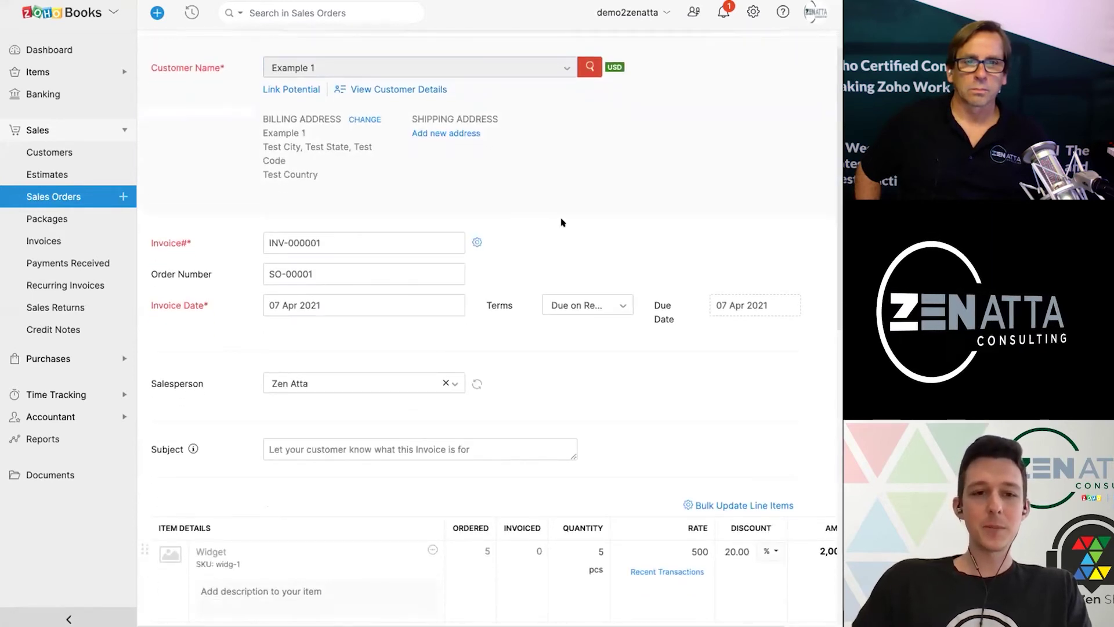
scroll("down", 3)
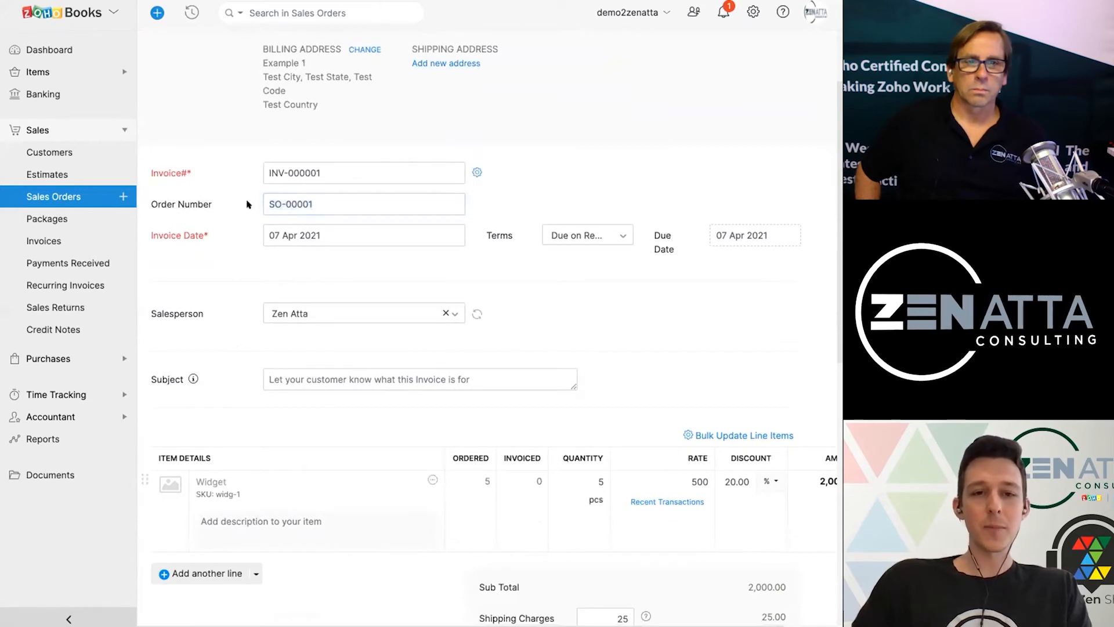
scroll("down", 3)
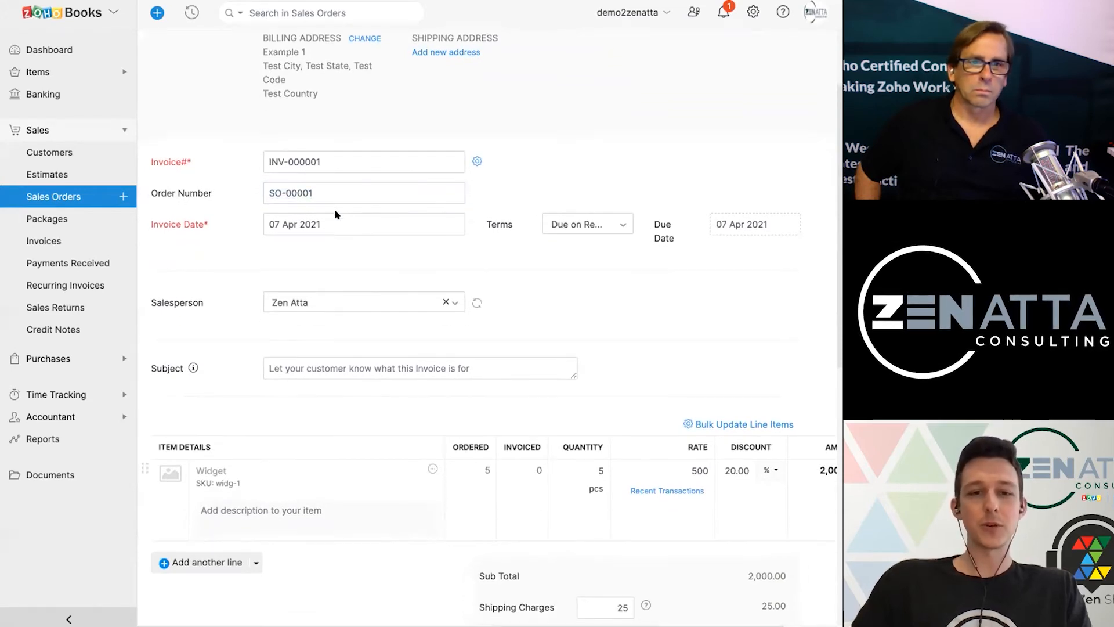
scroll("down", 3)
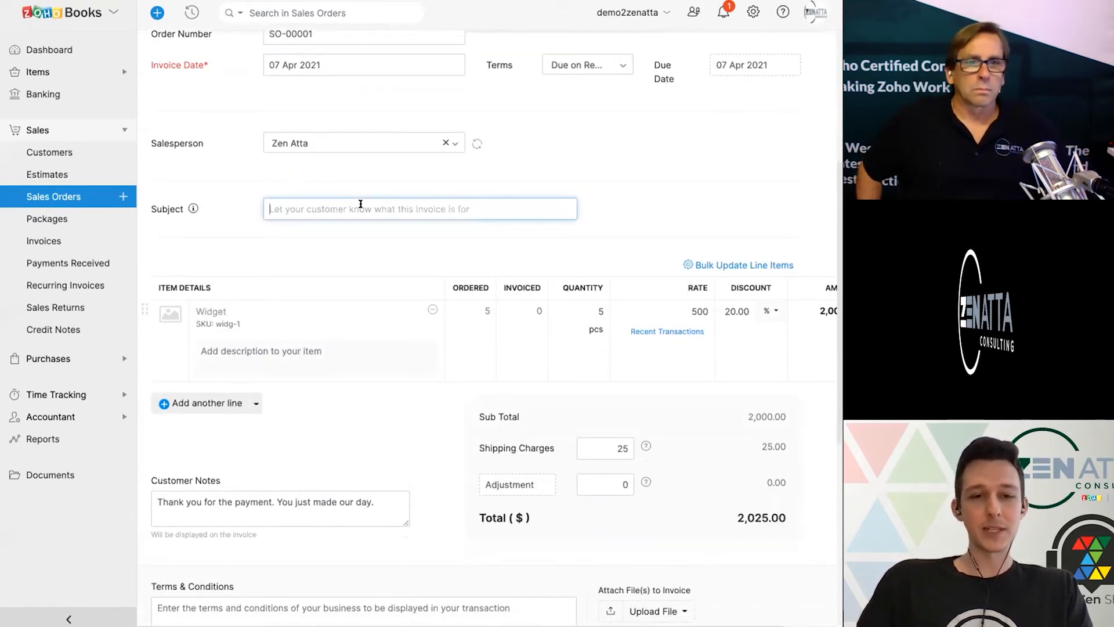
type("Invoice for Wied")
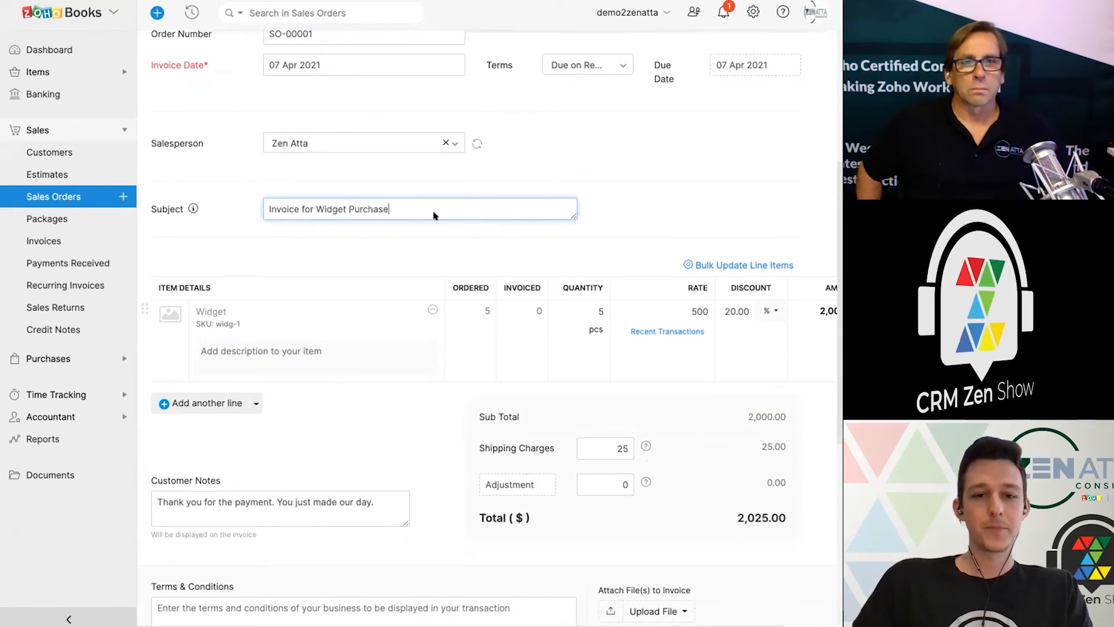
scroll("down", 3)
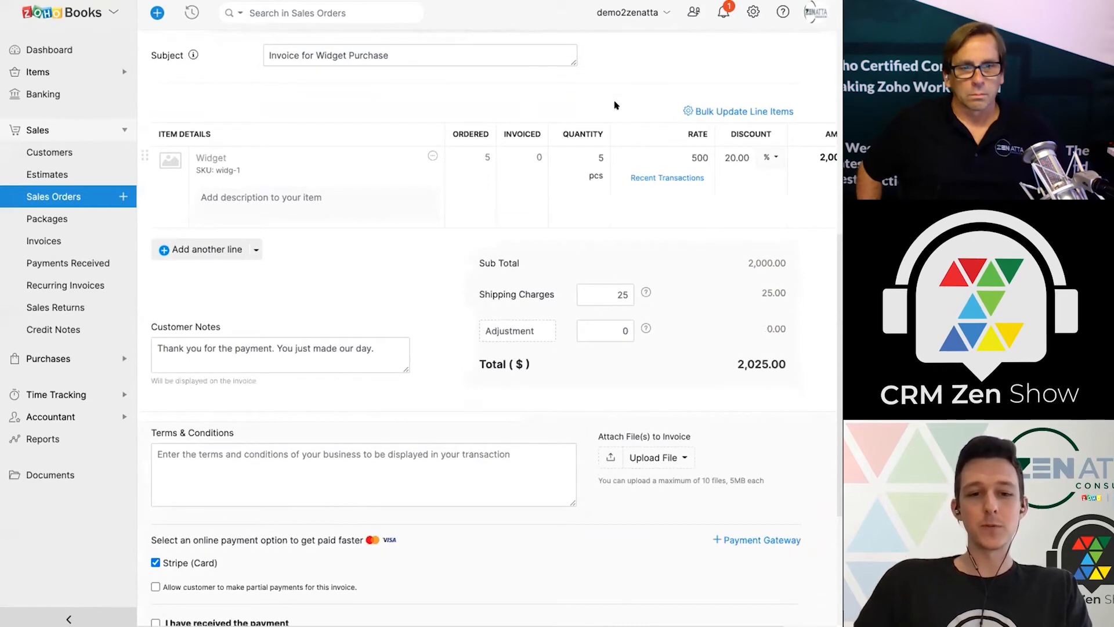
scroll("down", 3)
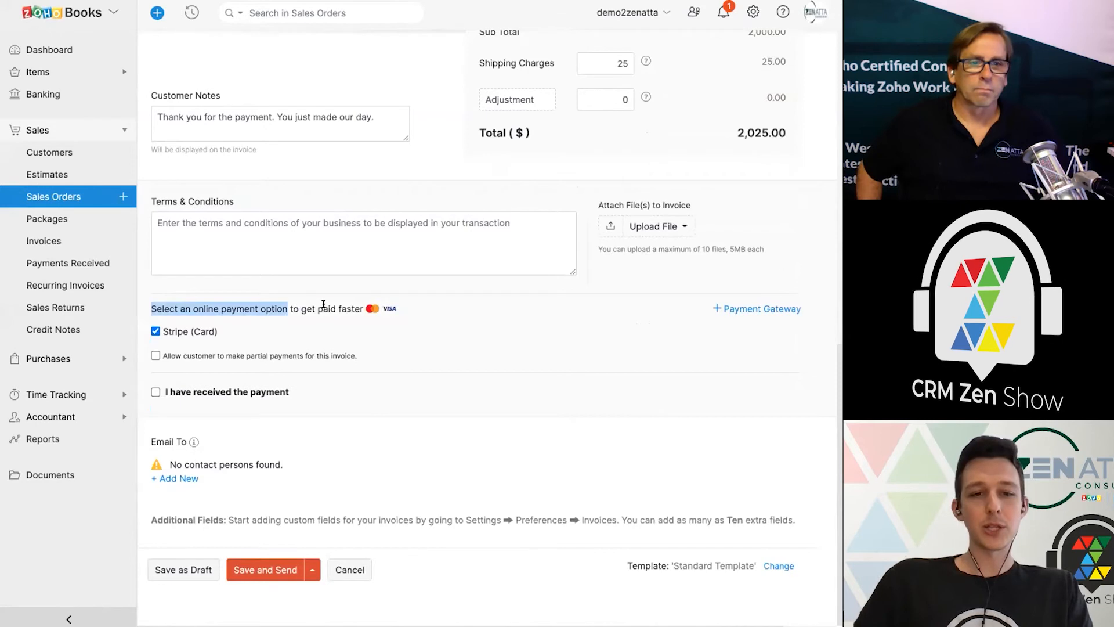
mouse_move(416, 323)
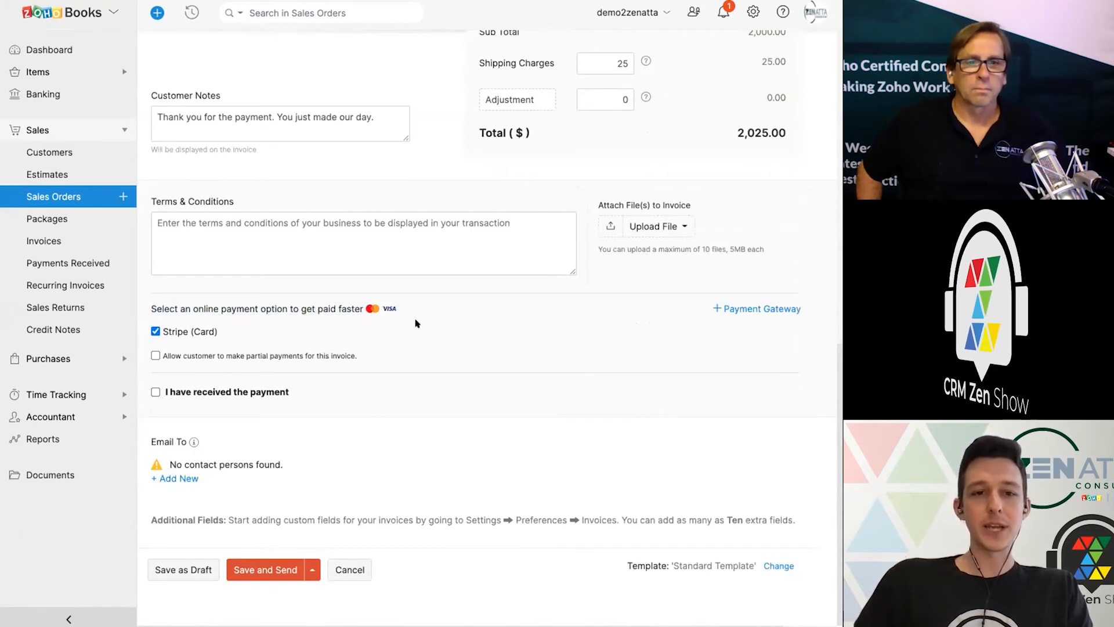
mouse_move(352, 318)
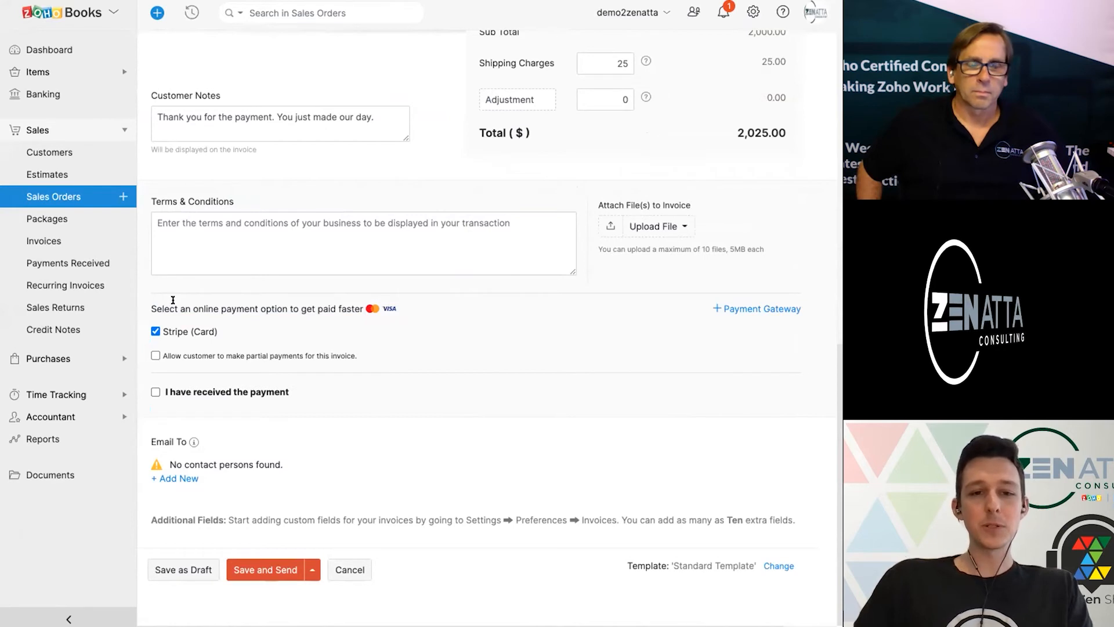
mouse_move(179, 303)
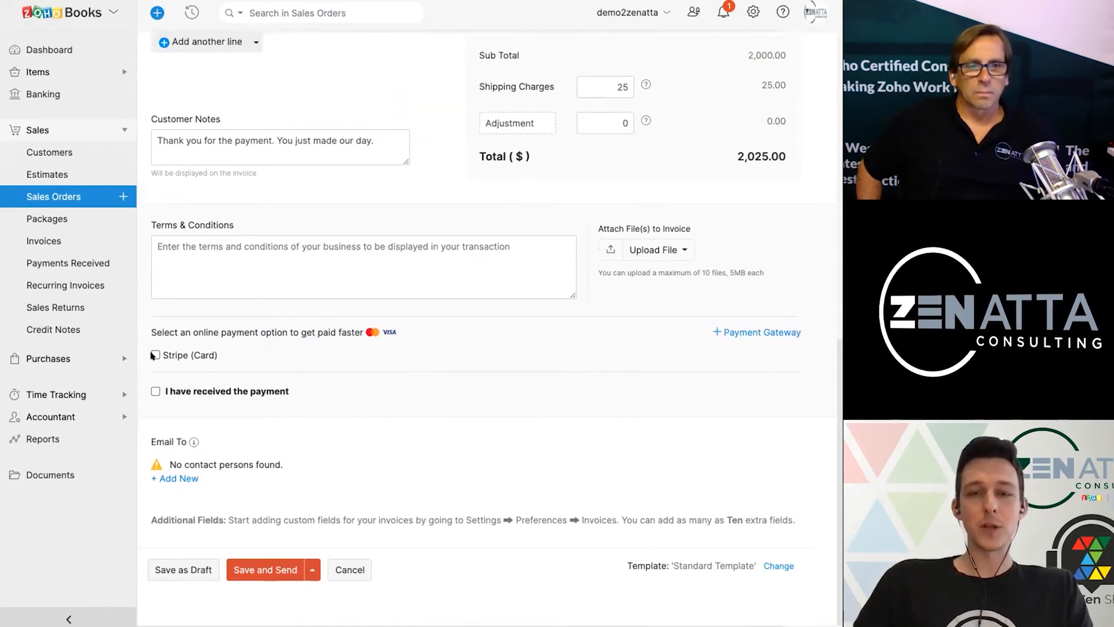
left_click(156, 355)
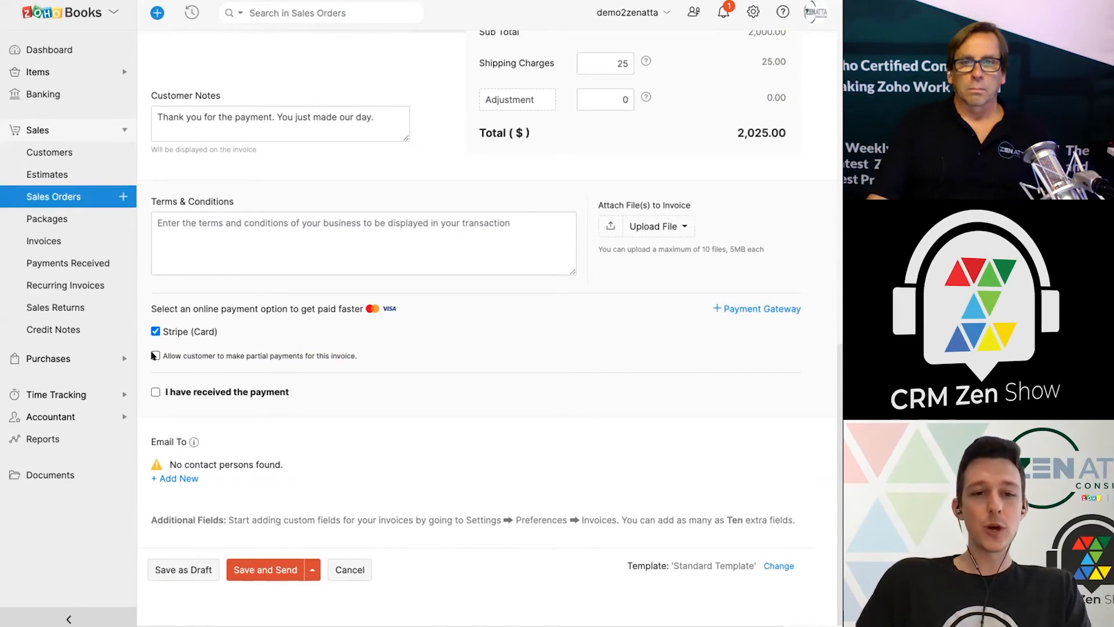
left_click(154, 356)
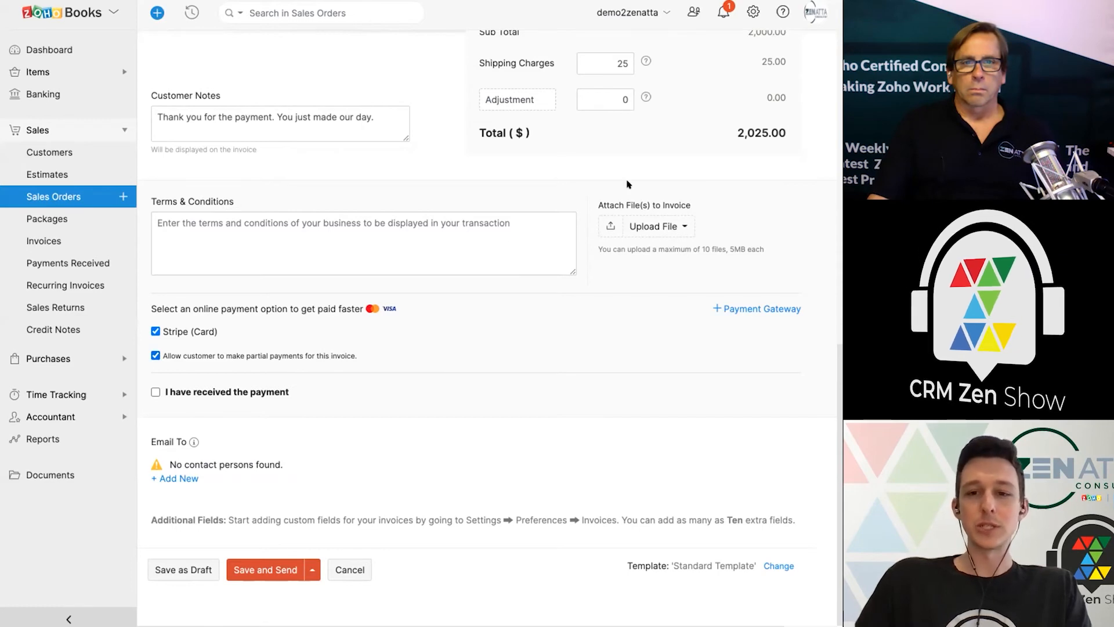
left_click(155, 356)
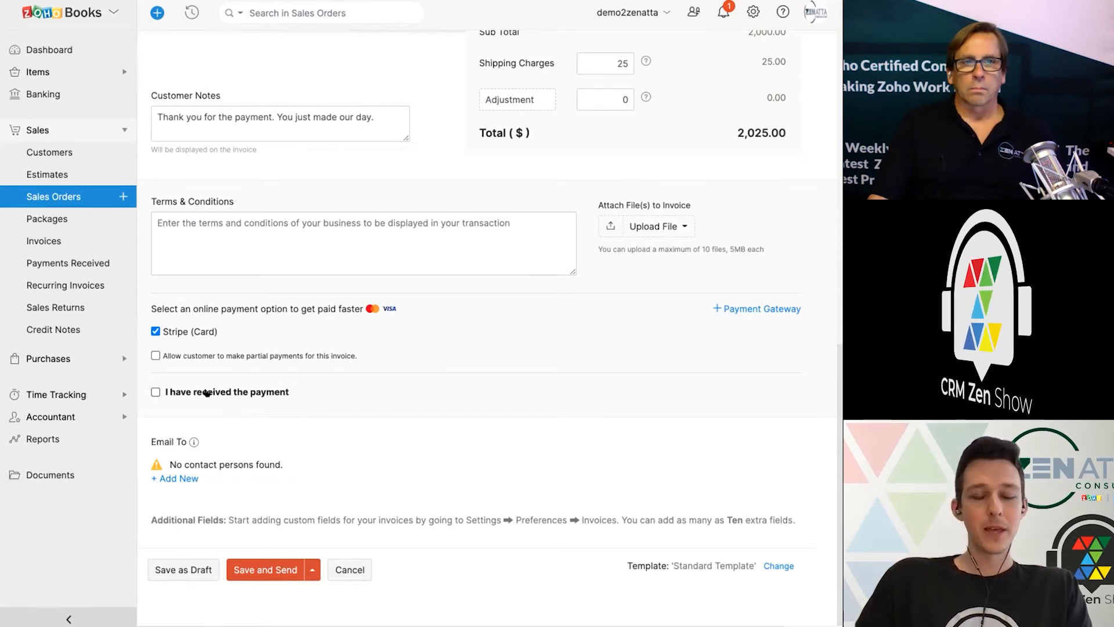
left_click(155, 392)
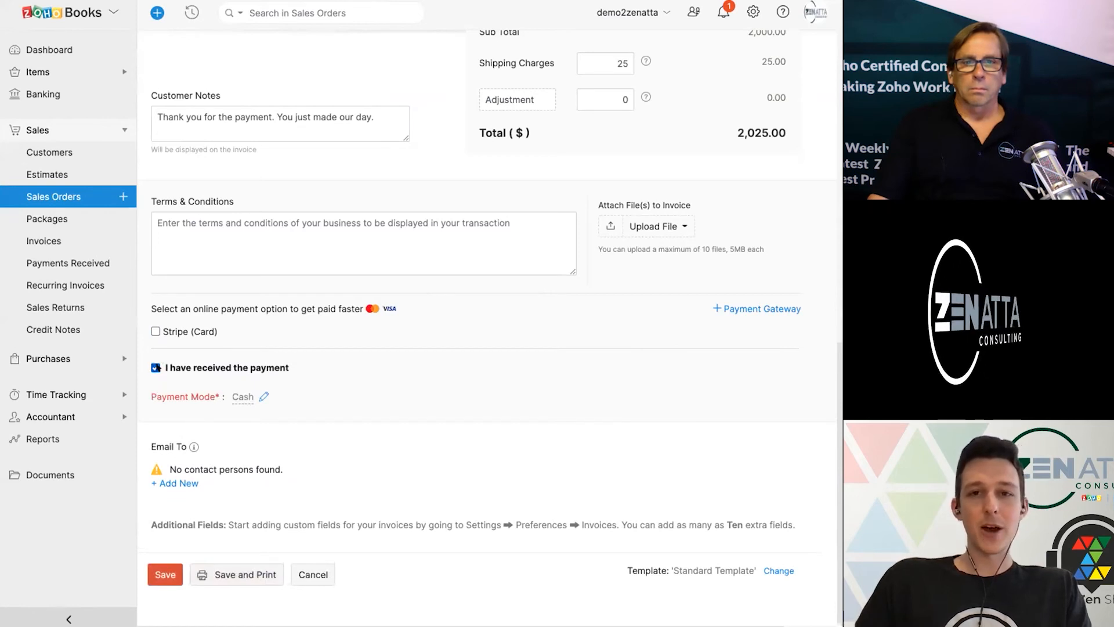
left_click(243, 396)
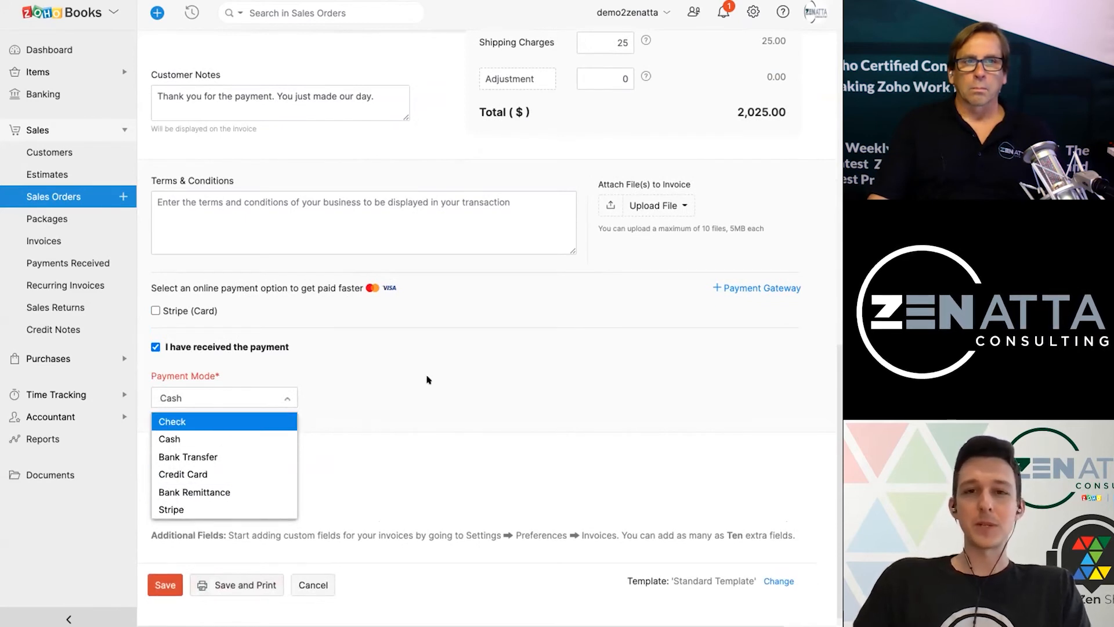
left_click(169, 438)
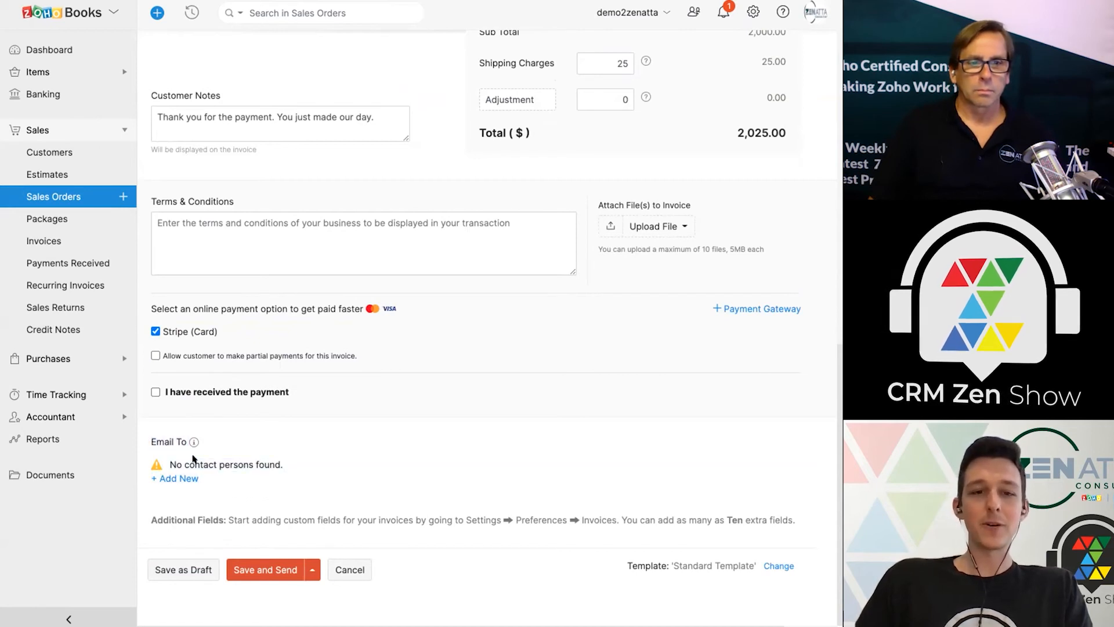
Save and email INV-000001 to Example 1, declining the payment reminder suggestion.
left_click(265, 569)
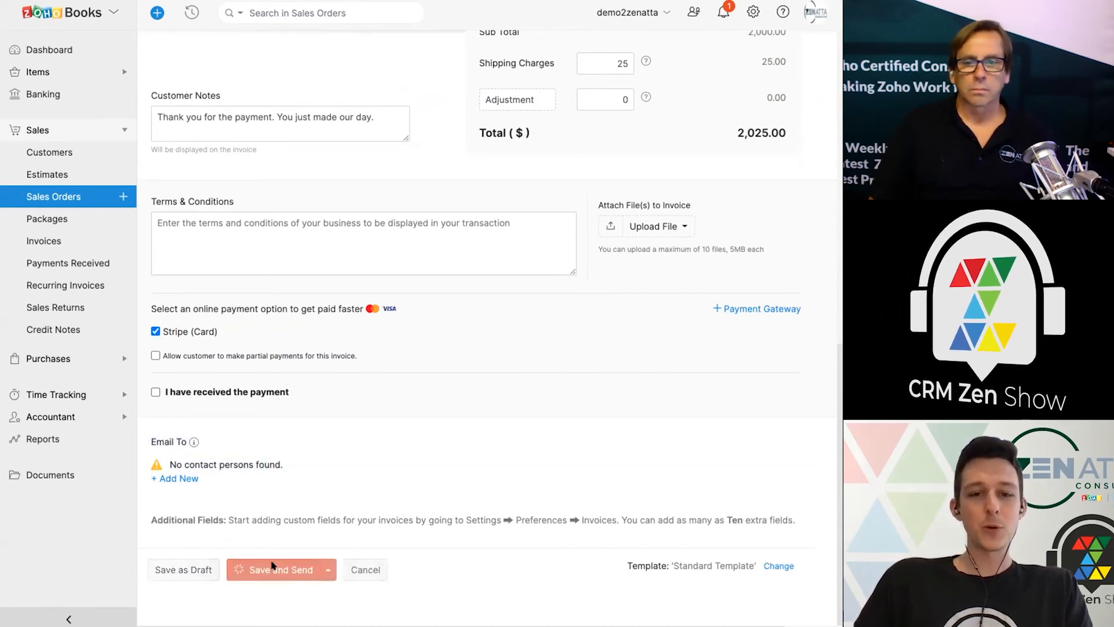
left_click(278, 570)
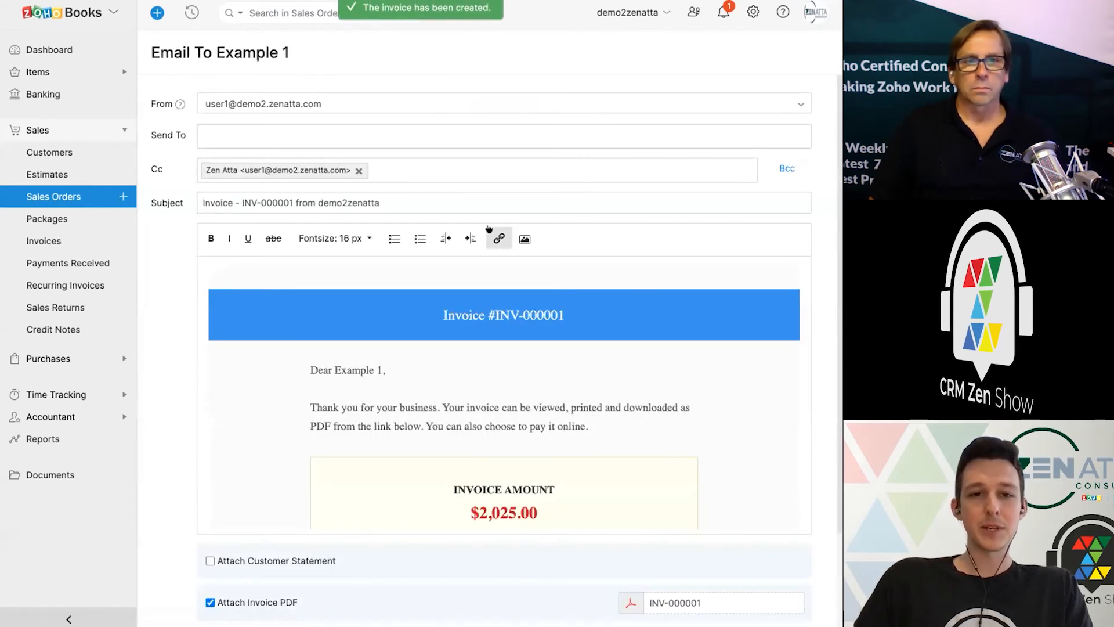
scroll("down", 3)
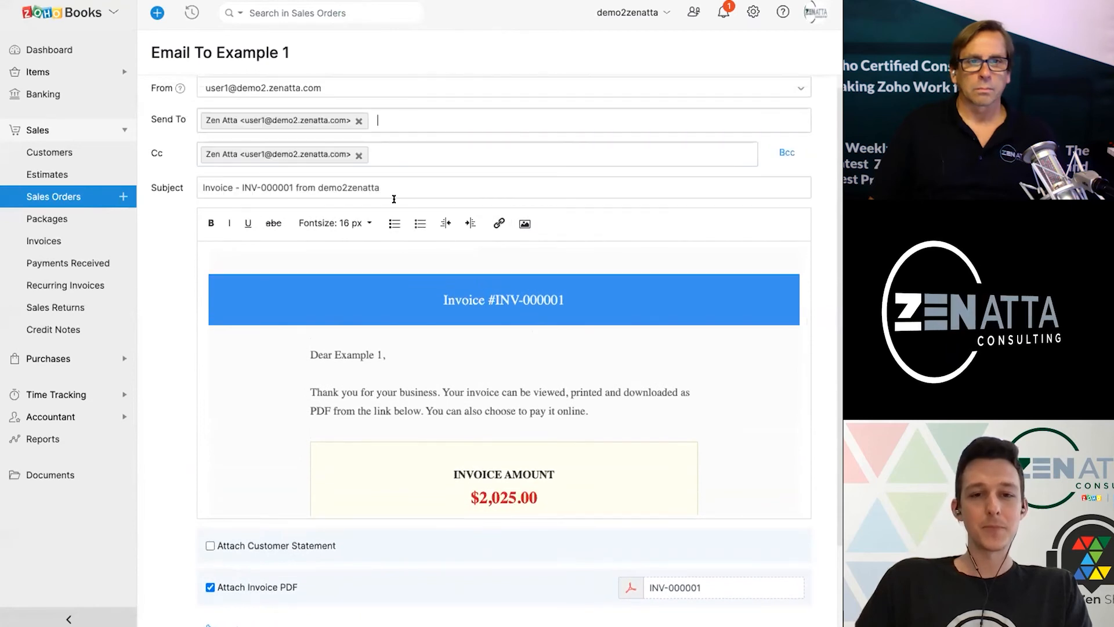
scroll("down", 3)
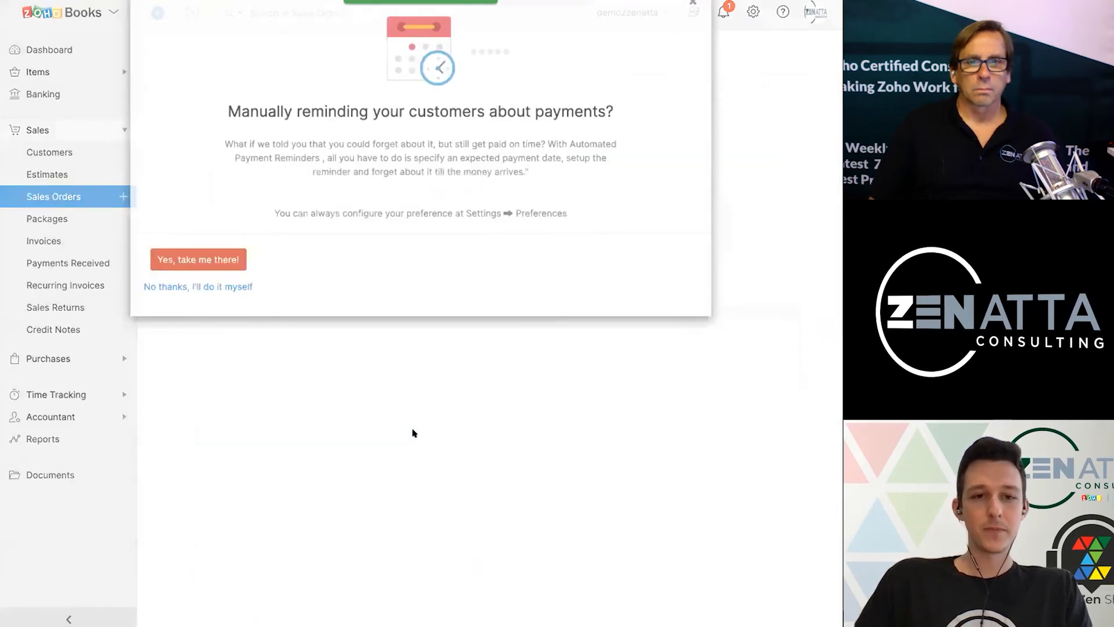
left_click(198, 286)
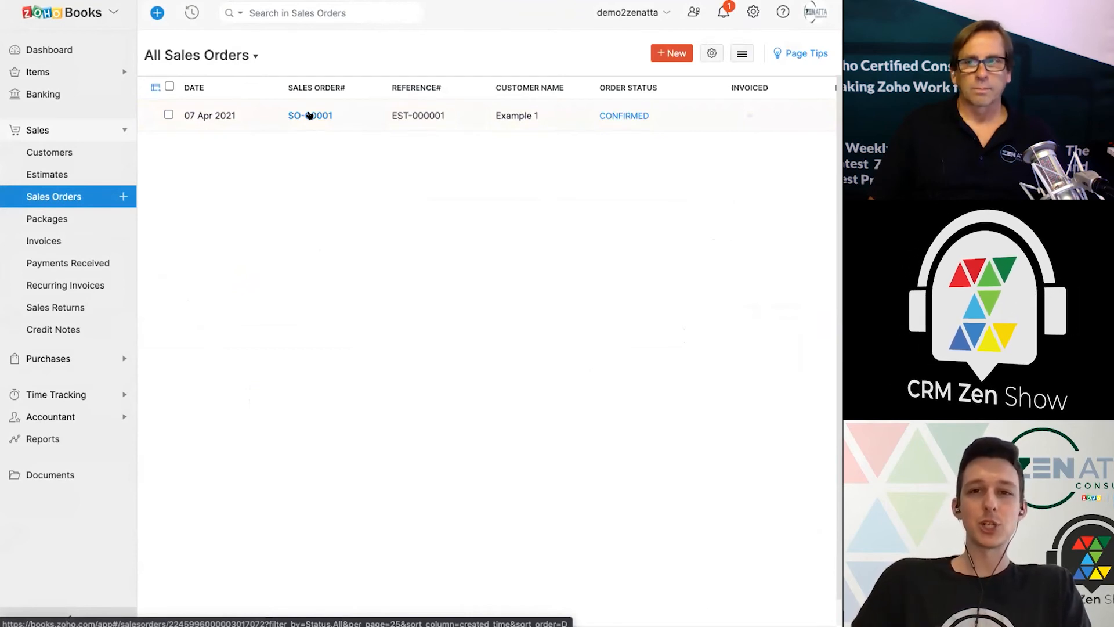
Open SO-00001, review its Invoices and Packages tabs, then open INV-000001.
left_click(309, 115)
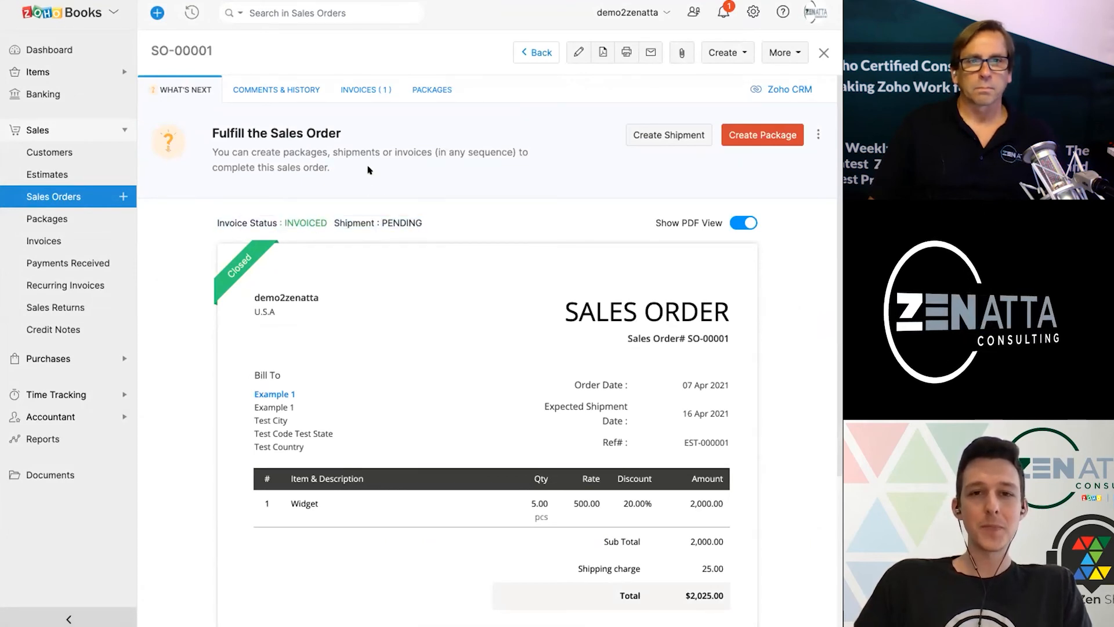
left_click(366, 89)
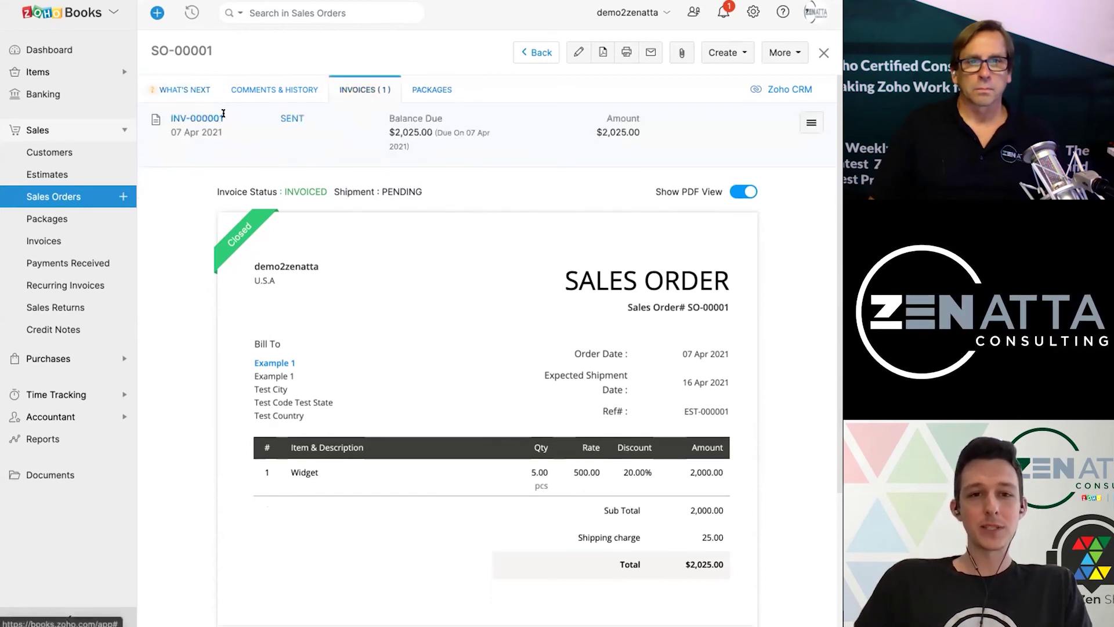
left_click(431, 90)
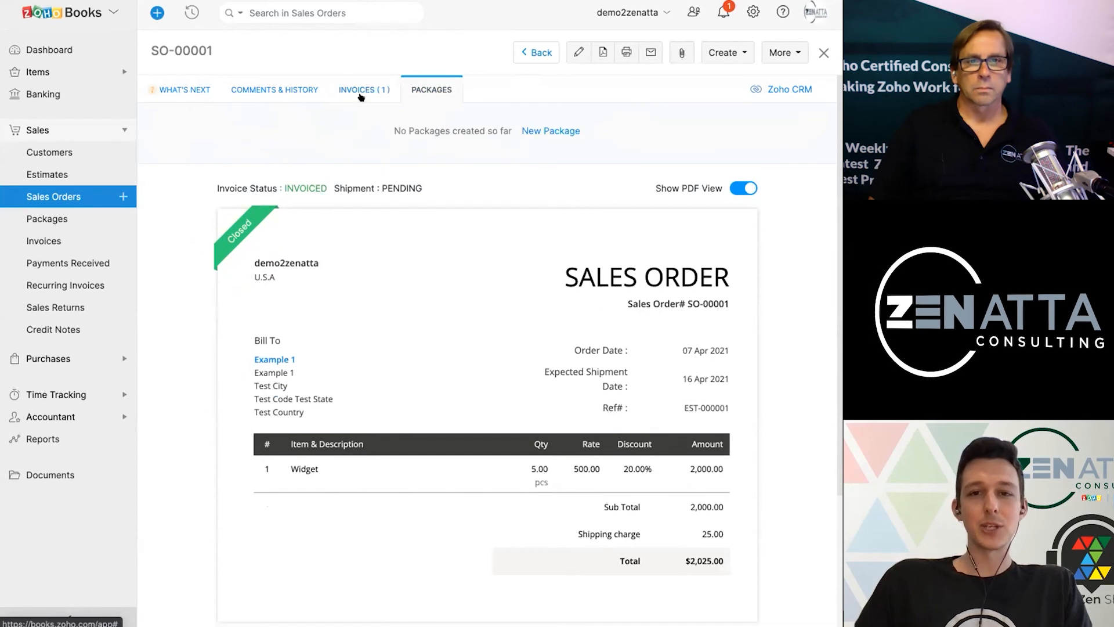
left_click(364, 90)
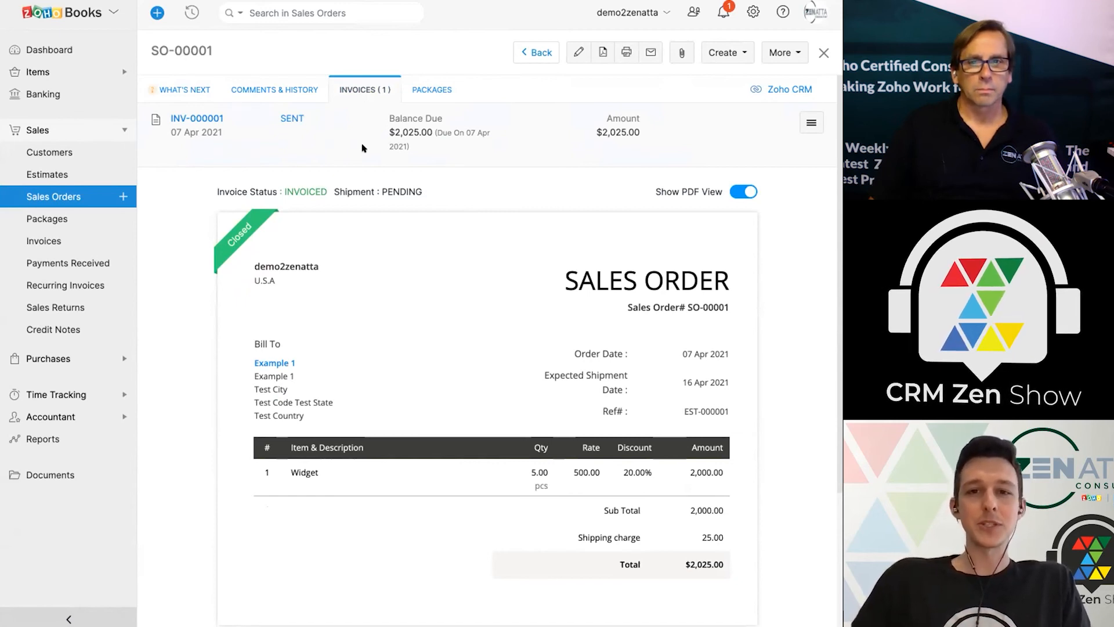
mouse_move(182, 170)
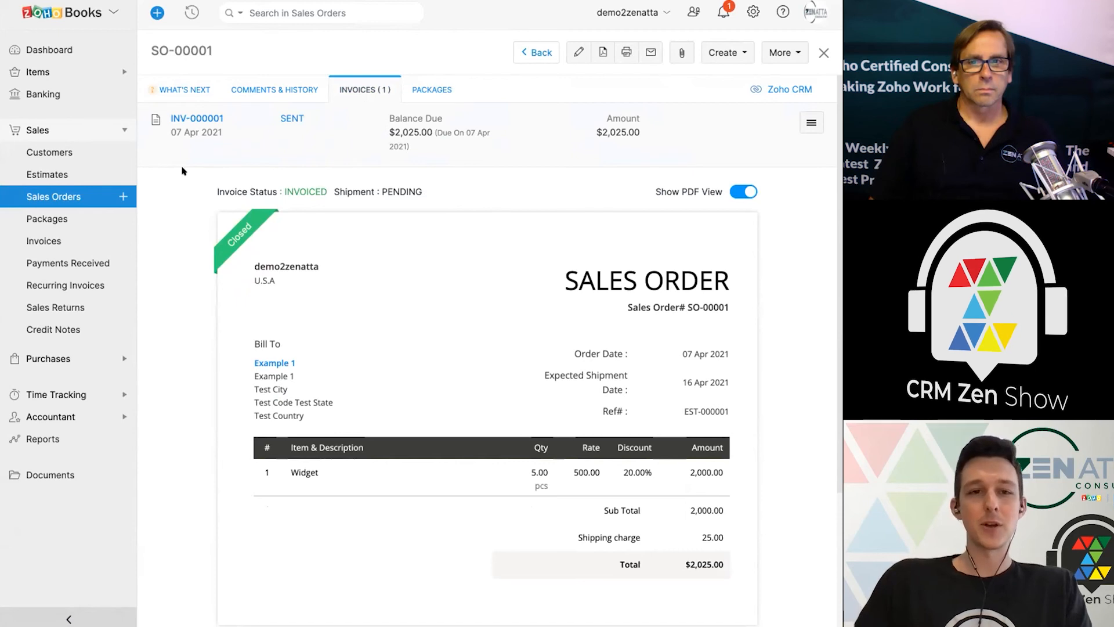
mouse_move(390, 169)
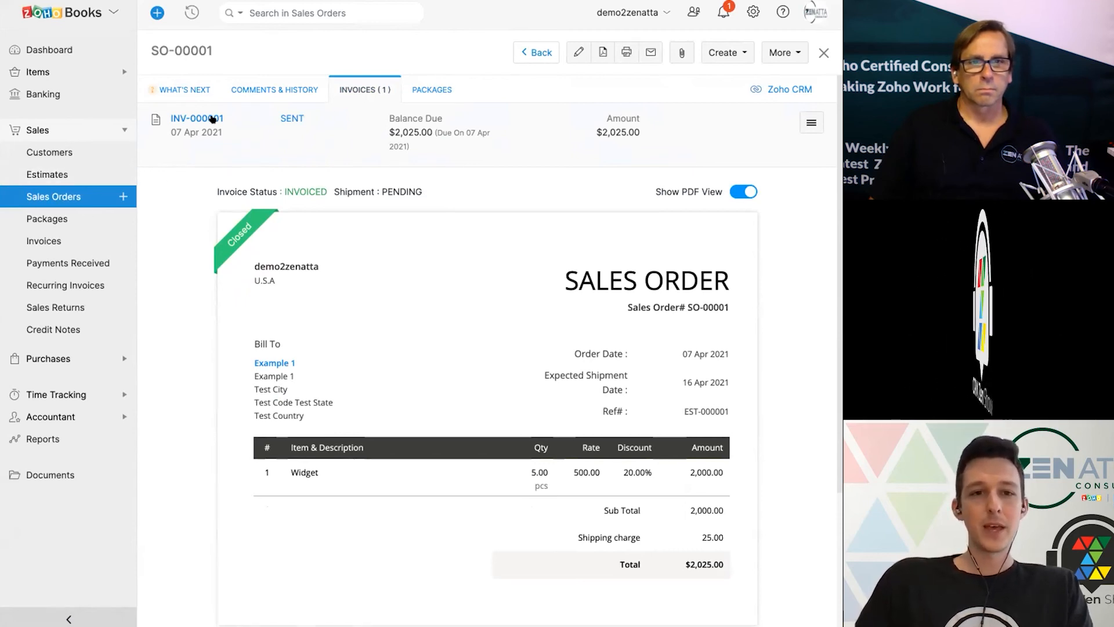
left_click(197, 118)
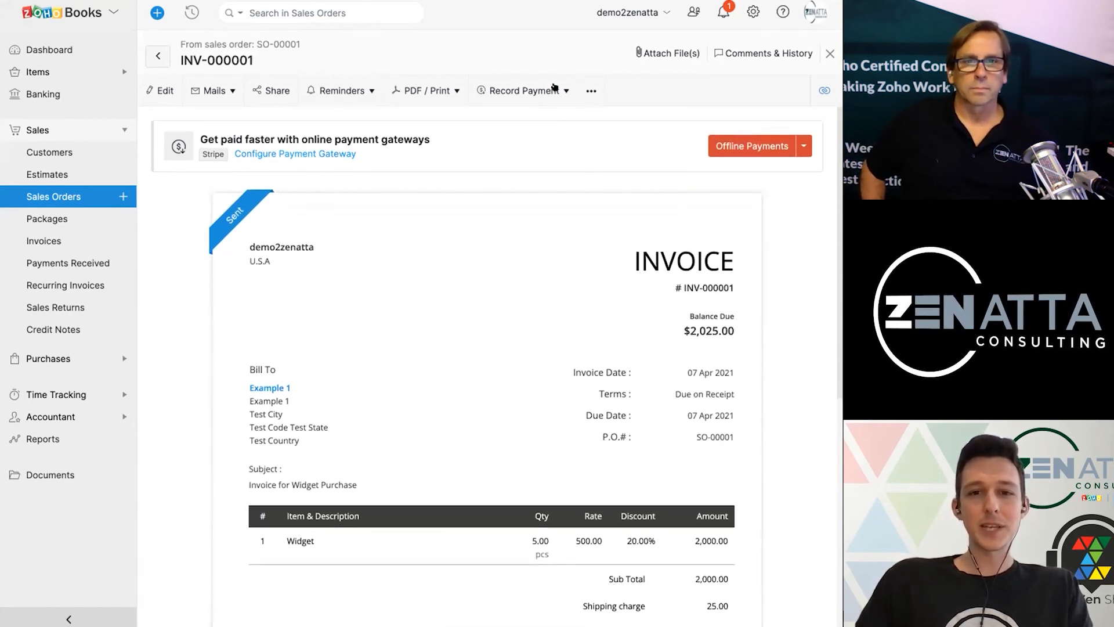
Record a $2,025 payment against INV-000001 with payment mode Cash.
left_click(524, 90)
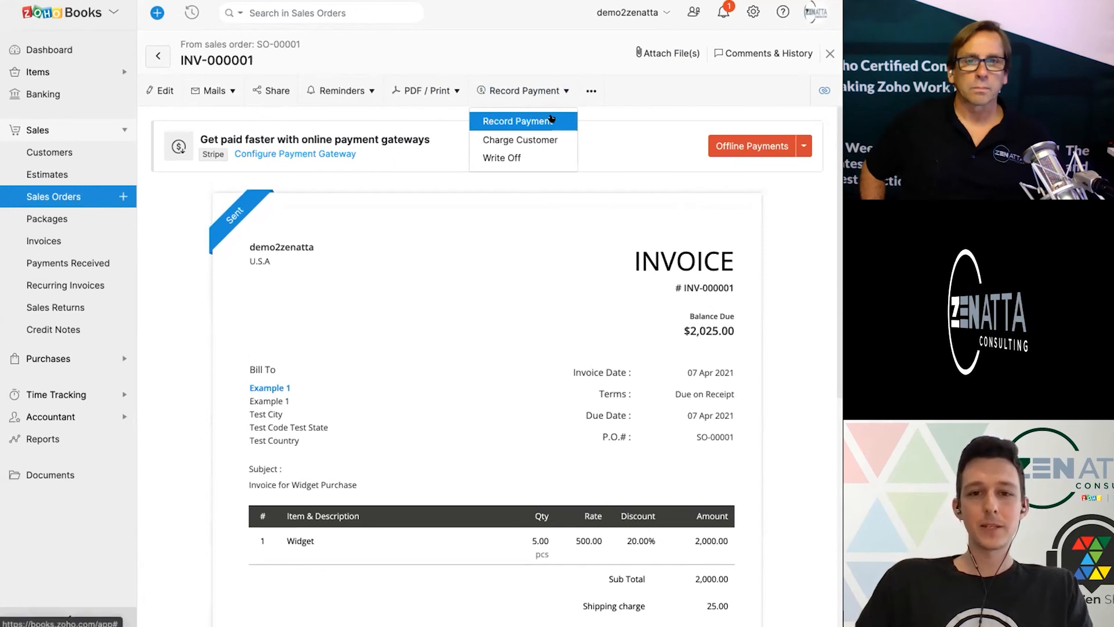
left_click(514, 121)
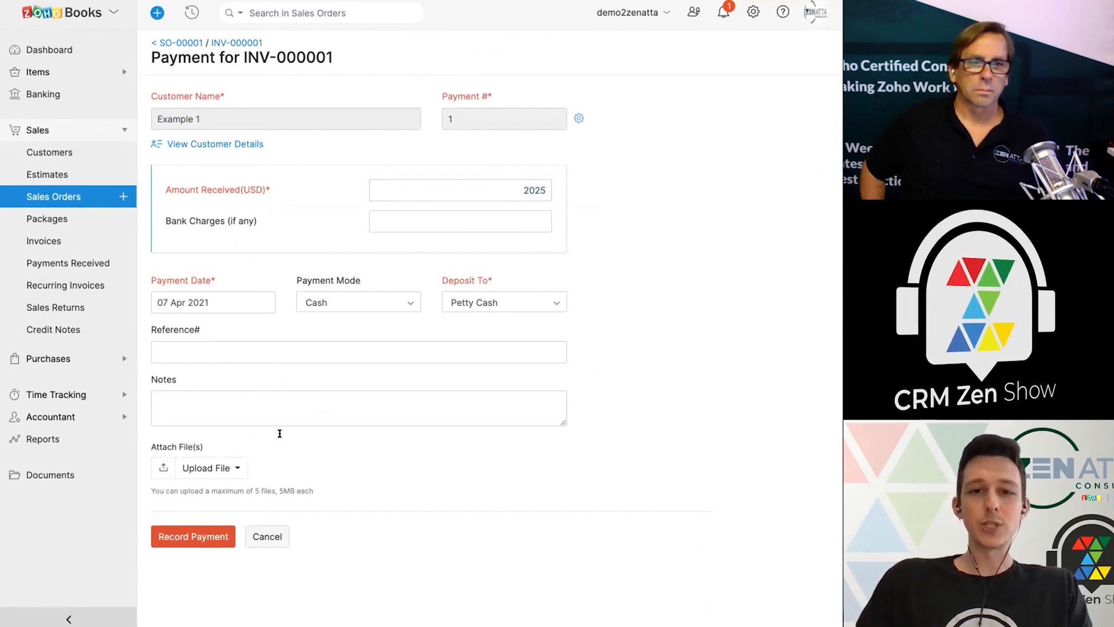
left_click(358, 302)
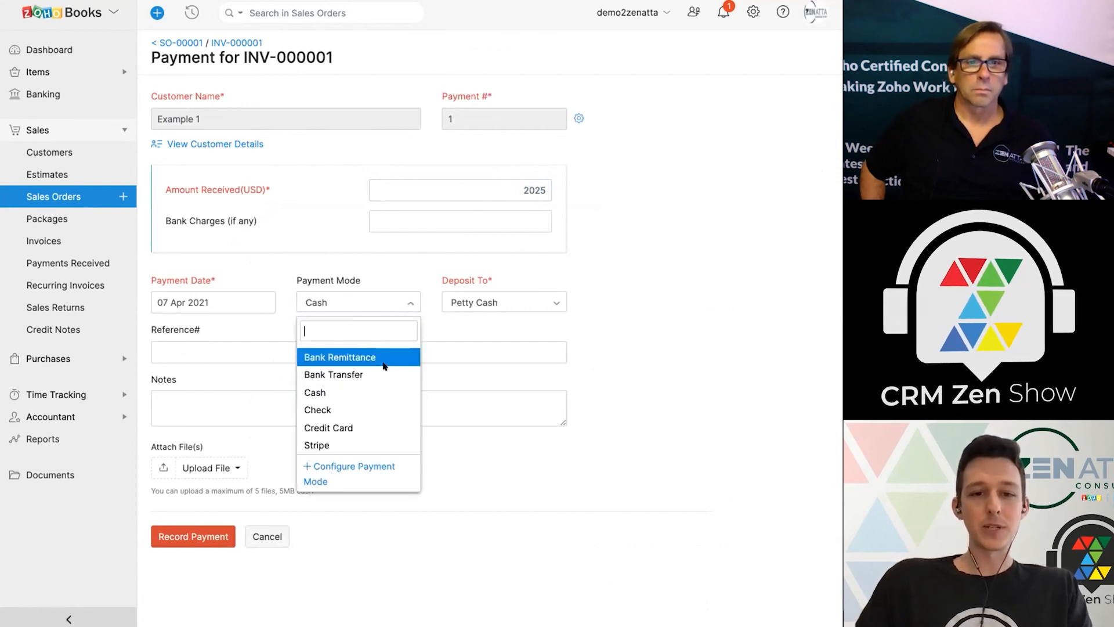
left_click(316, 409)
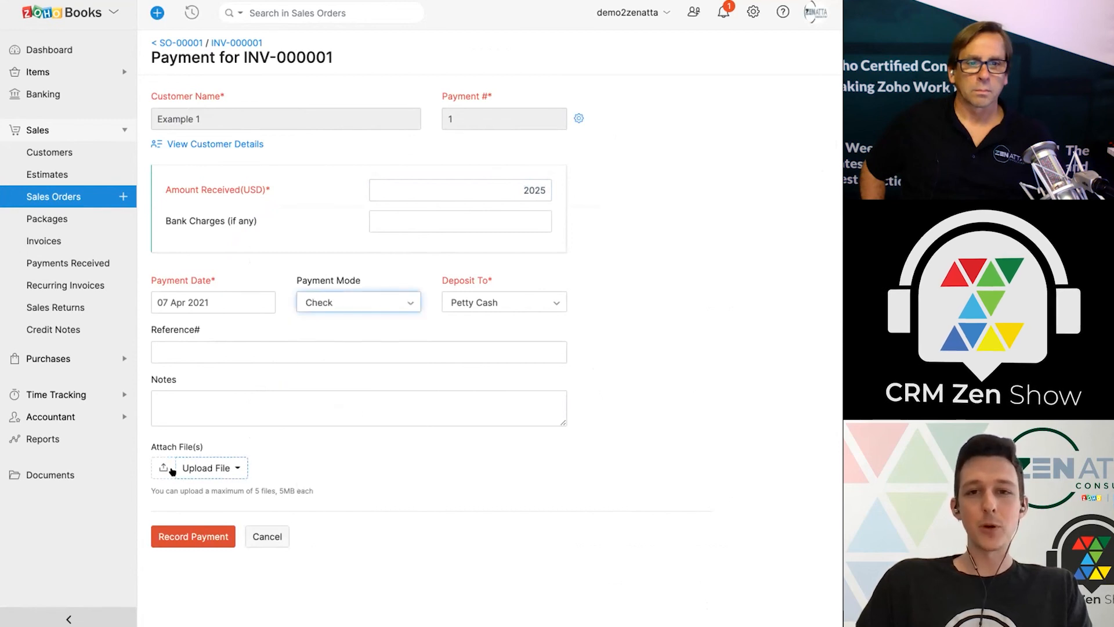
mouse_move(198, 474)
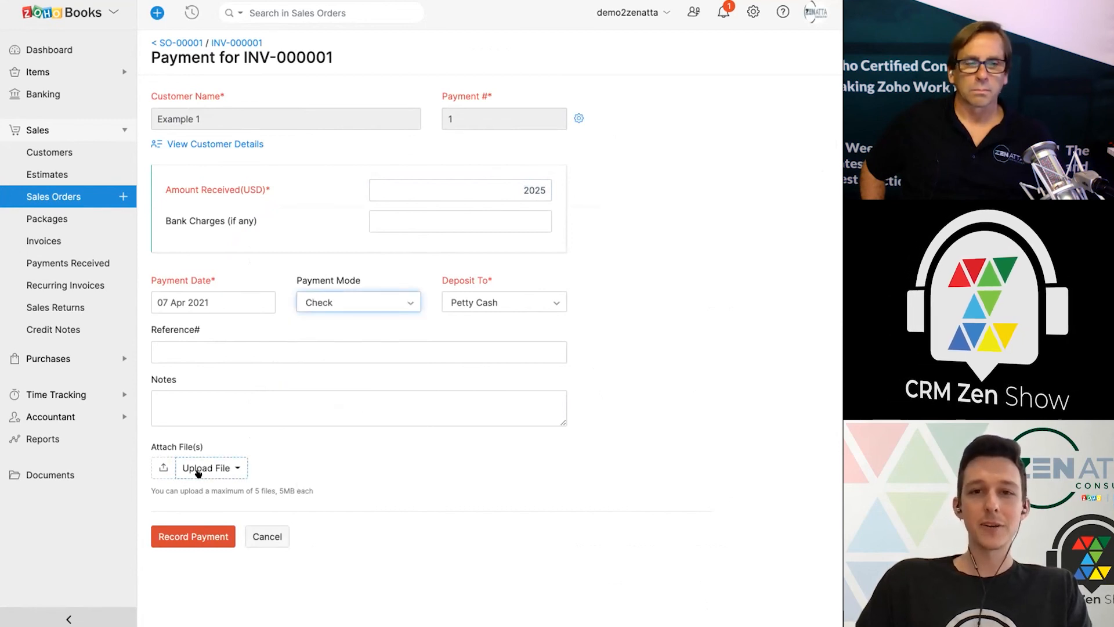
left_click(358, 302)
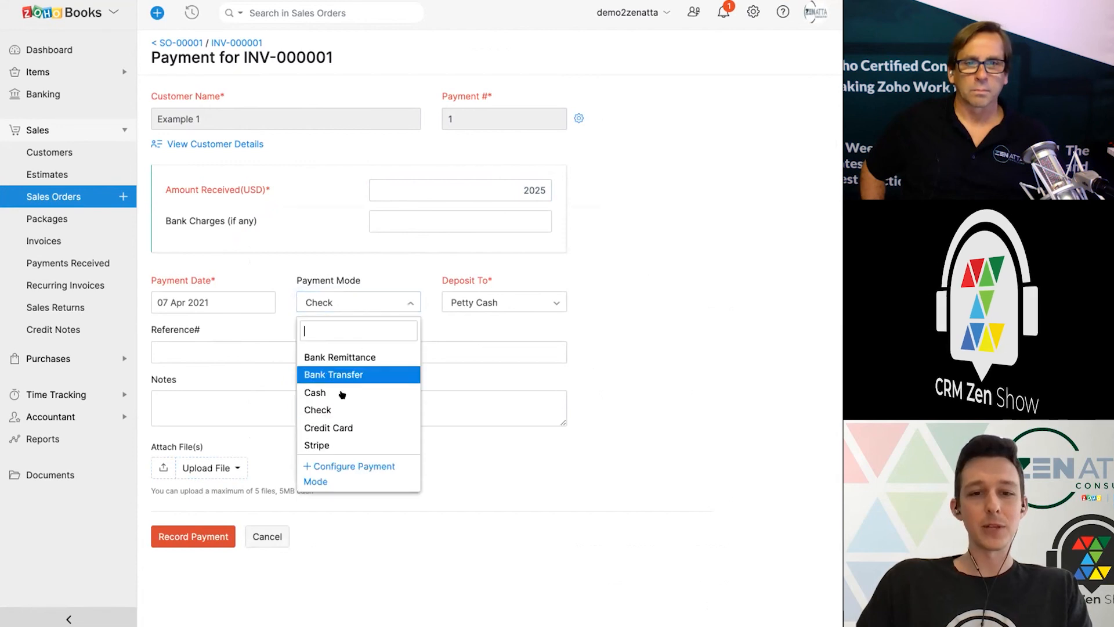
left_click(316, 392)
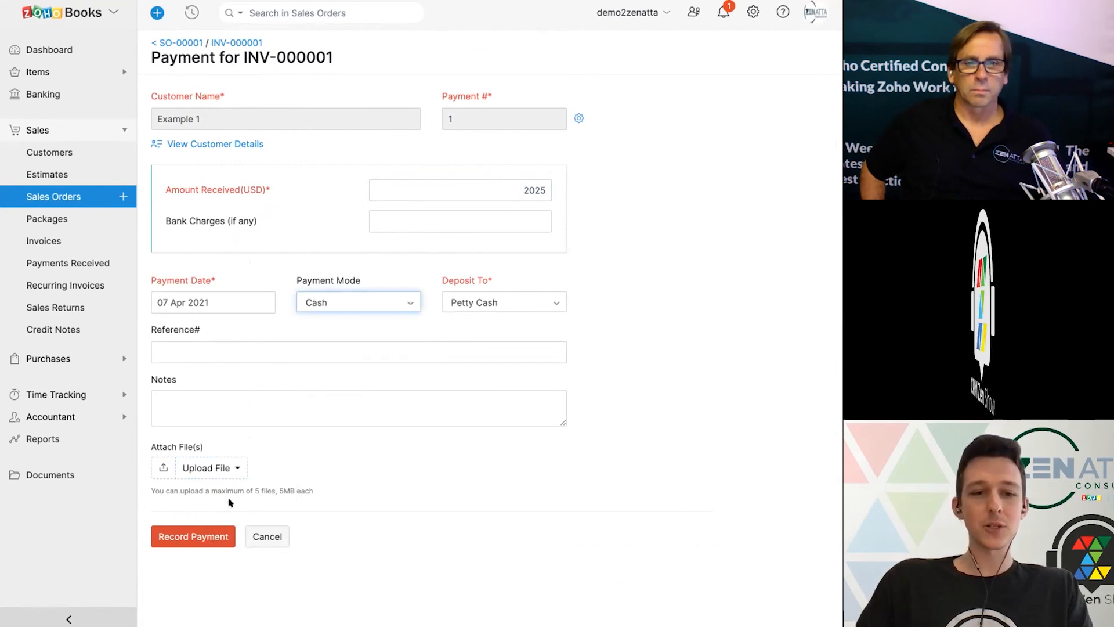
left_click(193, 536)
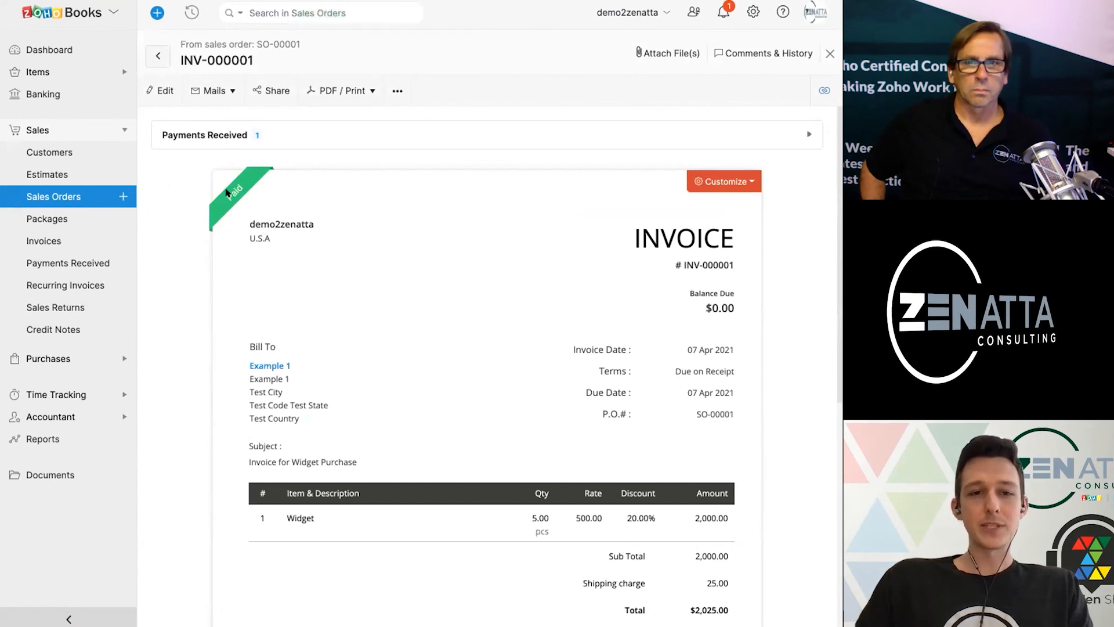
Review INV-000001's received payments, then check SO-00001's Invoices tab showing Paid.
left_click(808, 134)
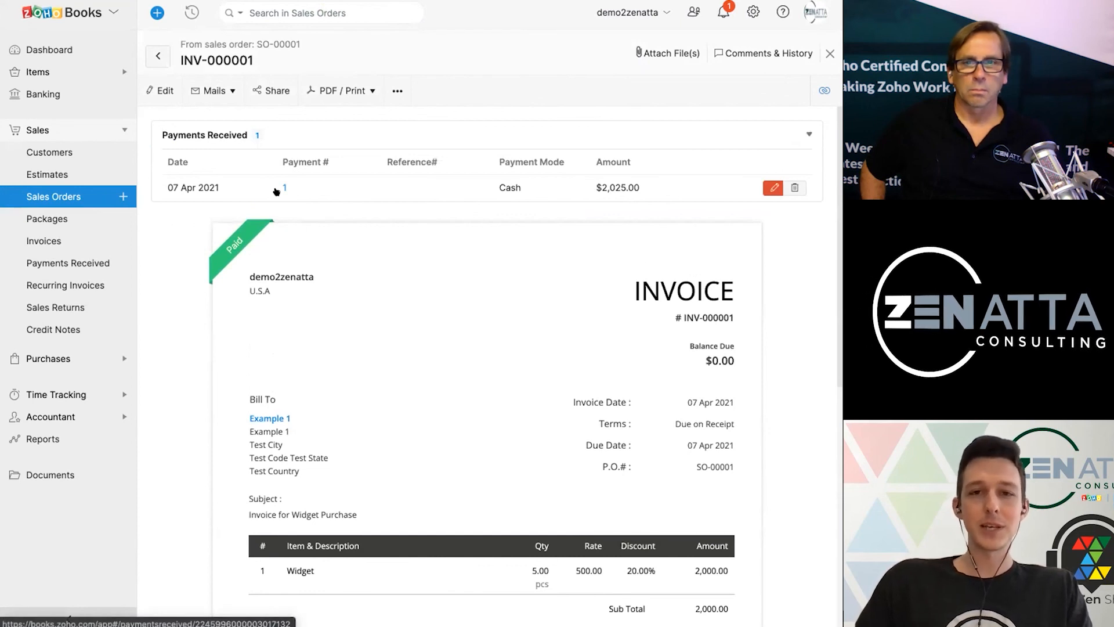
mouse_move(301, 170)
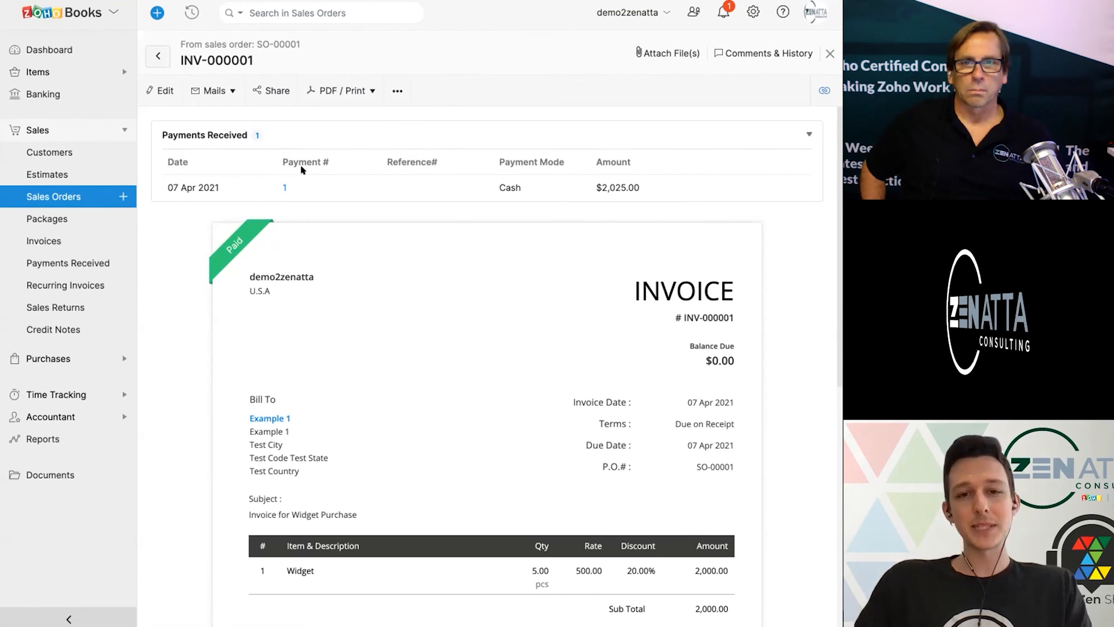
mouse_move(589, 202)
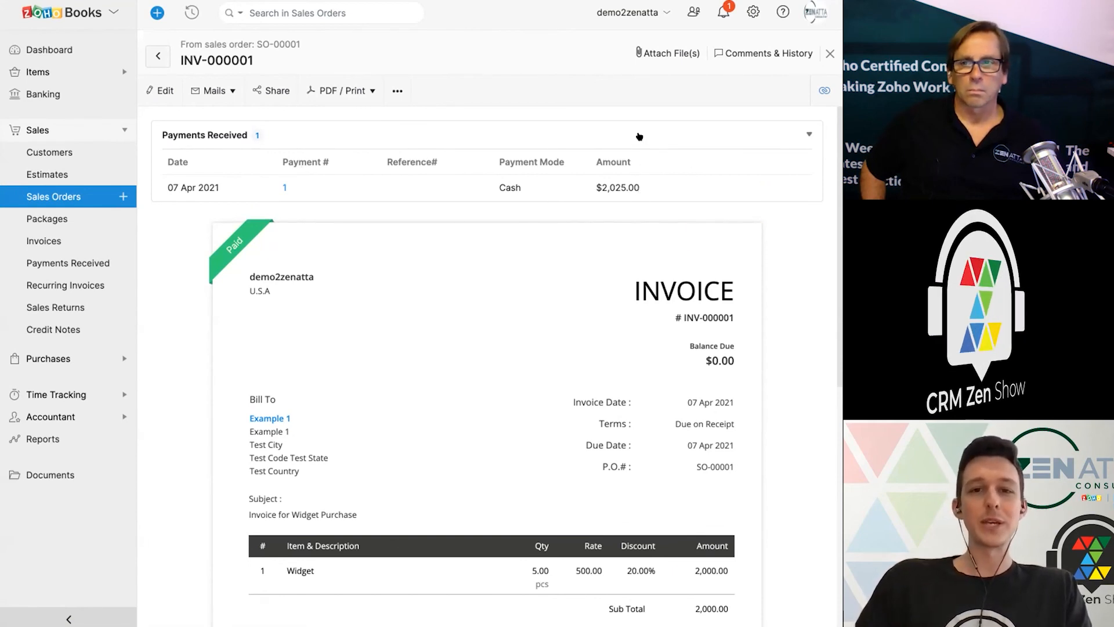
mouse_move(614, 173)
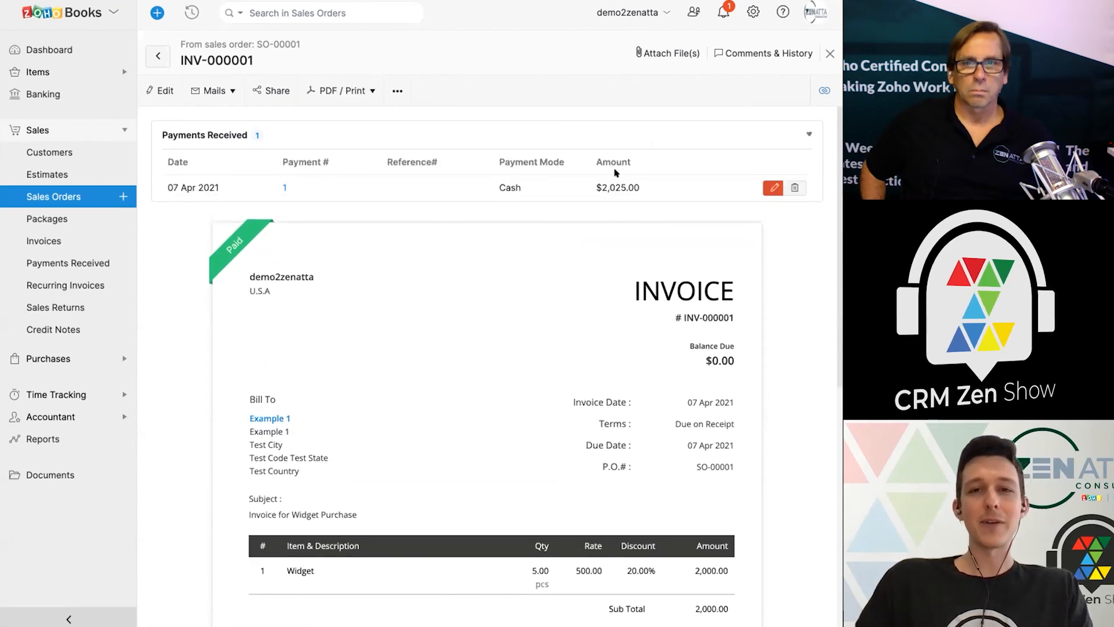
scroll("down", 3)
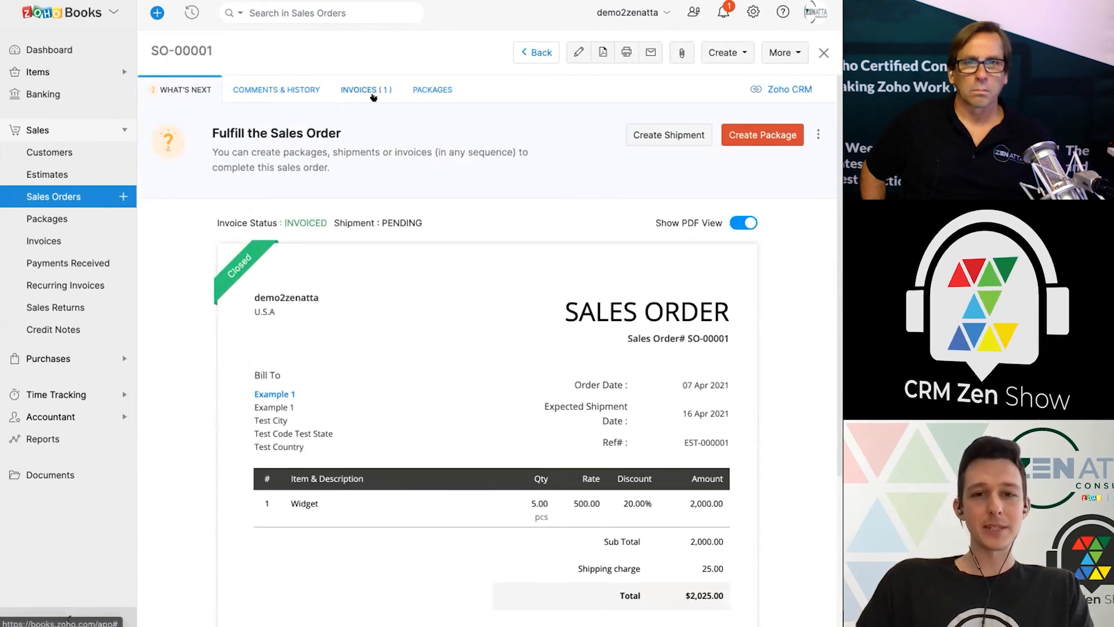
left_click(366, 90)
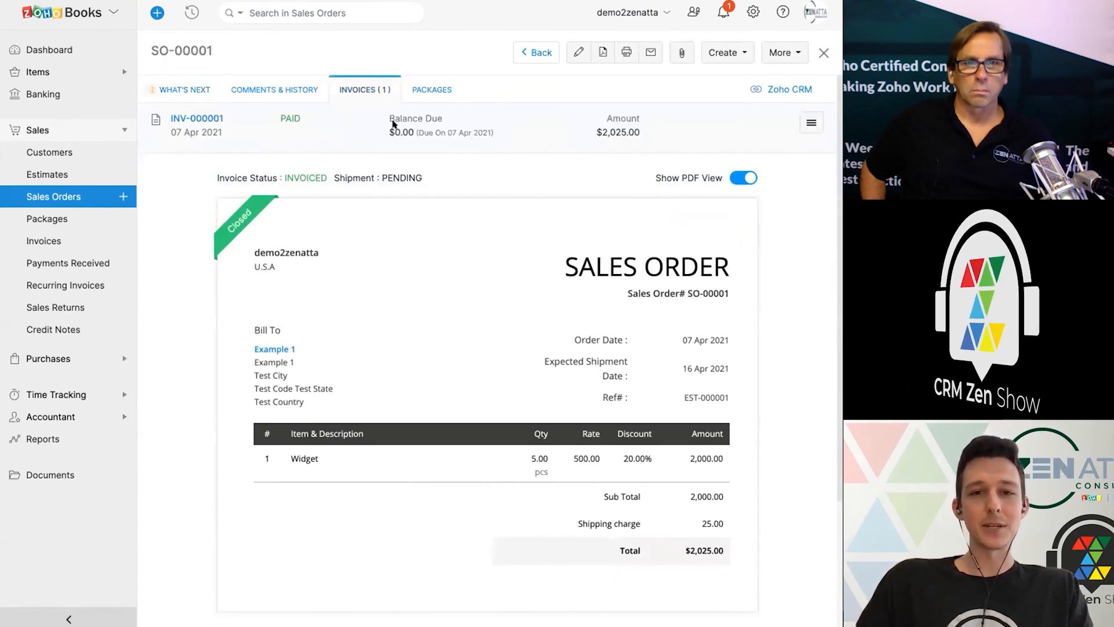